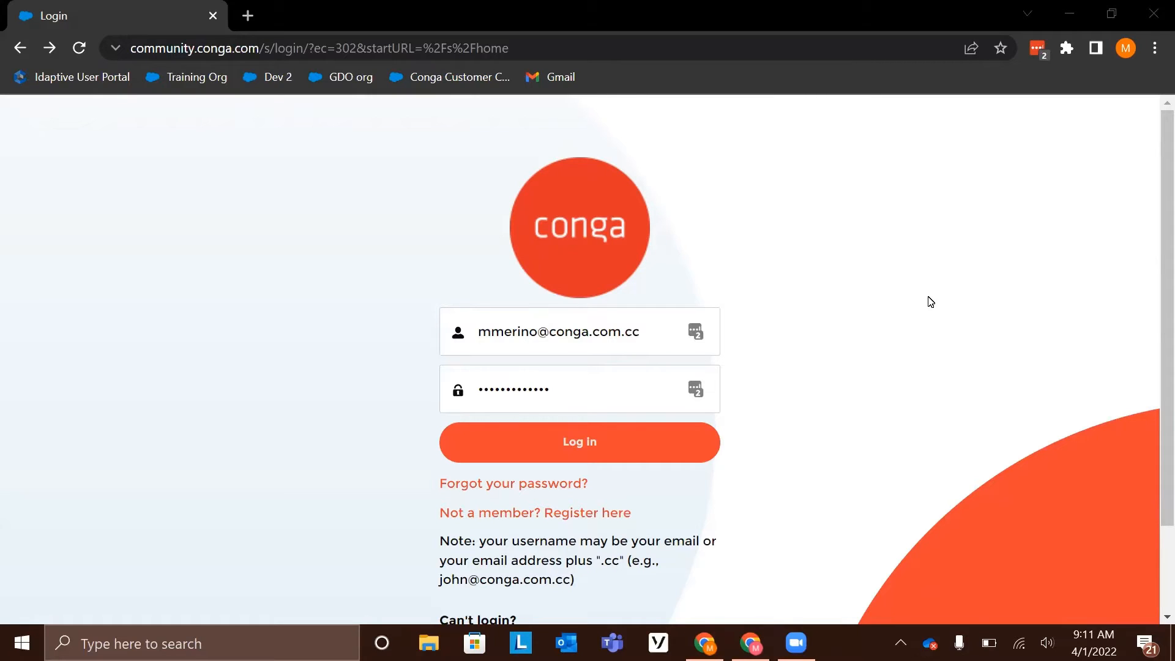
mouse_move(340, 71)
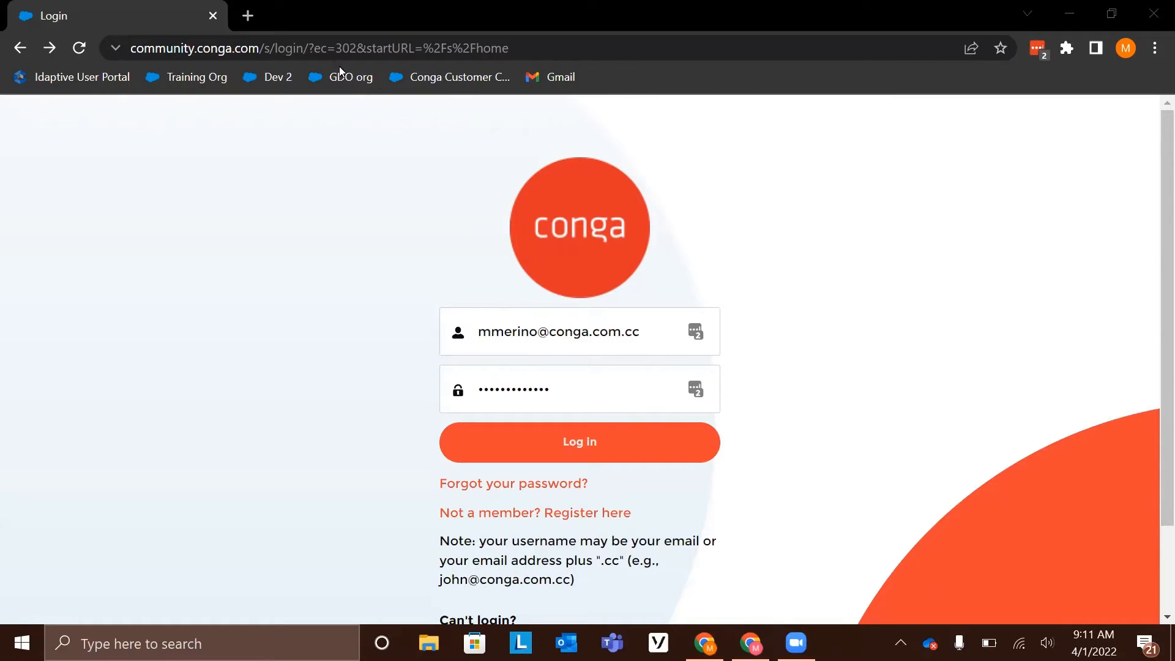
- Log in to Conga Community and go to Resources > Install center
left_click(323, 48)
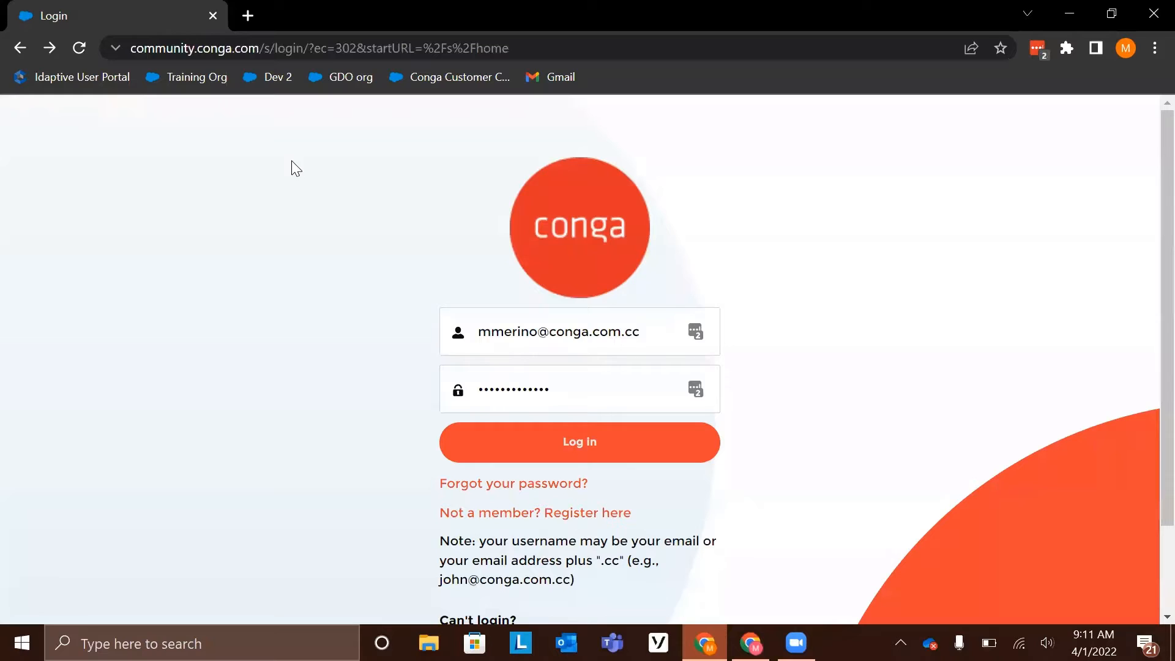
mouse_move(804, 472)
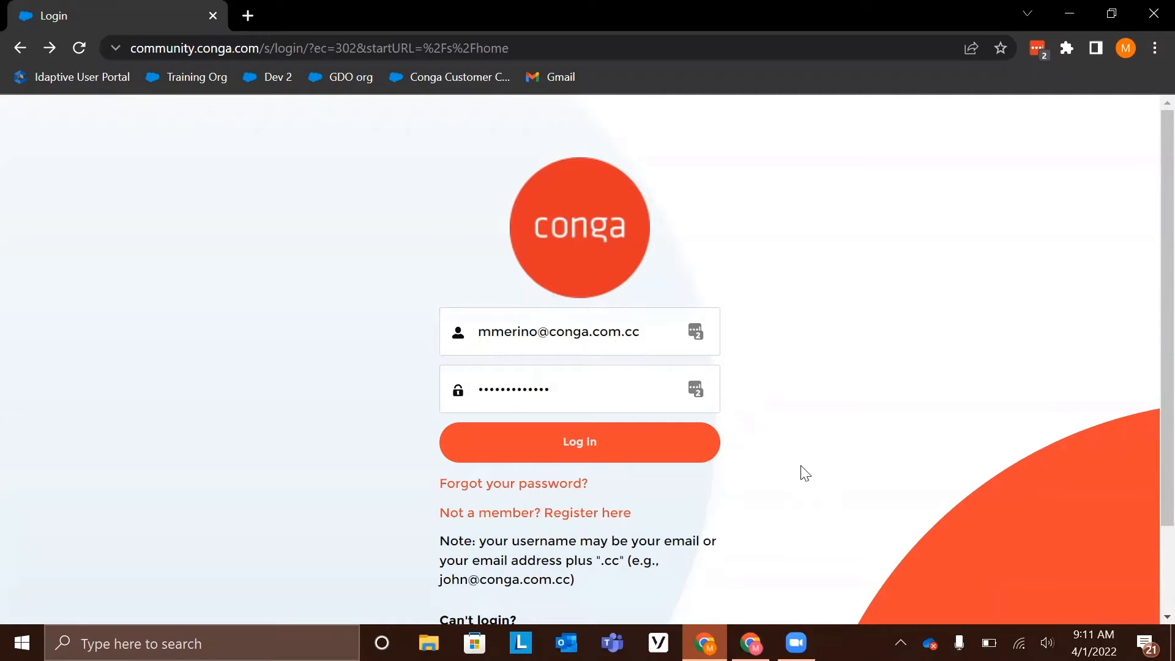
mouse_move(680, 457)
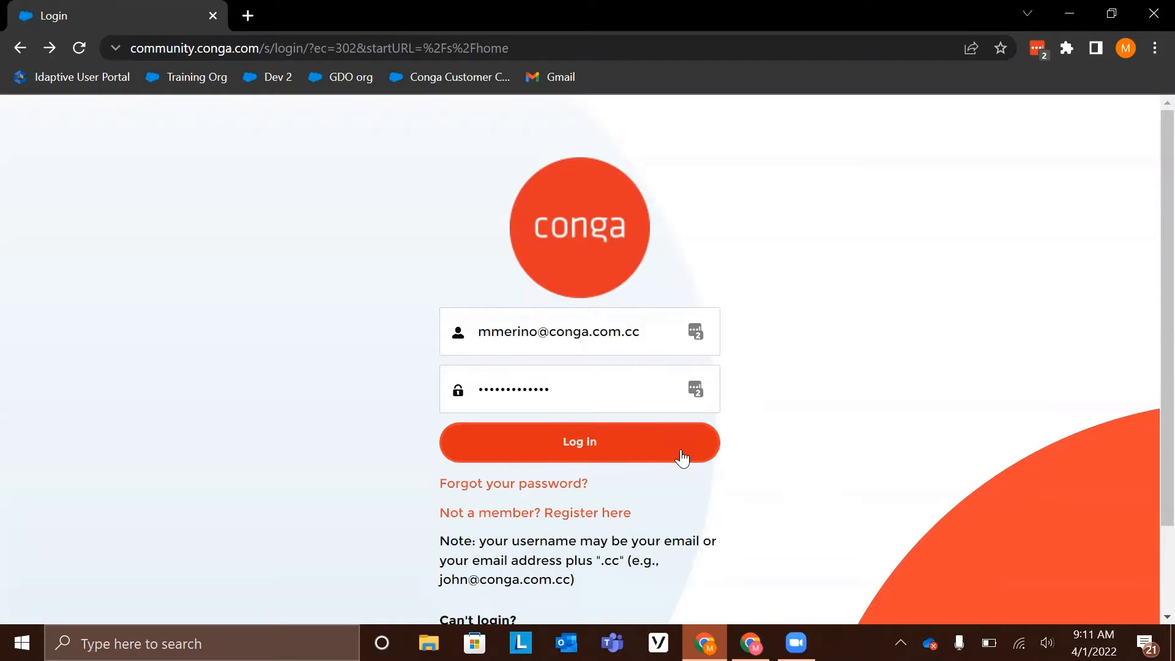
mouse_move(563, 517)
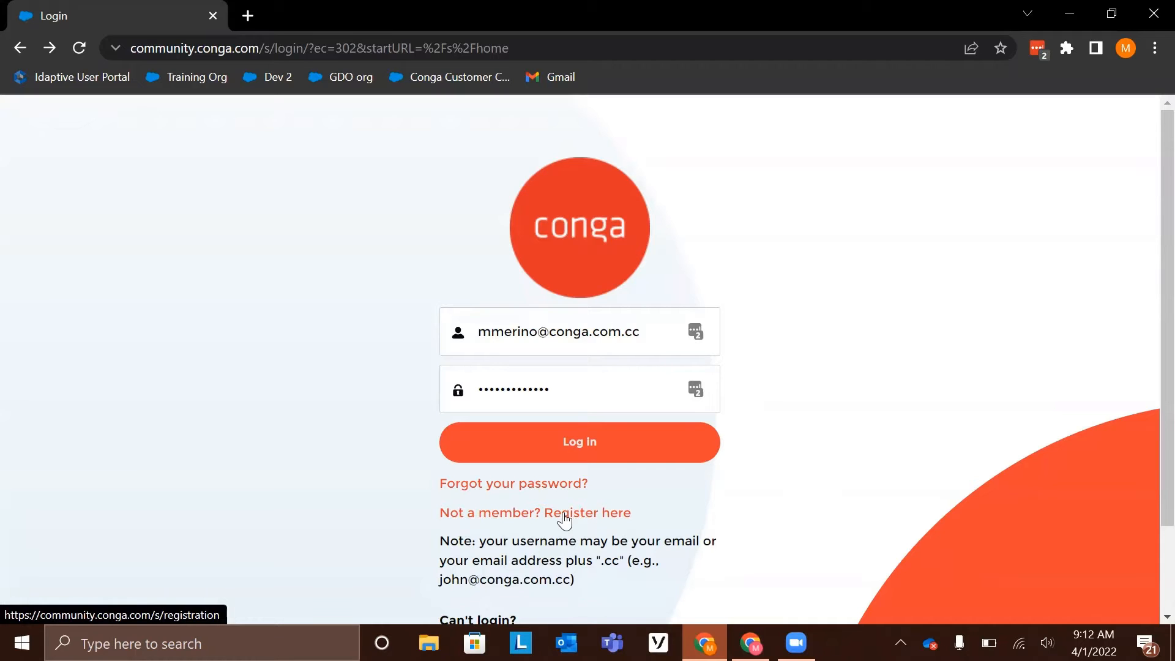
mouse_move(560, 490)
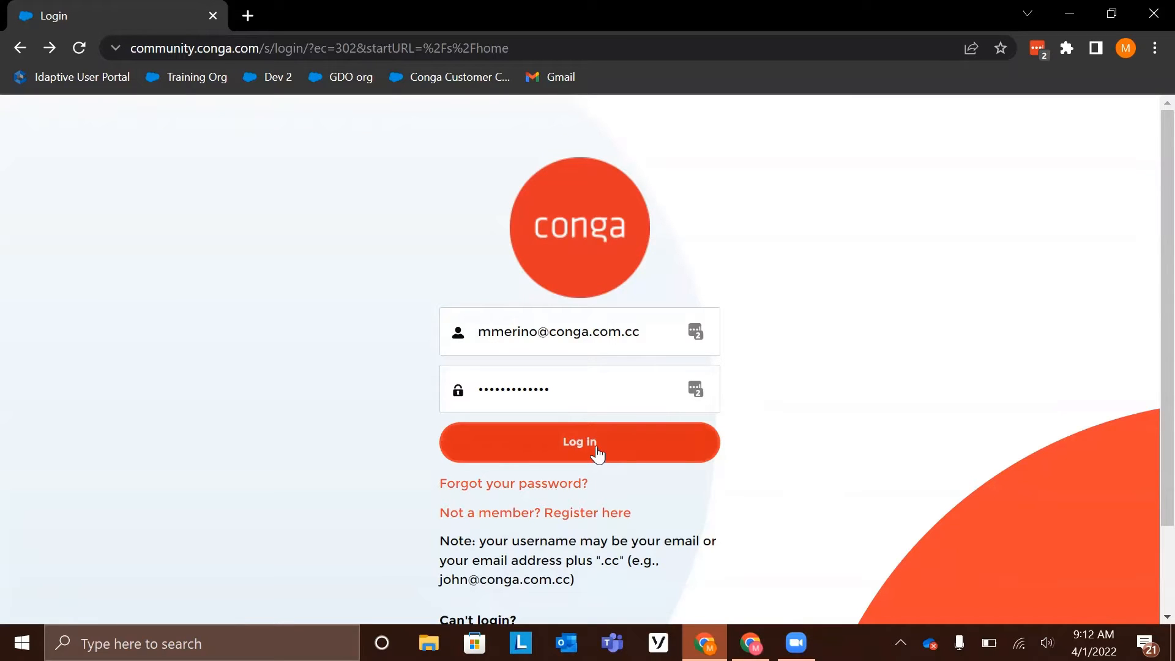
left_click(578, 441)
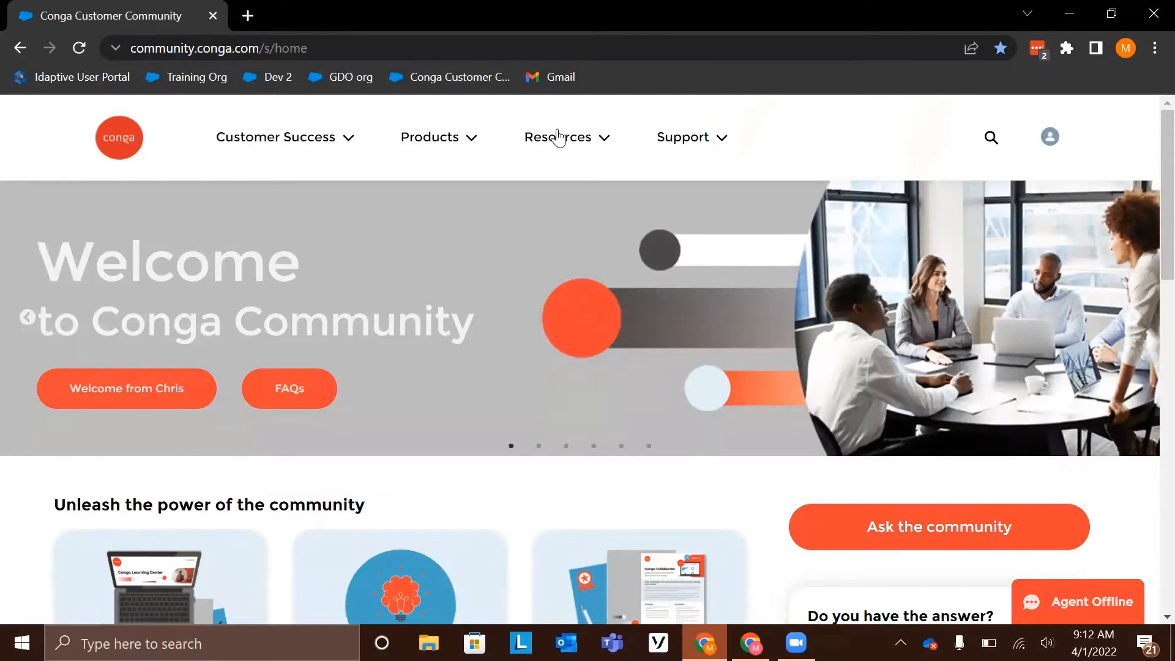
left_click(557, 137)
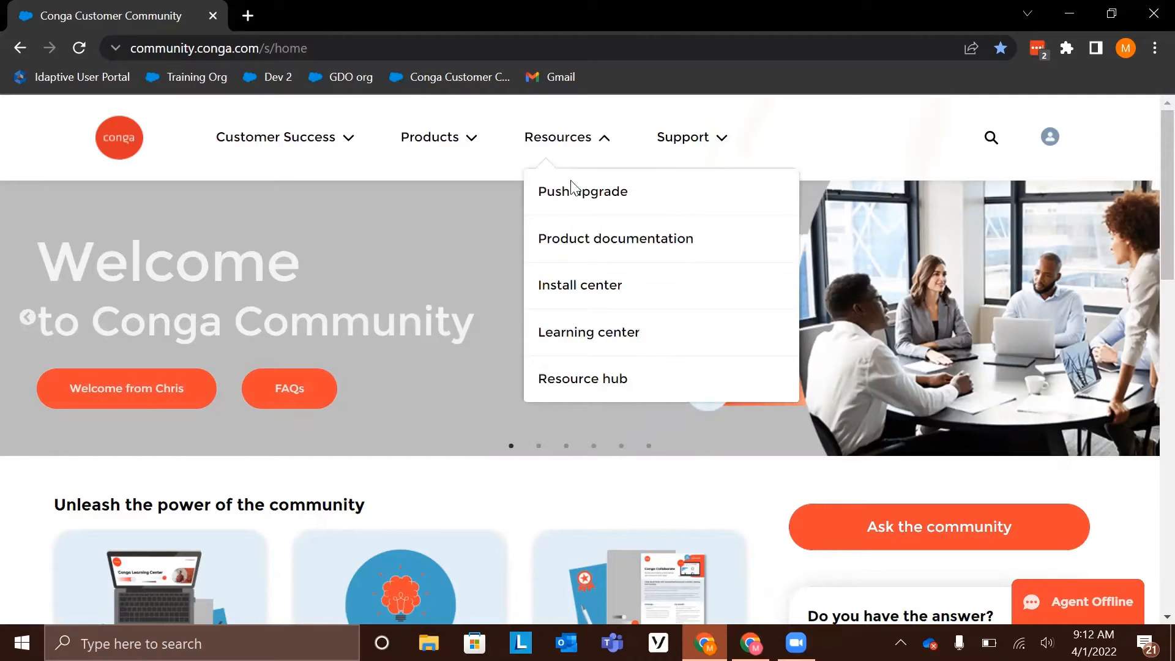
left_click(578, 285)
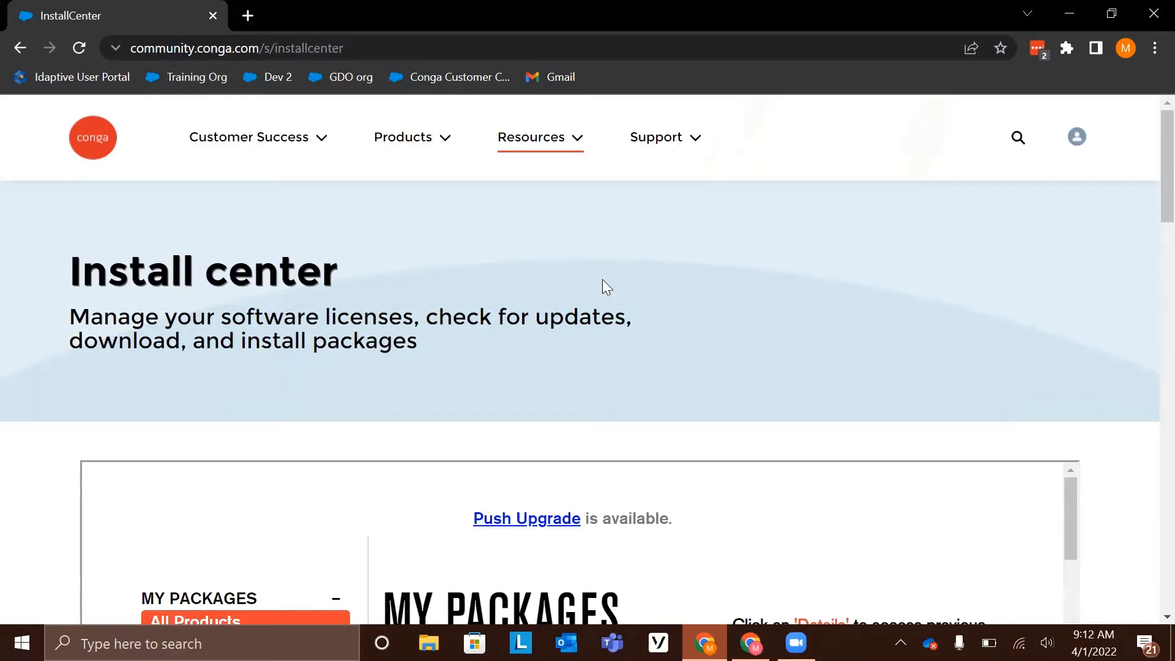
- Filter My Packages to X-Author for Excel and scroll to Conga X-Author Enterprise 4.0.0040.2
scroll("down", 3)
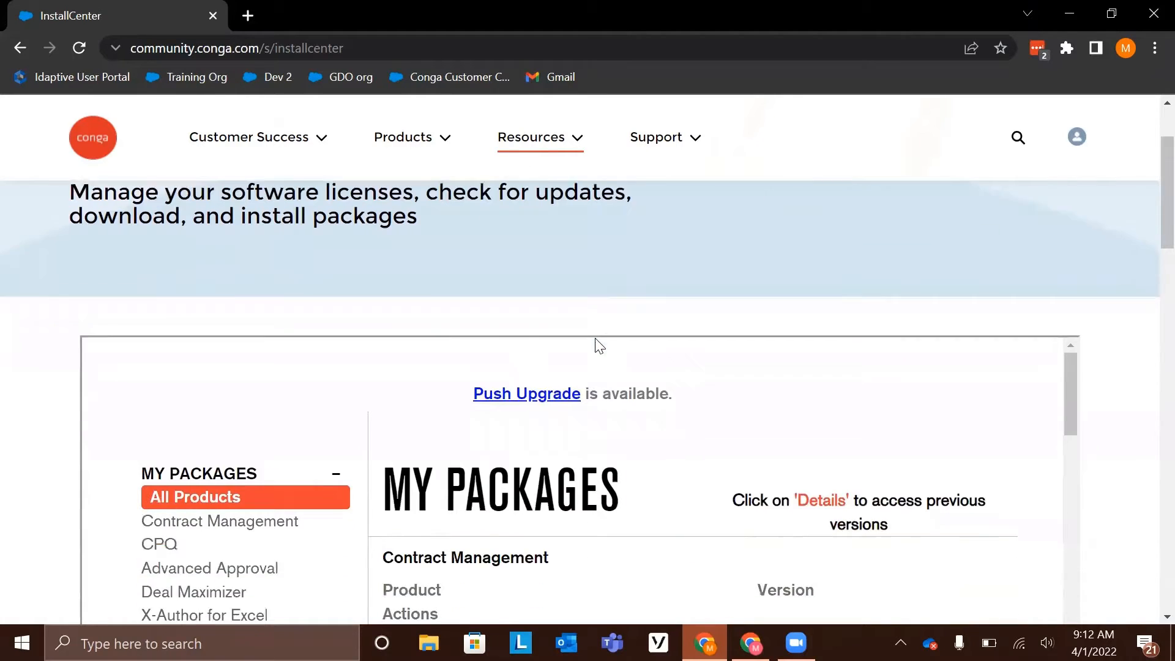
scroll("down", 3)
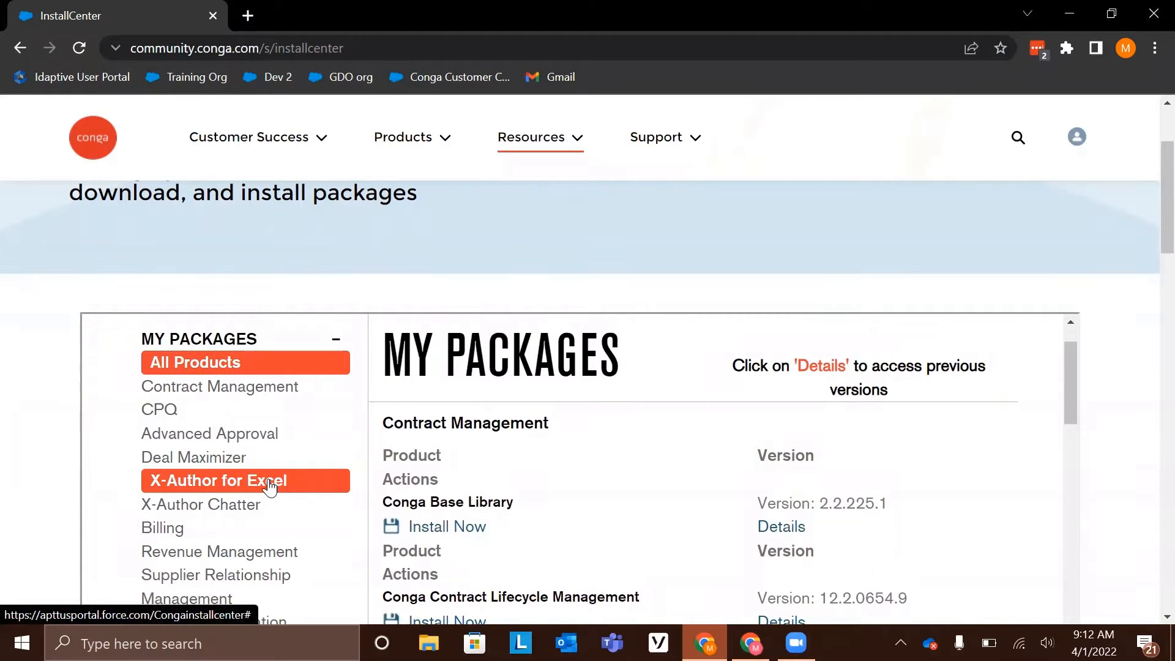
left_click(216, 480)
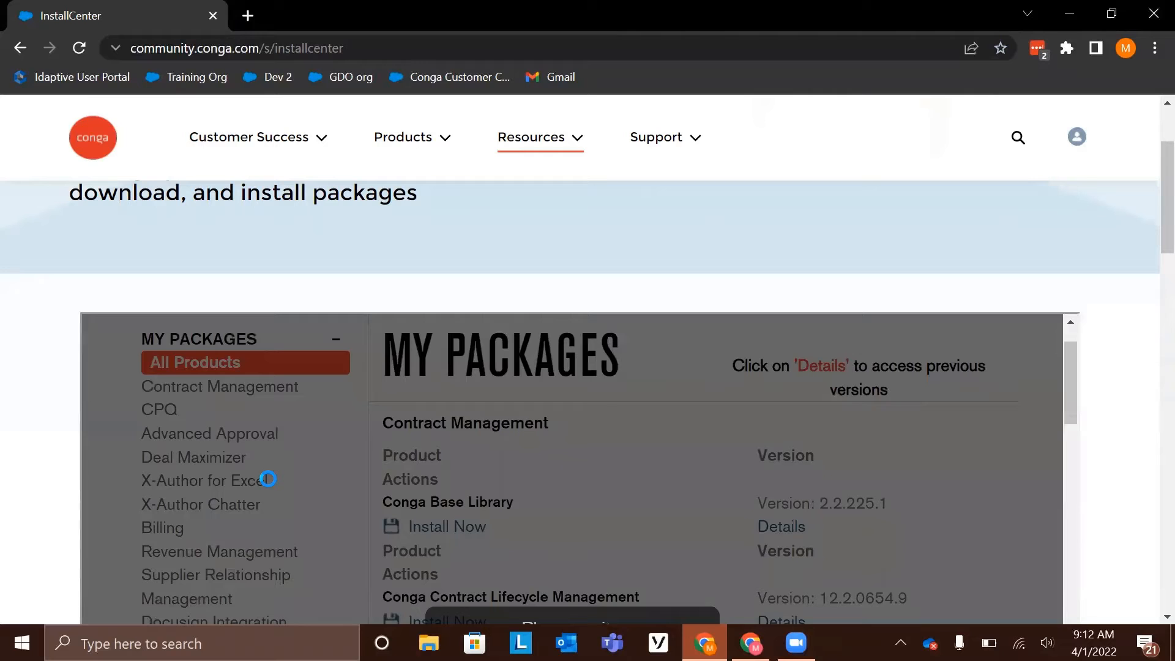
left_click(210, 481)
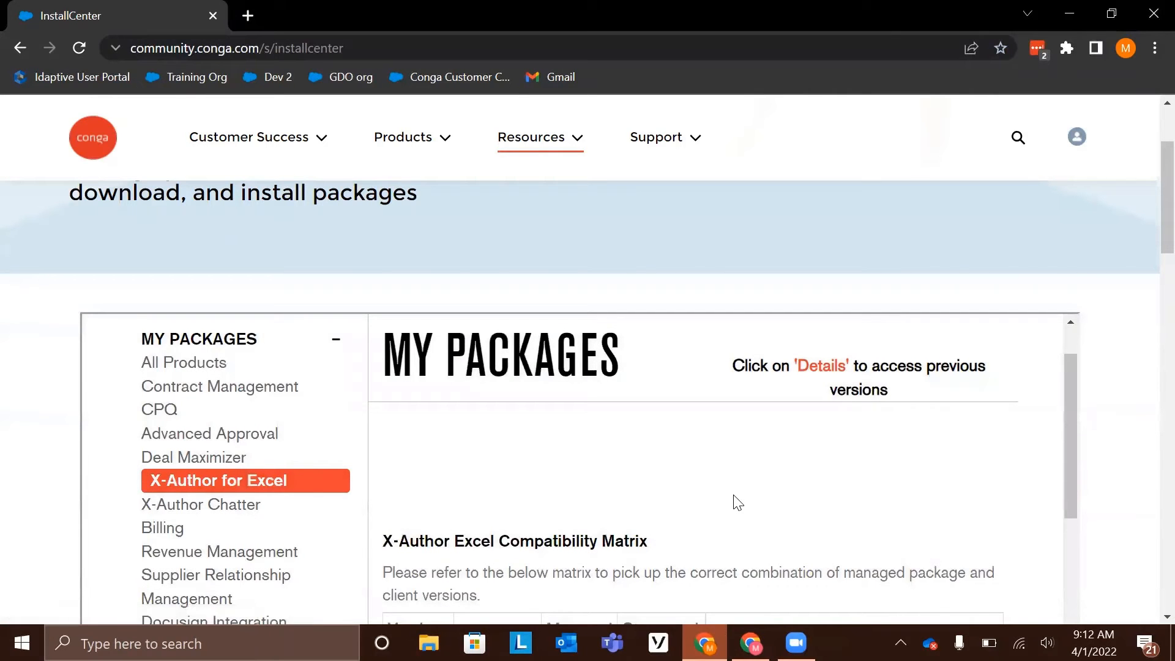
scroll("down", 3)
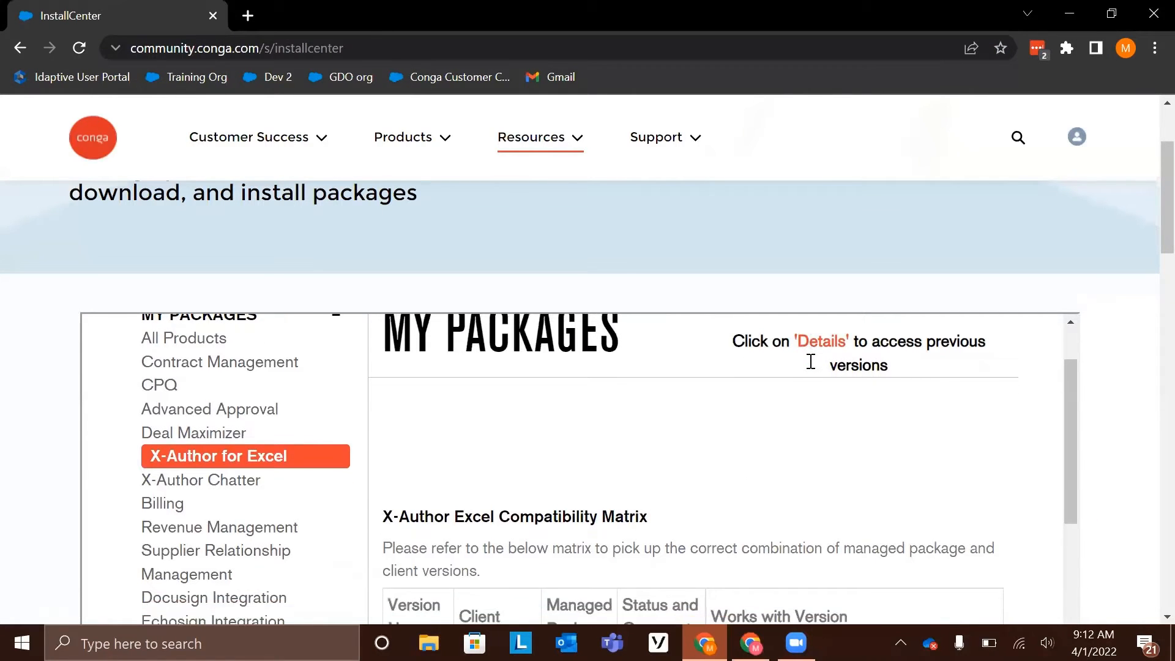
scroll("down", 3)
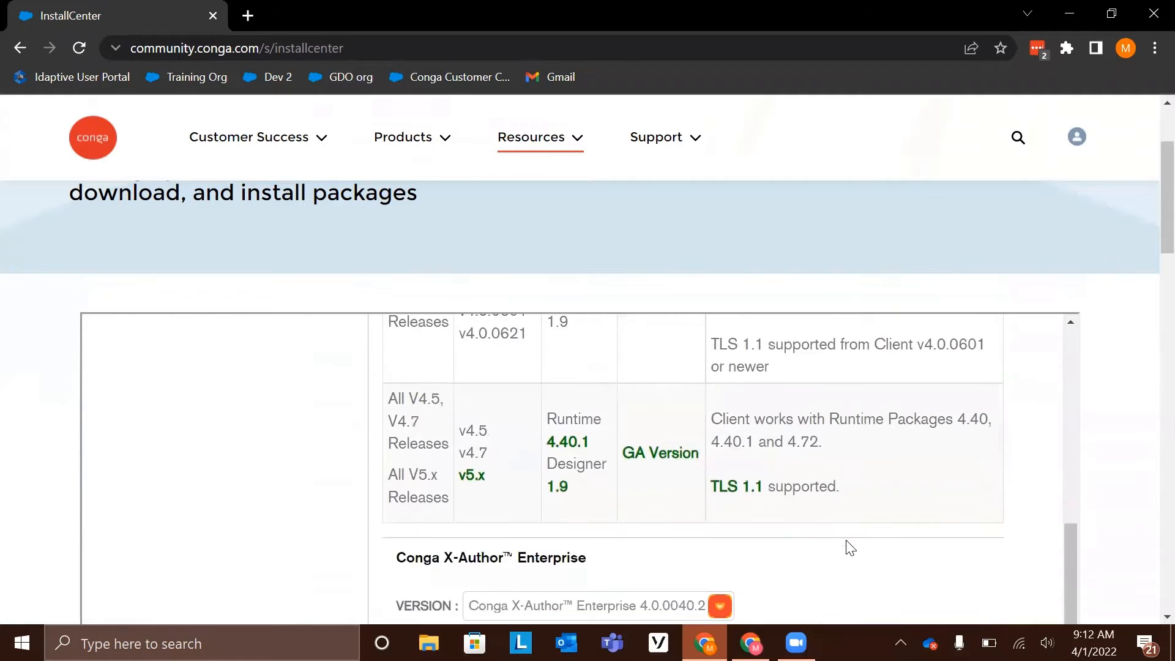
scroll("down", 3)
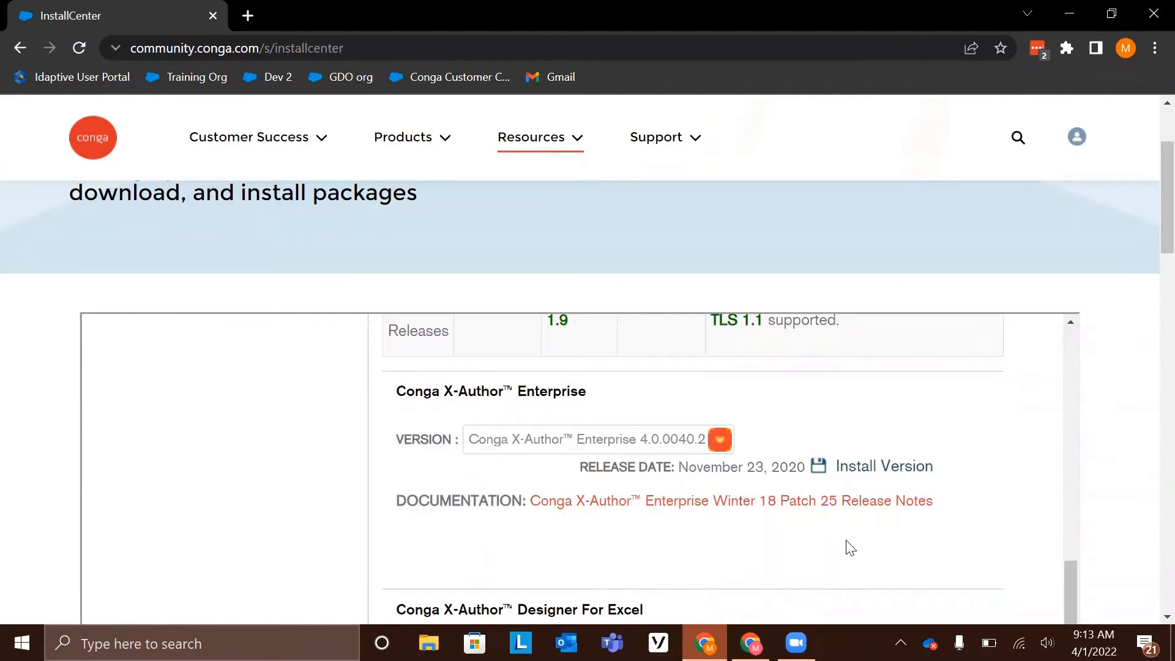
scroll("down", 3)
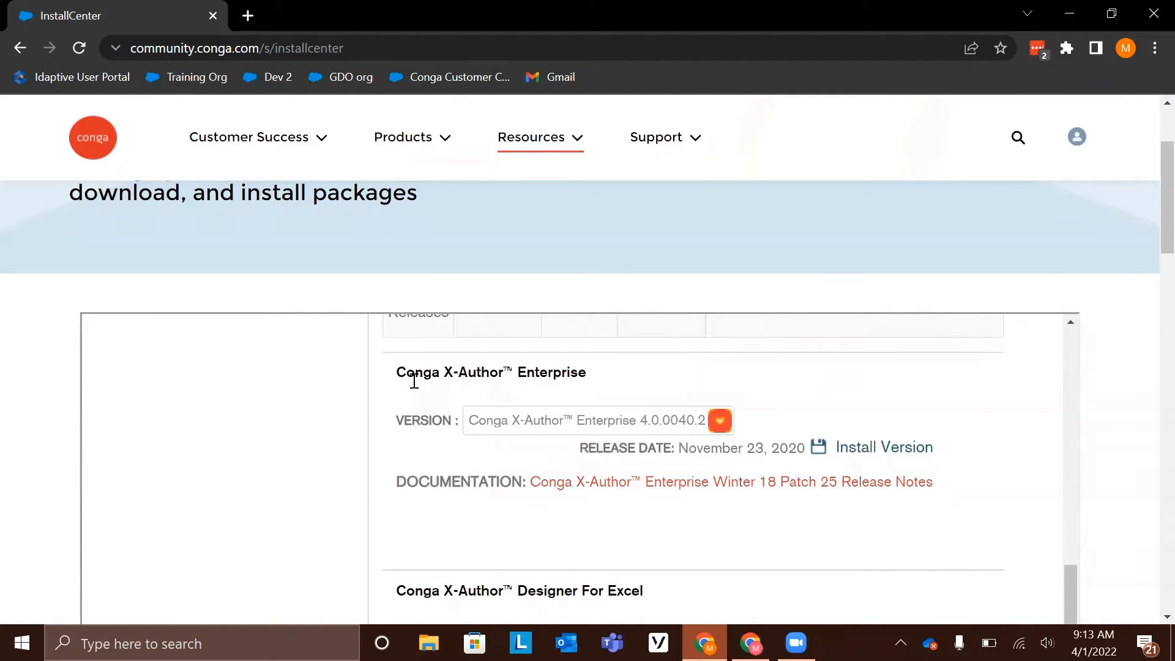
mouse_move(903, 453)
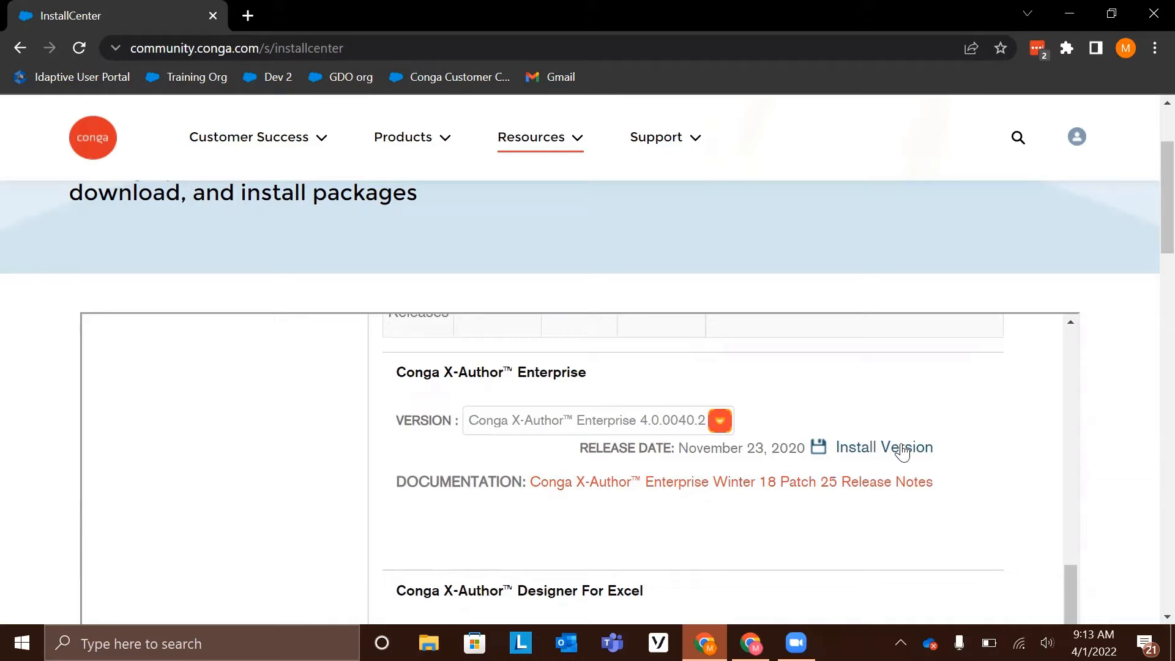
- Start installing Conga X-Author Enterprise 4.0.0040.2 via Install Version
left_click(882, 448)
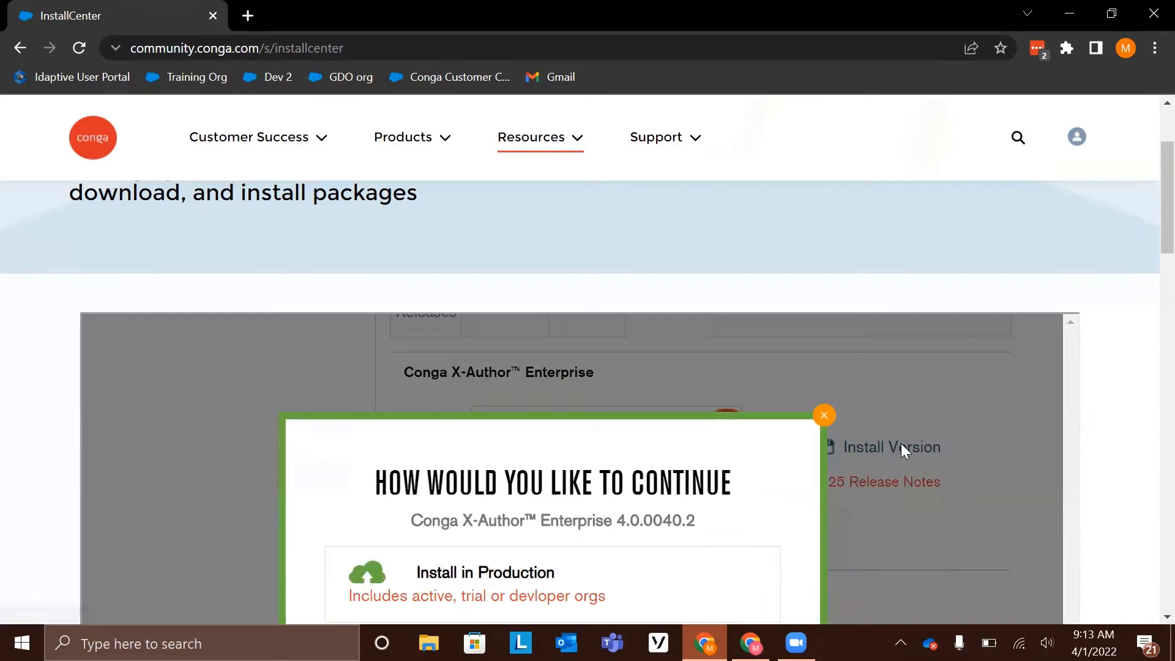
scroll("down", 3)
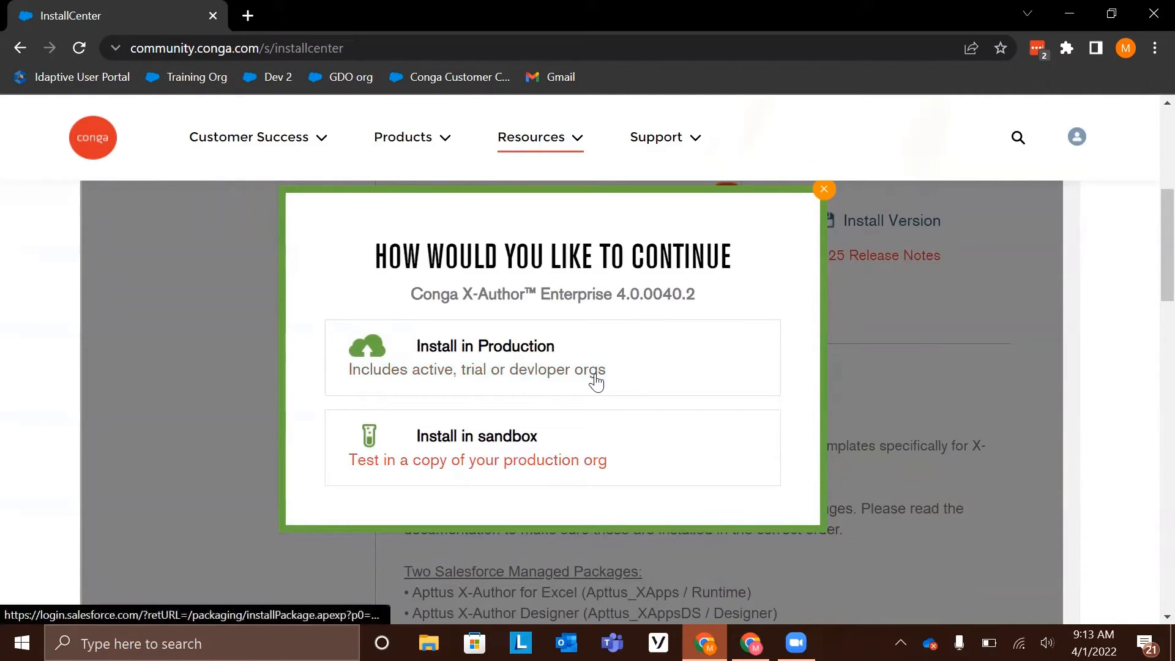
mouse_move(554, 380)
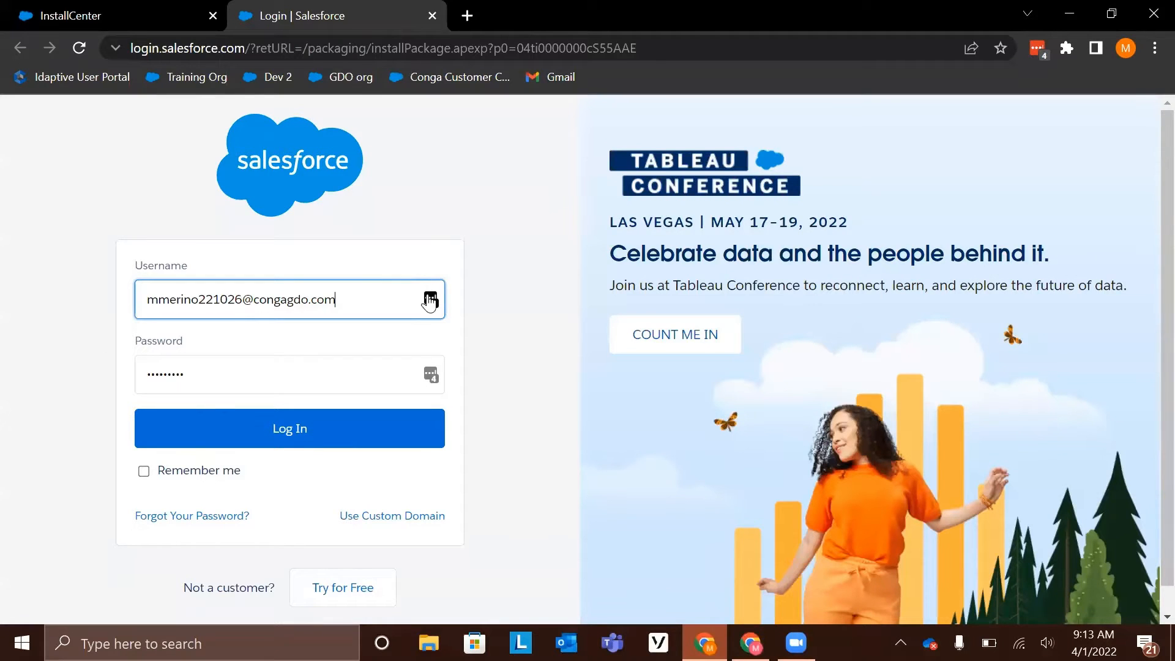
- Fill in the saved Dev 2 org login from LastPass and log in to Salesforce
left_click(430, 299)
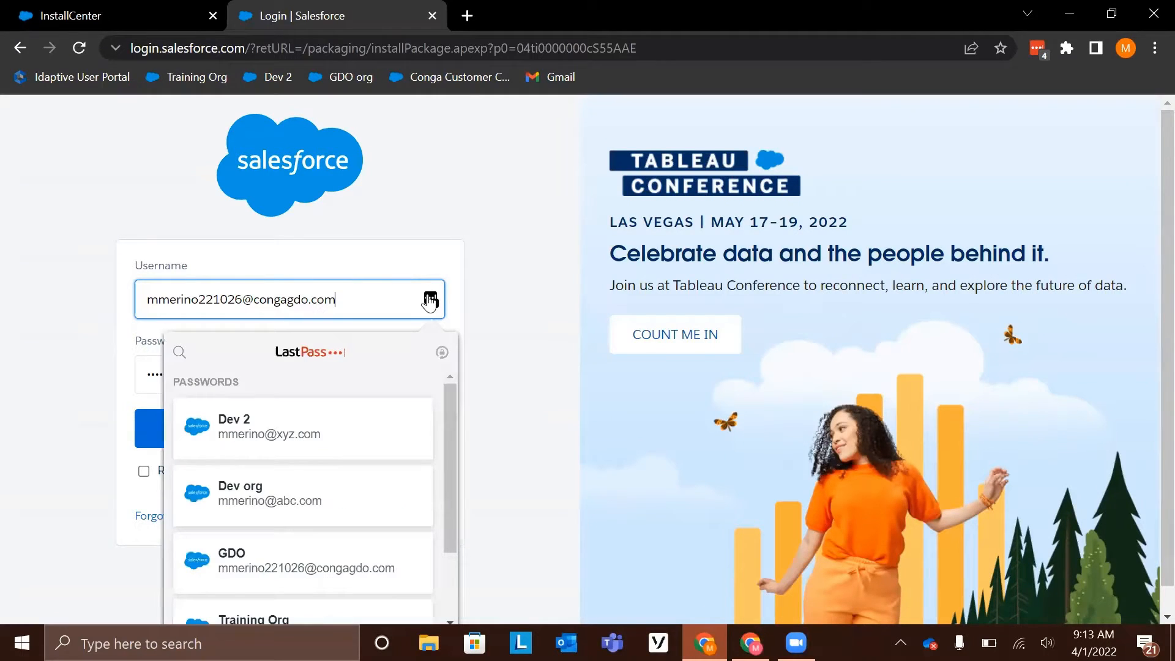
left_click(270, 427)
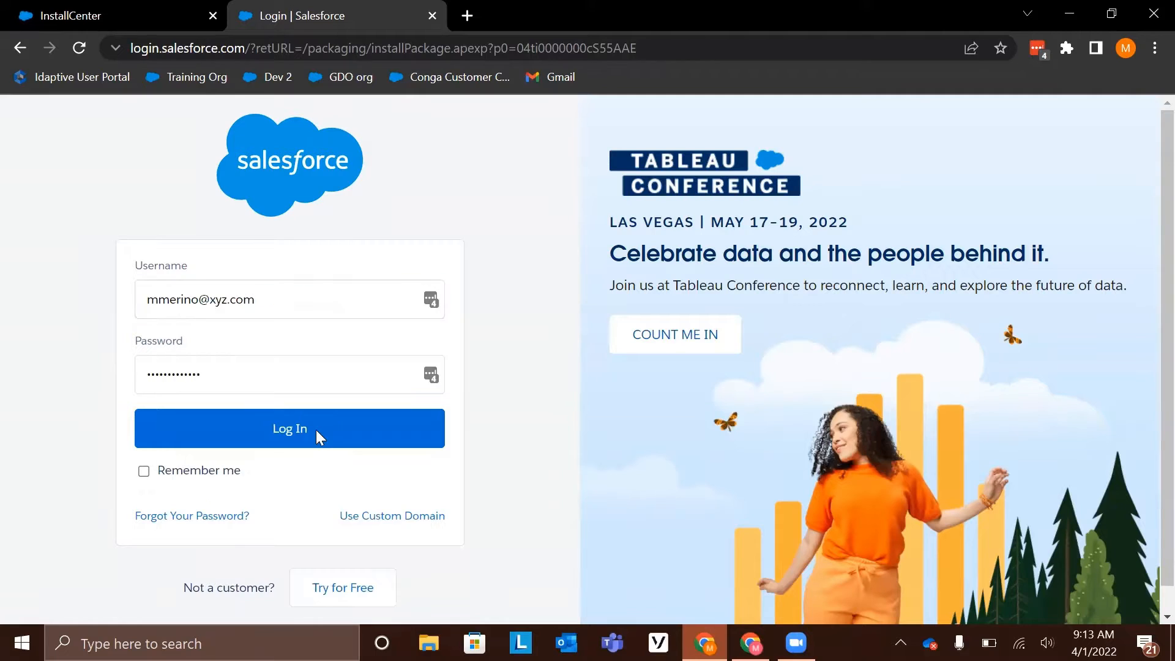
left_click(289, 427)
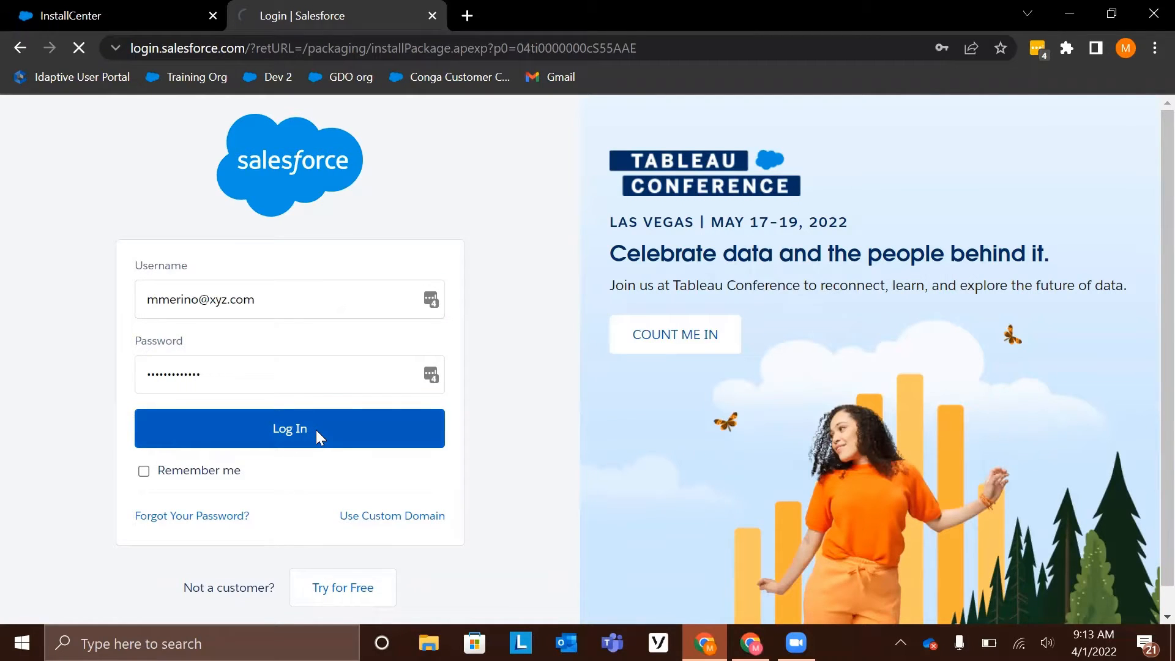
left_click(289, 428)
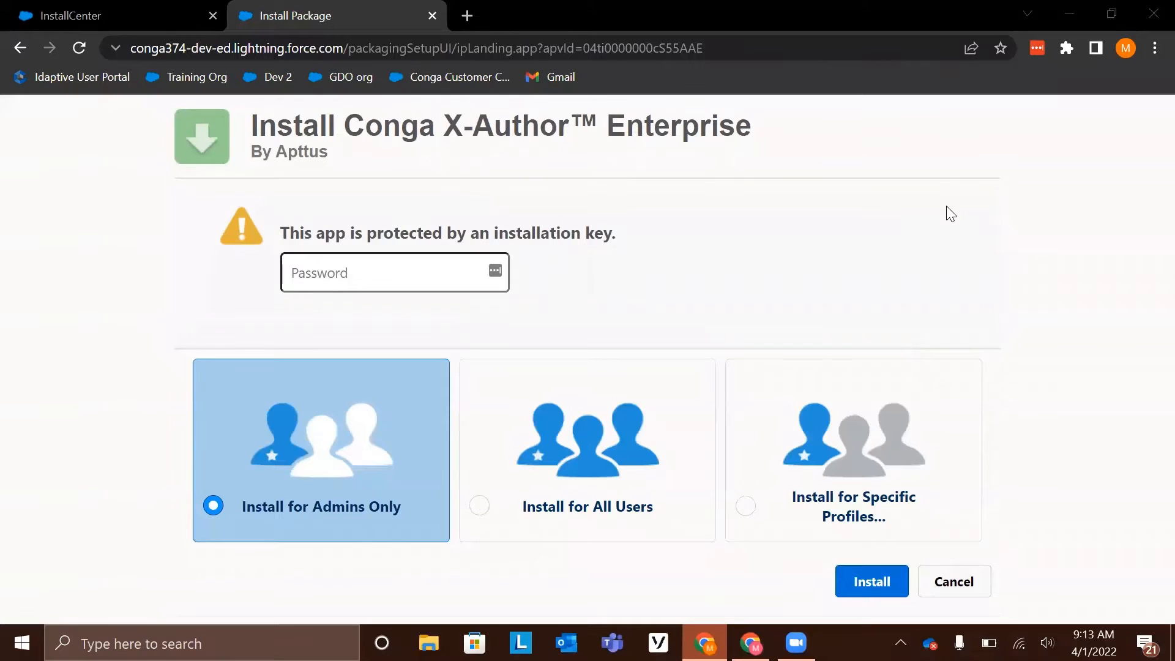
mouse_move(680, 562)
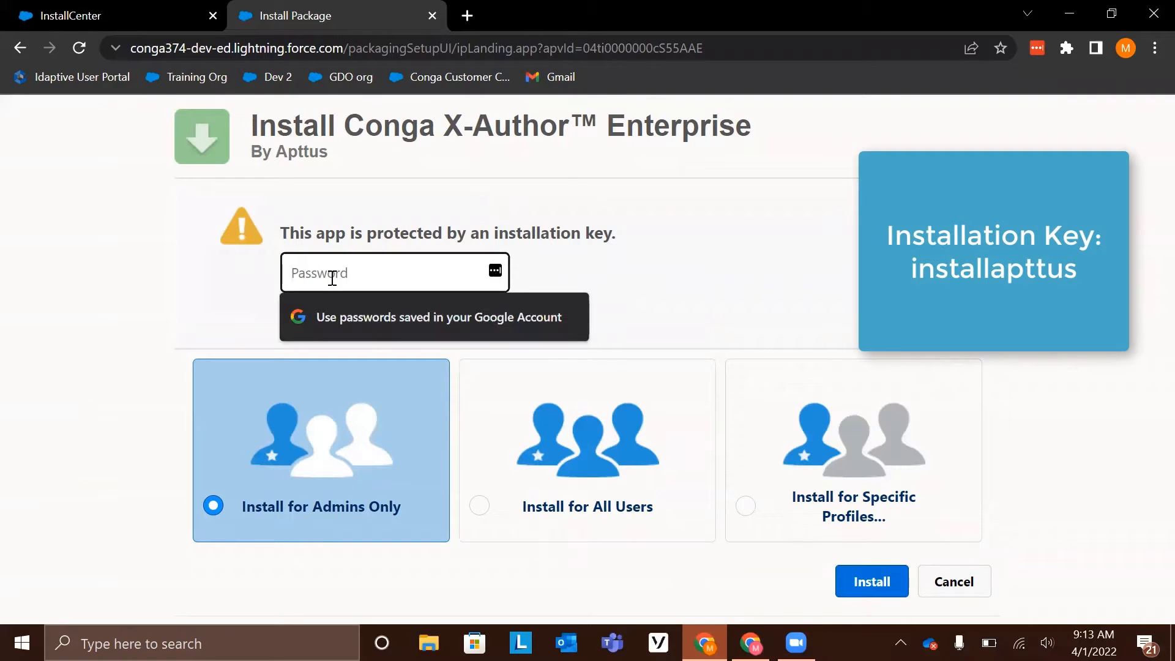
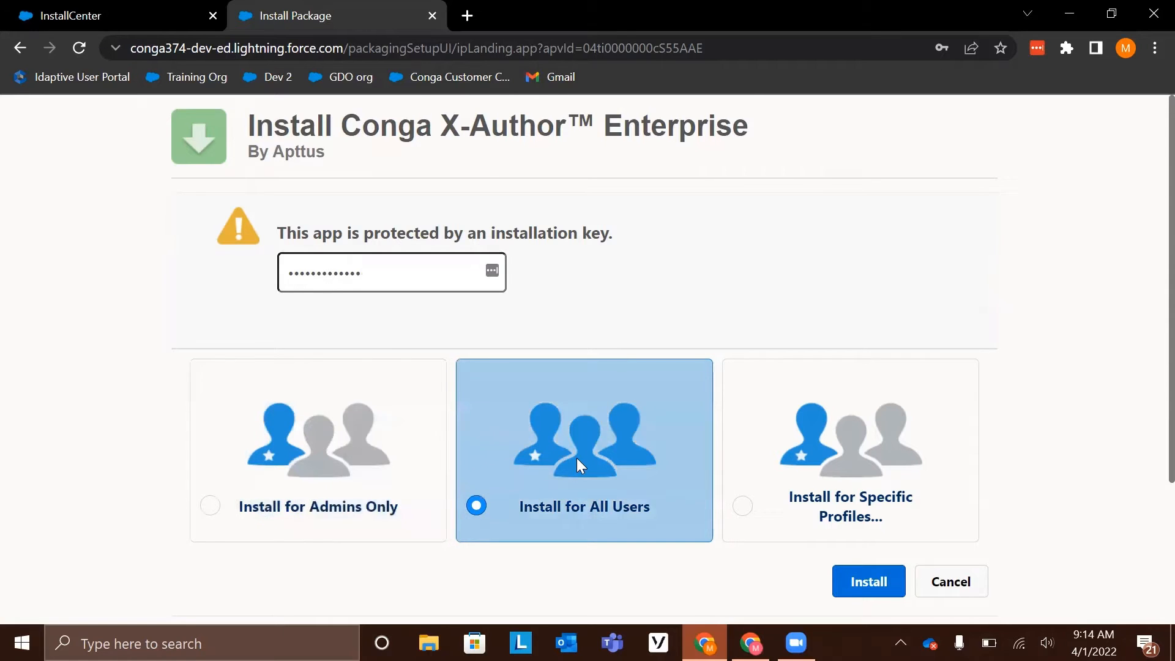
scroll("down", 3)
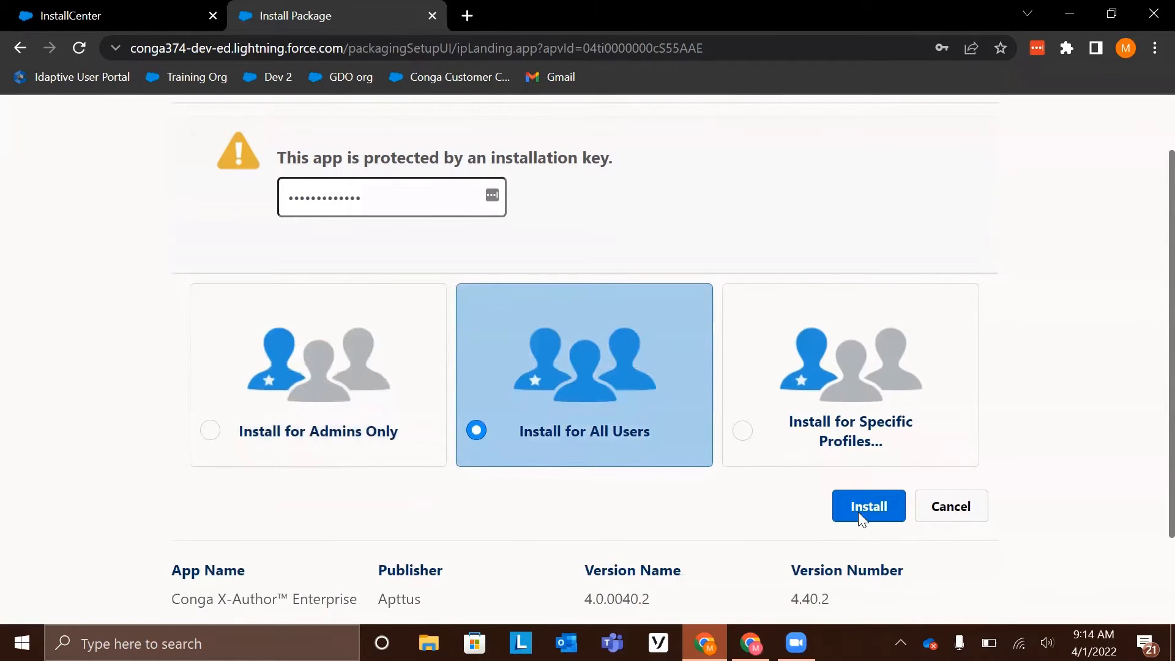
left_click(868, 506)
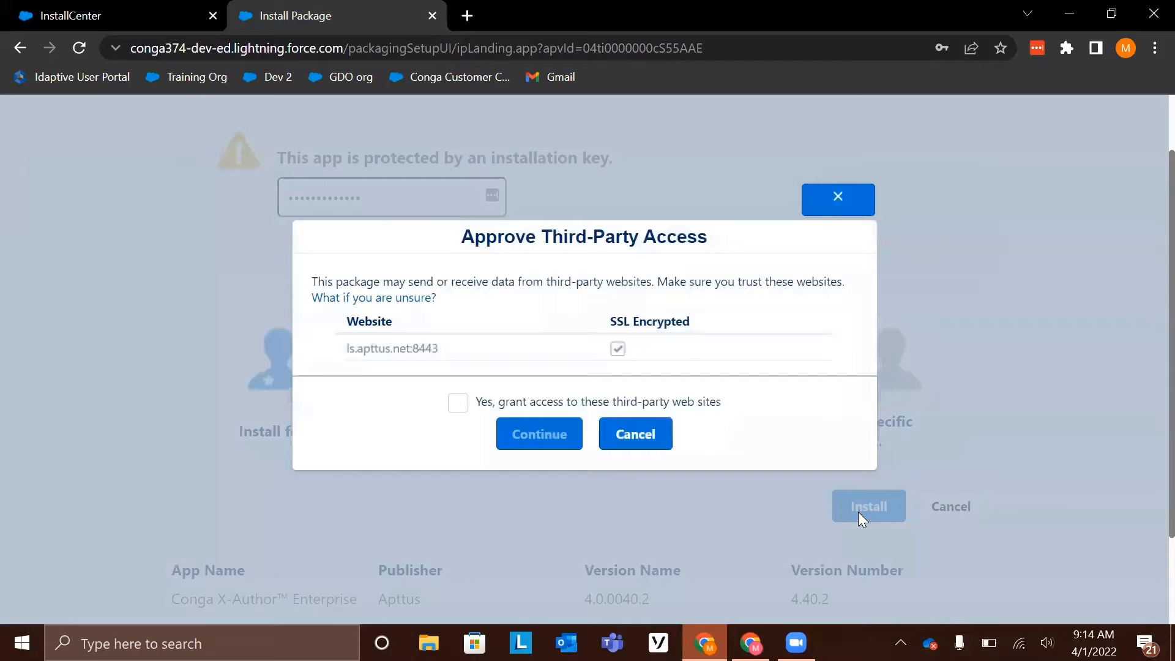
mouse_move(447, 408)
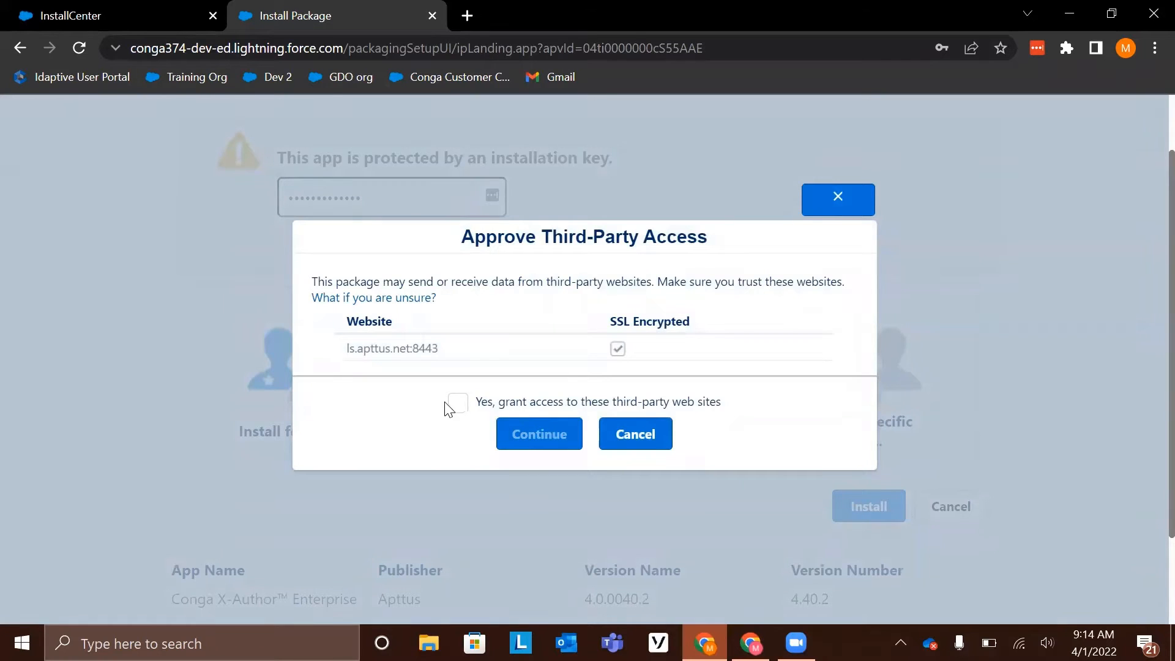
- Grant access to the third-party web sites and continue the installation
left_click(457, 403)
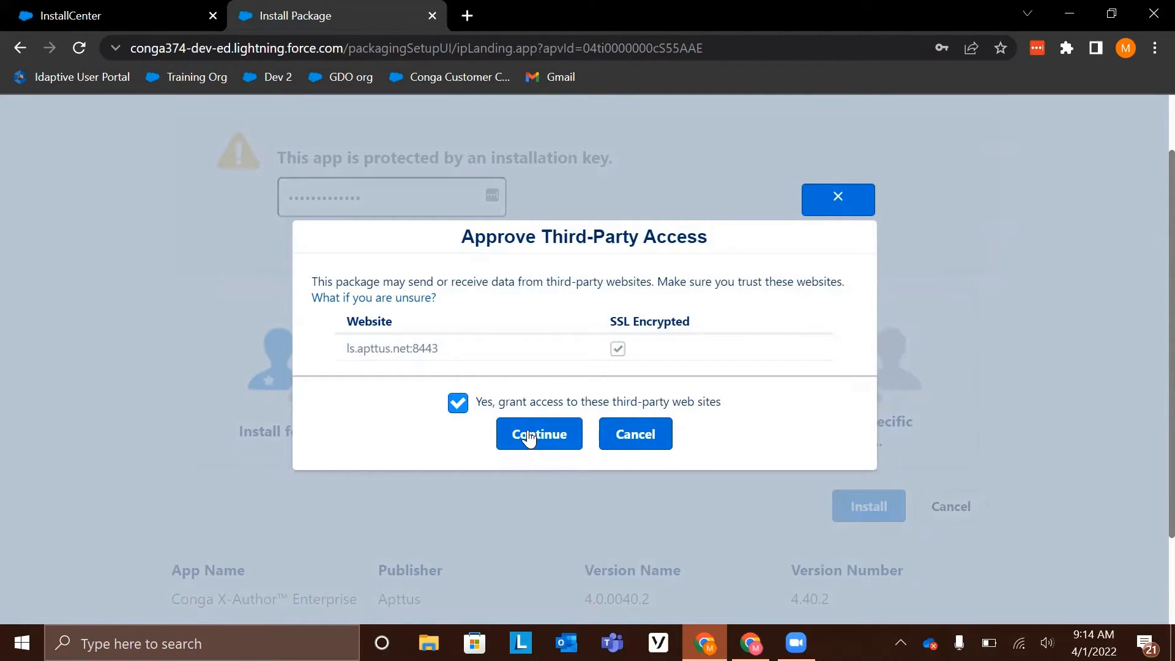
left_click(538, 434)
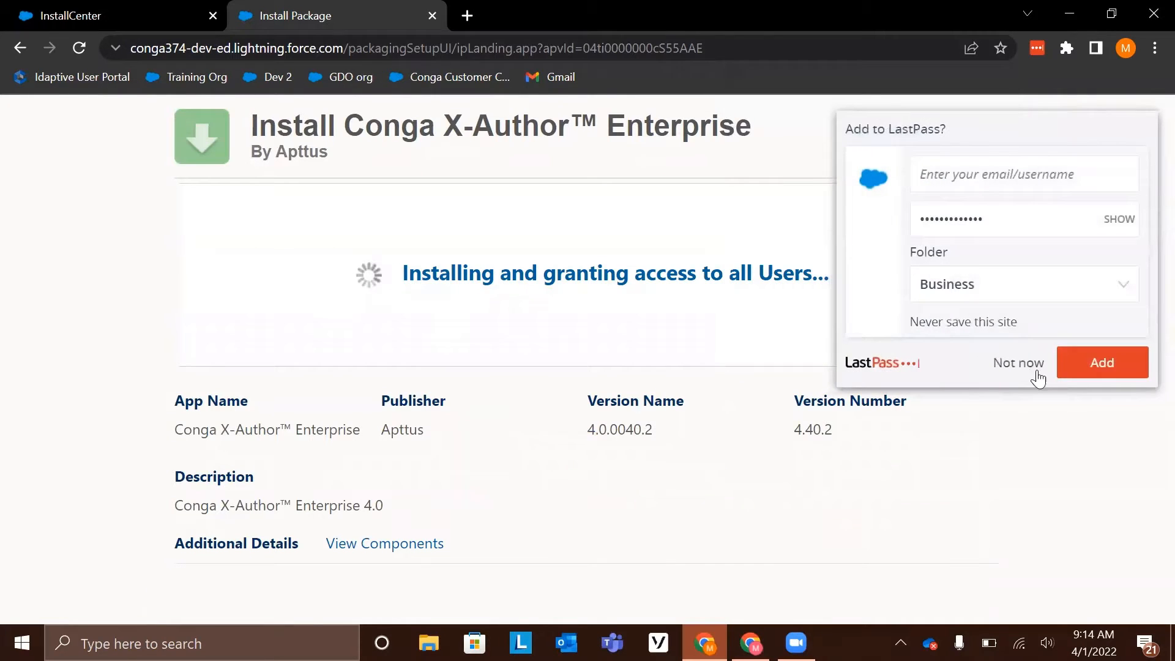
- Dismiss the LastPass save prompt, then click Done once installation completes
left_click(1017, 363)
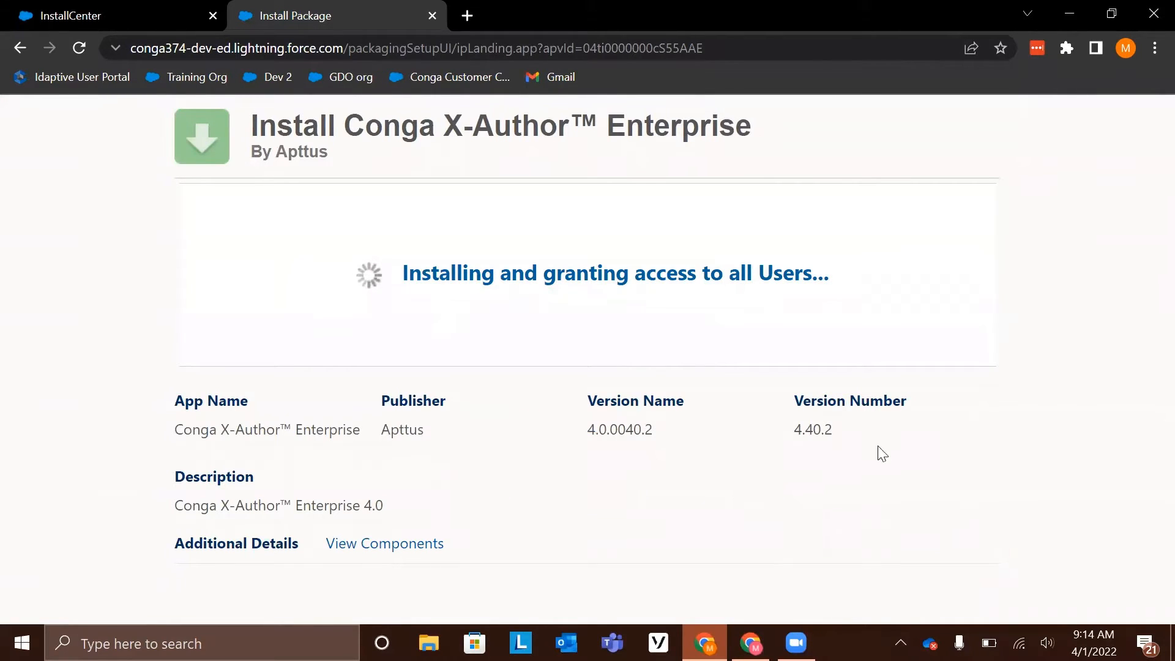
mouse_move(852, 469)
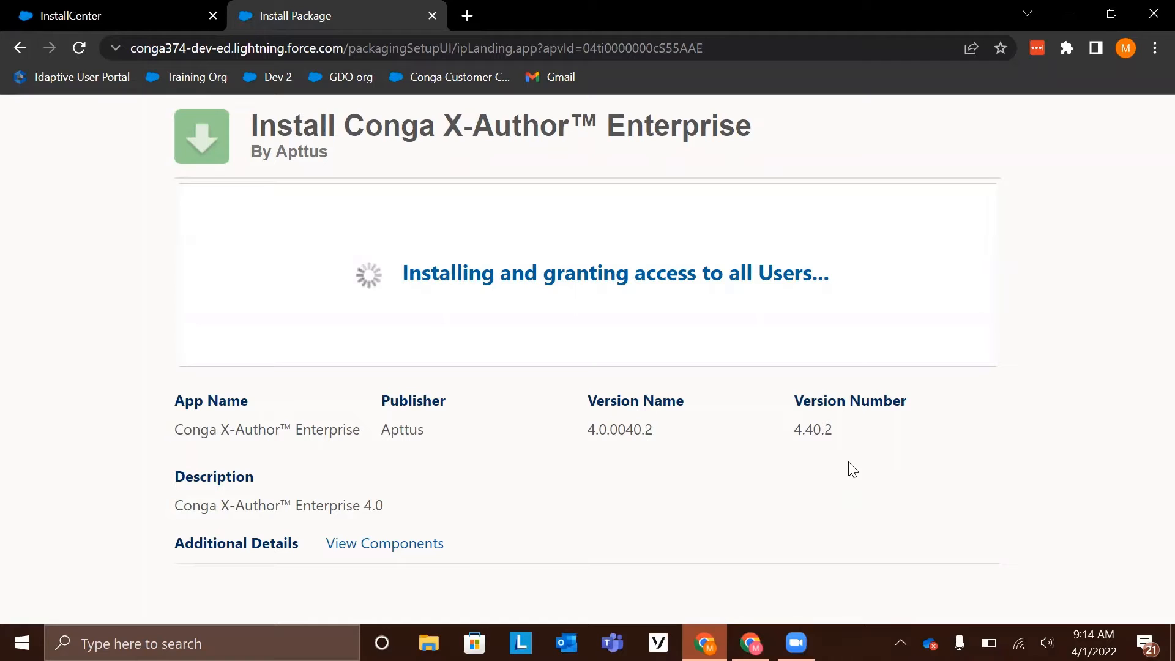
mouse_move(884, 557)
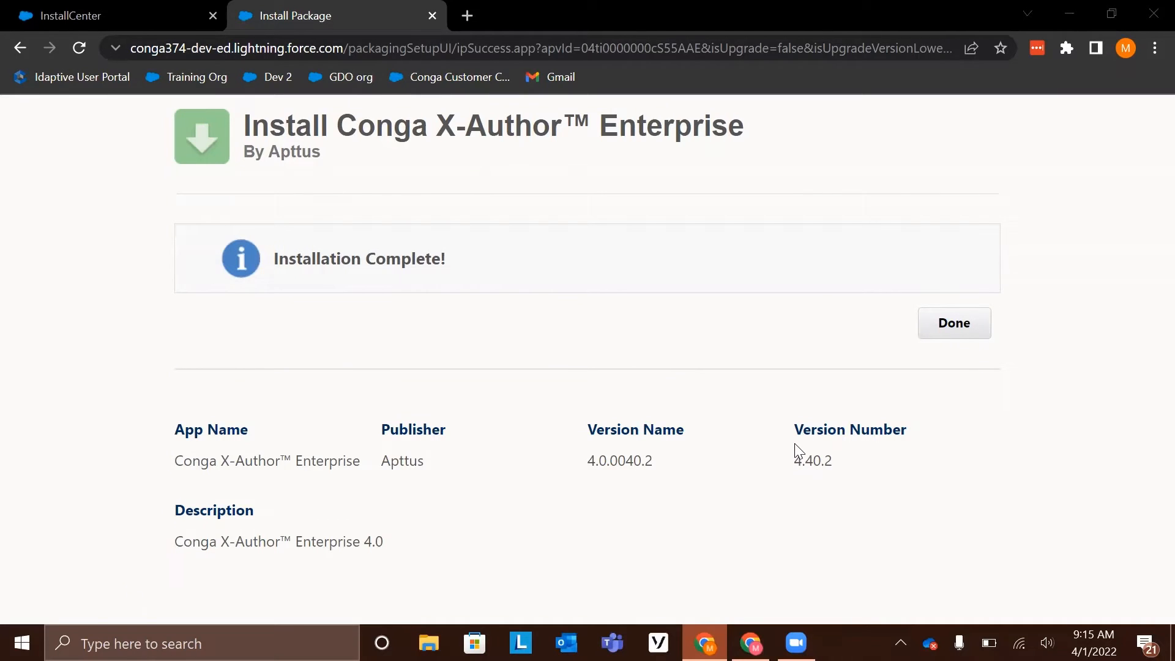
mouse_move(422, 313)
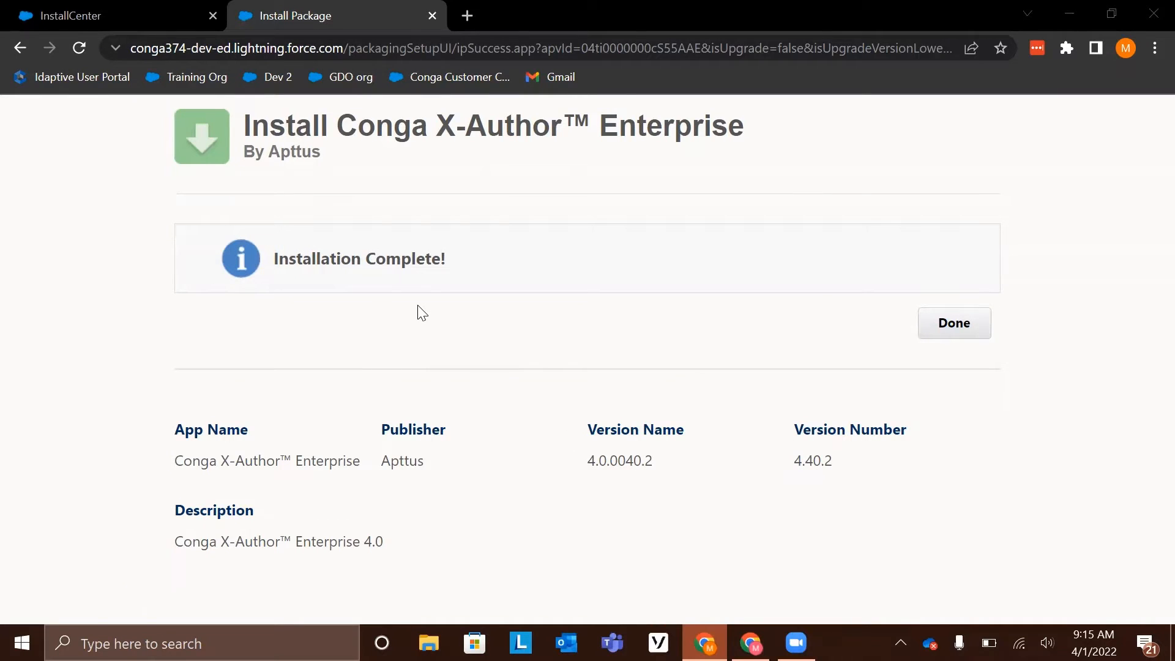
mouse_move(387, 301)
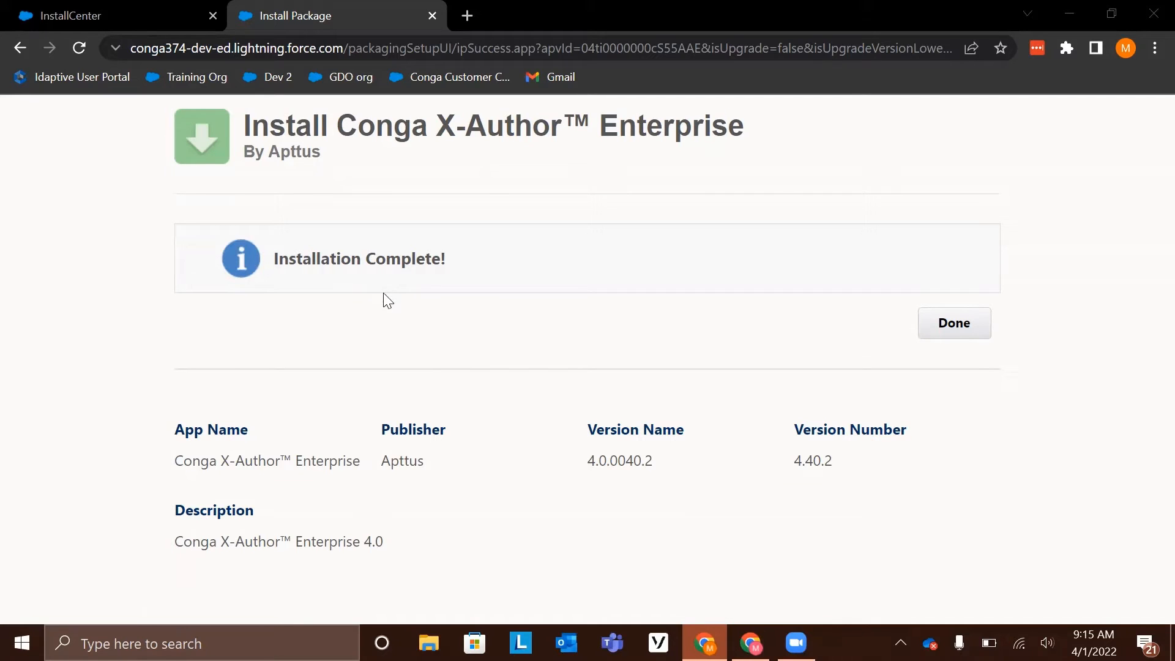
left_click(953, 323)
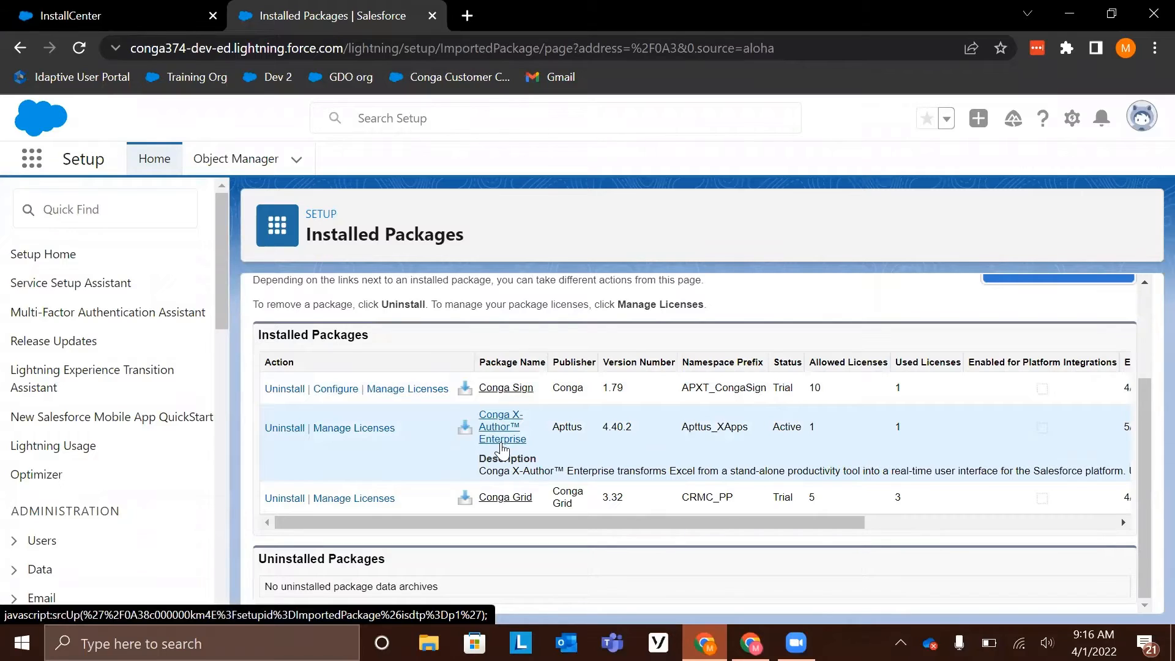
mouse_move(501, 193)
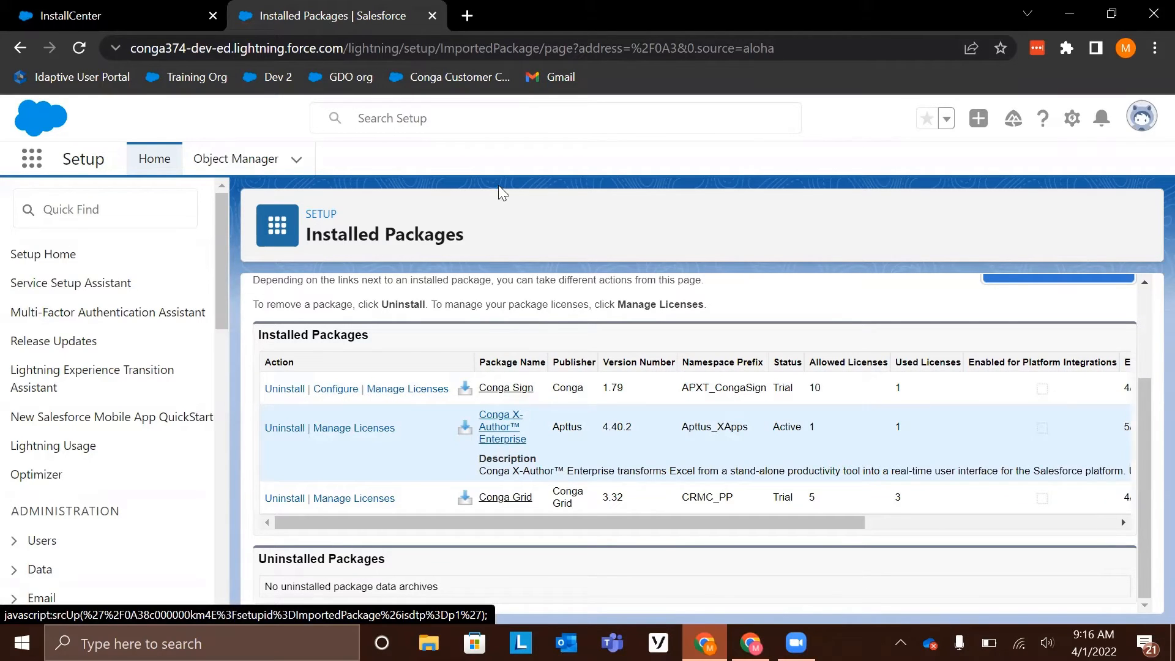
mouse_move(369, 10)
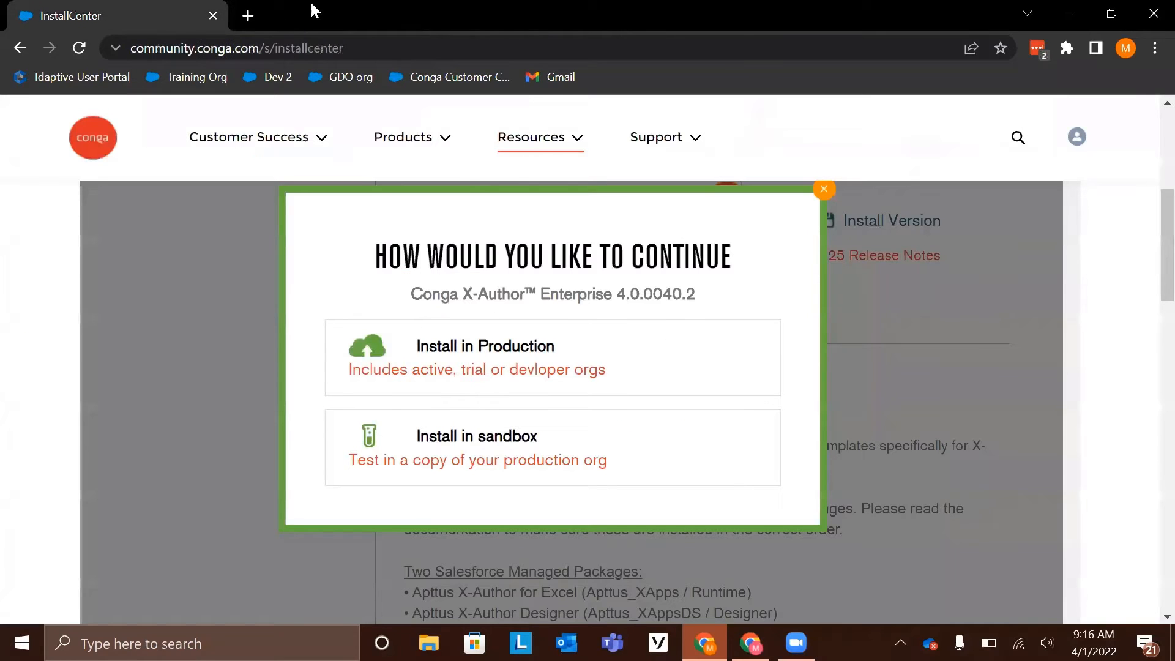
mouse_move(685, 474)
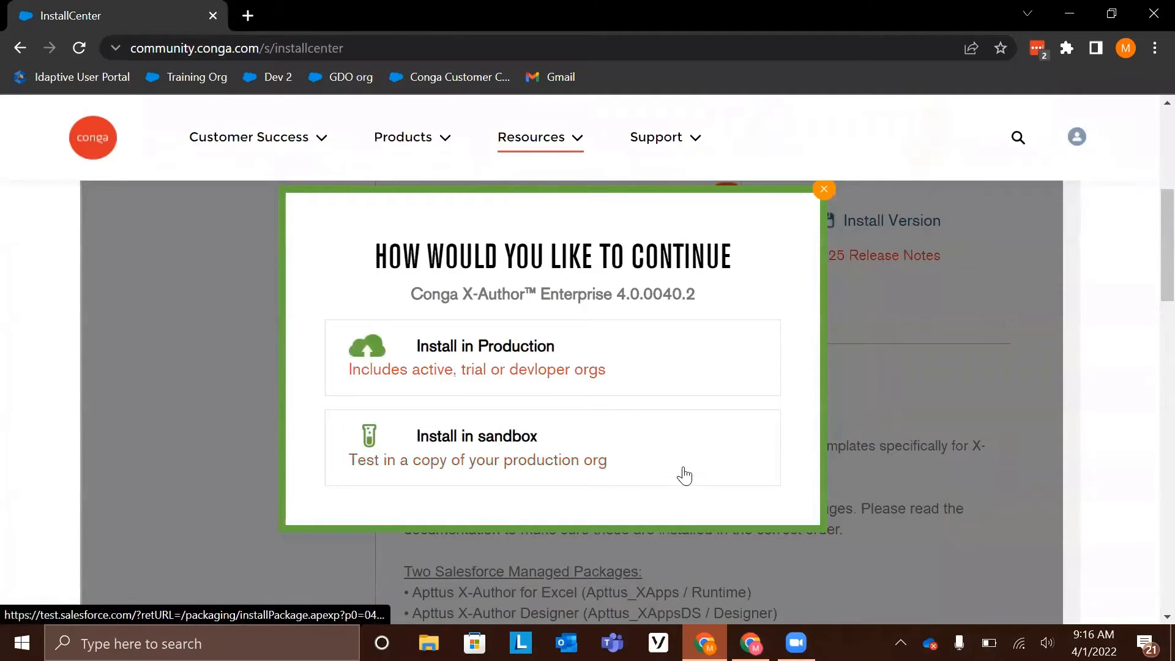
- Close the production/sandbox popup and return to the Install center
left_click(823, 189)
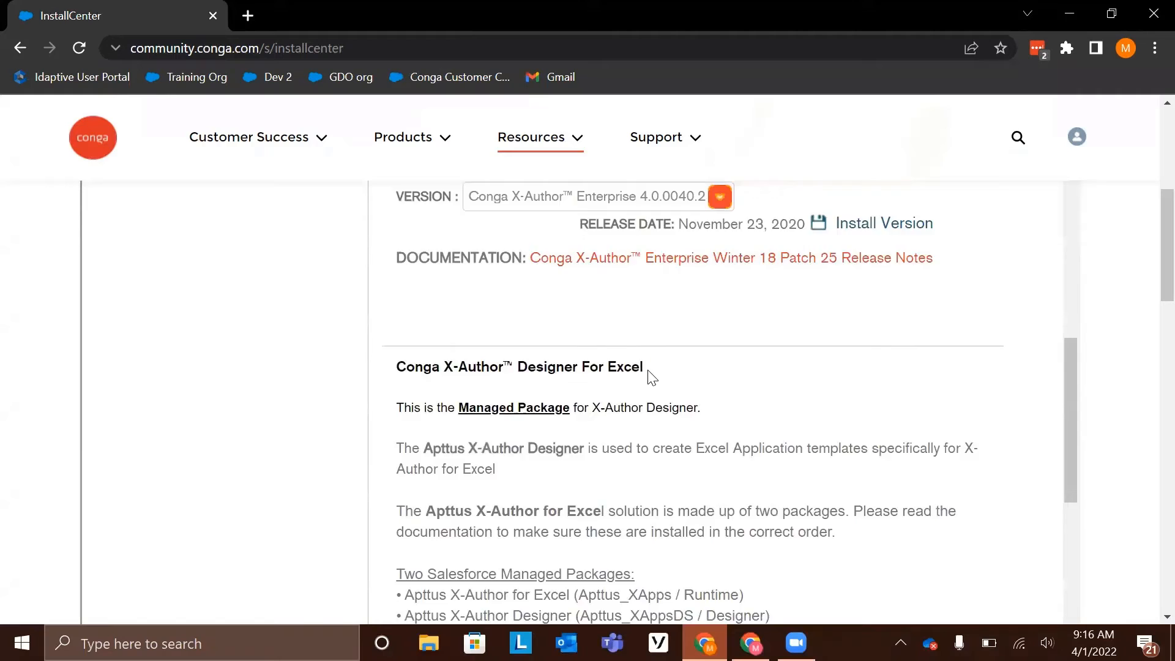
scroll("up", 3)
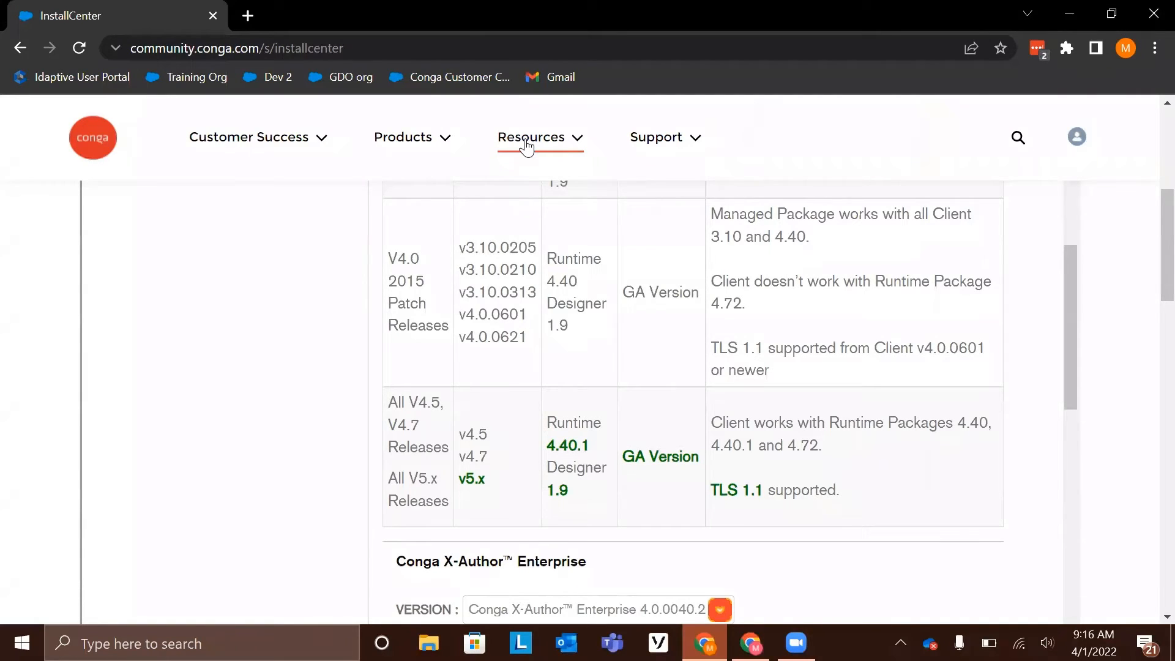
left_click(531, 137)
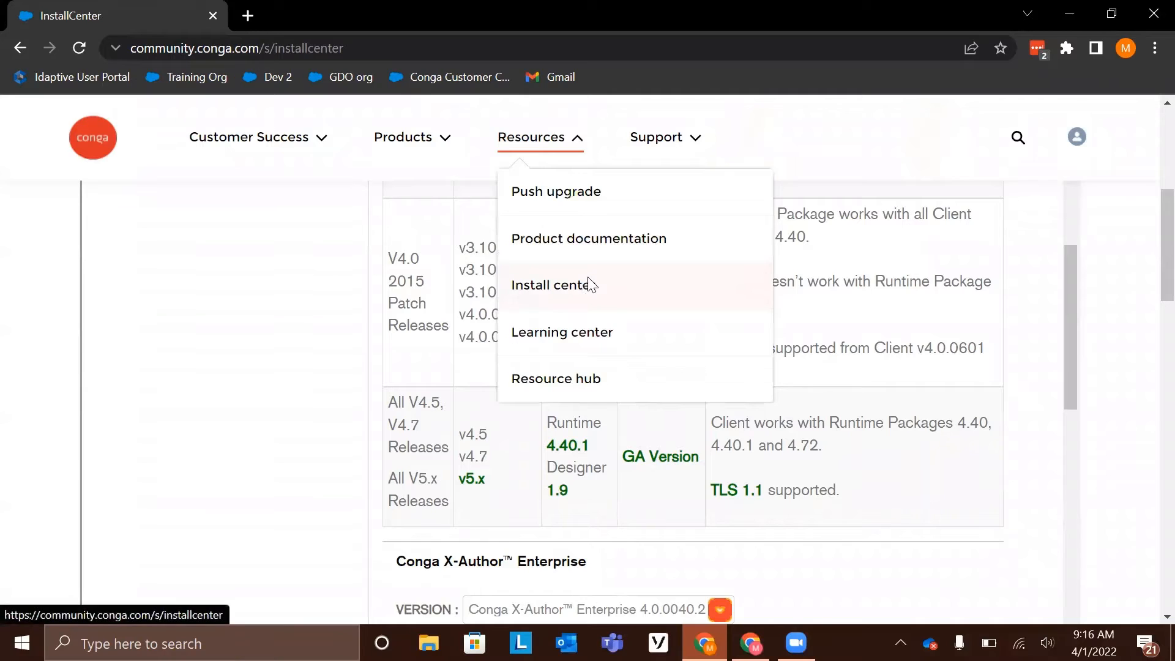
left_click(549, 285)
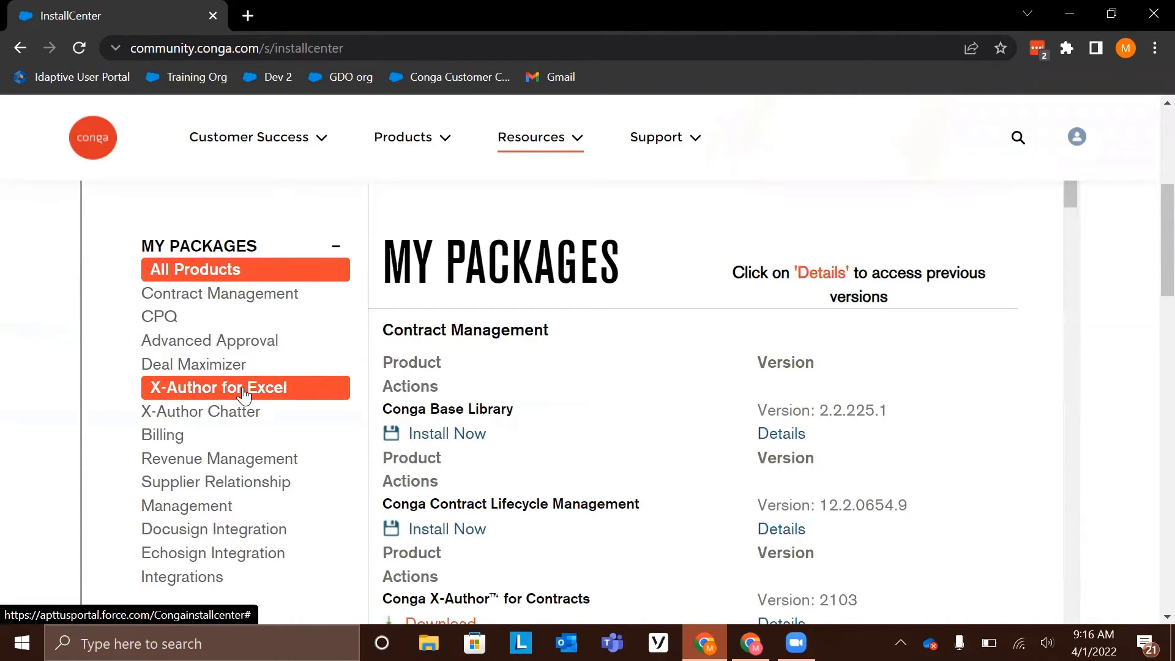
- Filter to X-Author for Excel and install Conga X-Author Designer For Excel 1.0.0009
left_click(217, 388)
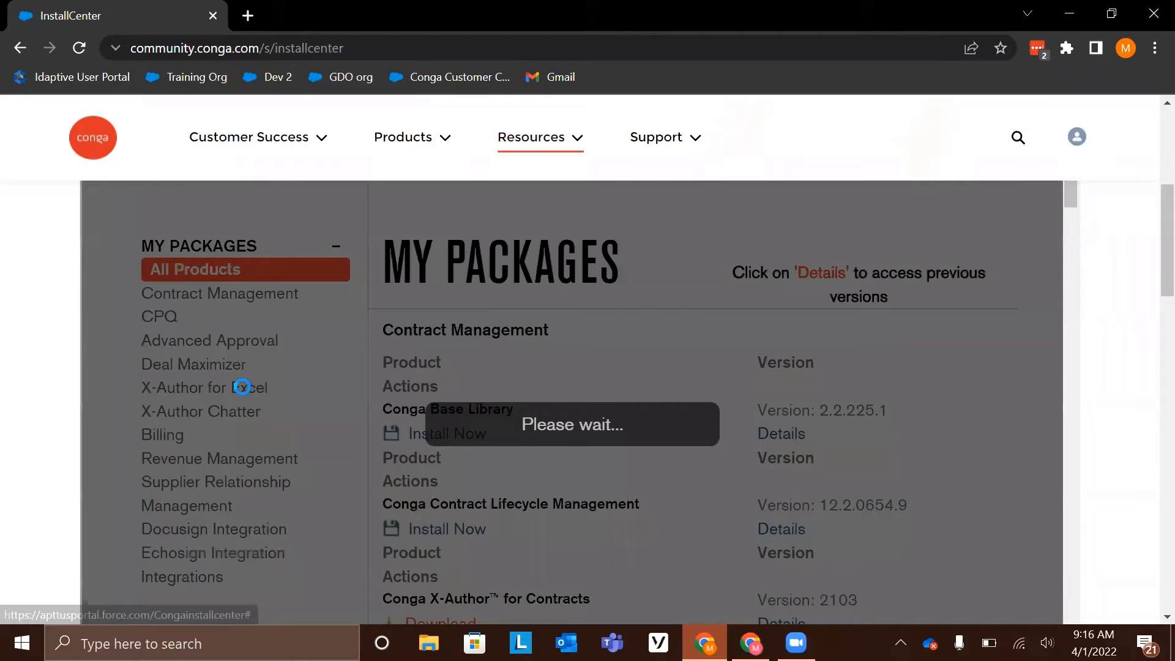
left_click(205, 387)
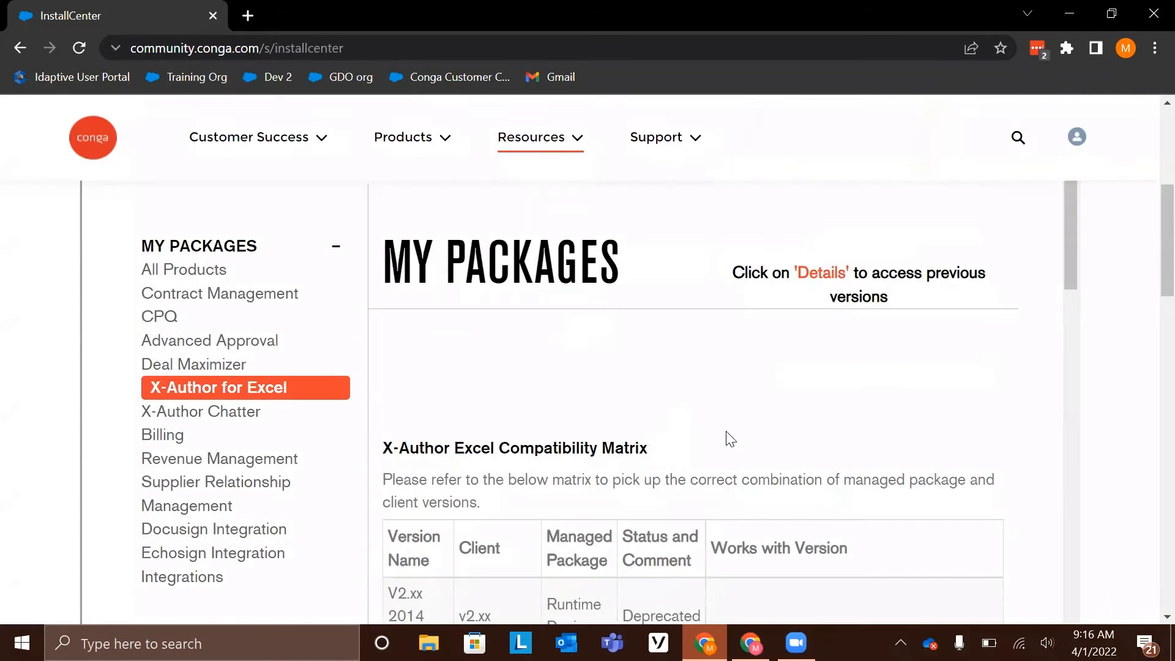
scroll("down", 3)
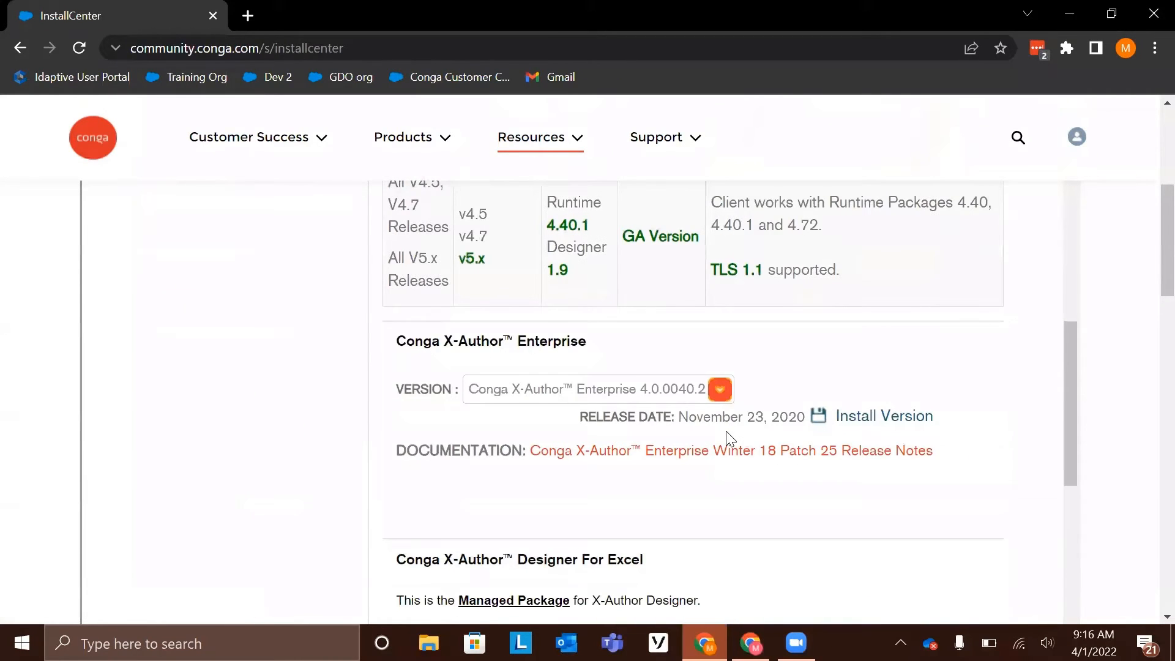
scroll("down", 3)
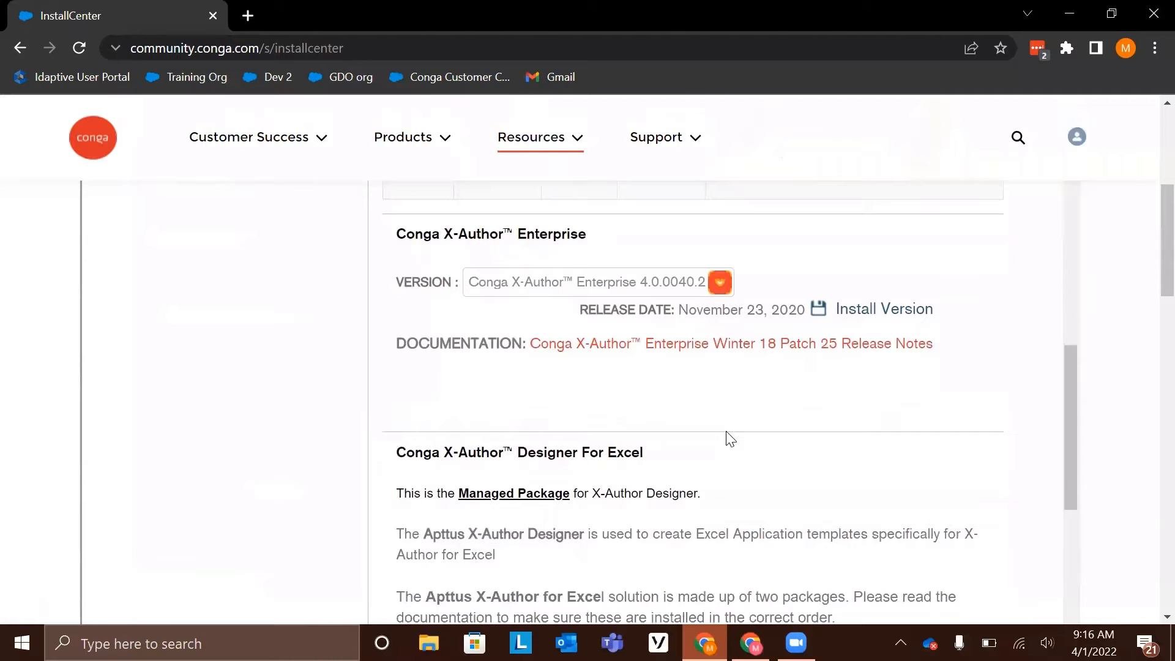
scroll("down", 3)
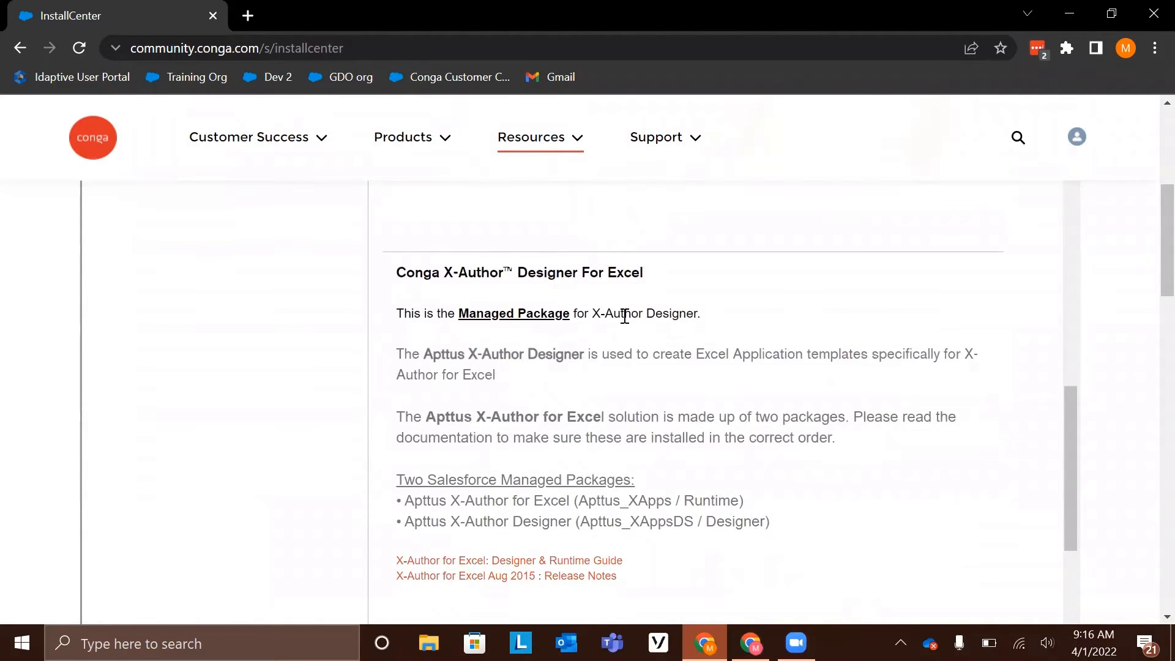
scroll("down", 3)
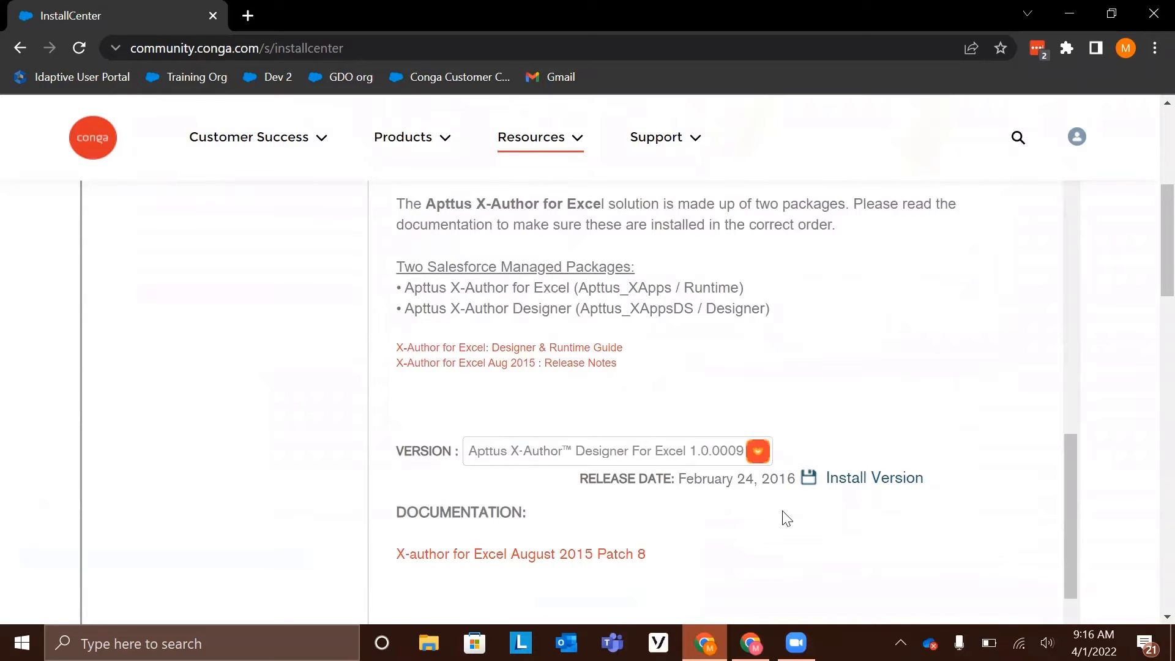
mouse_move(873, 478)
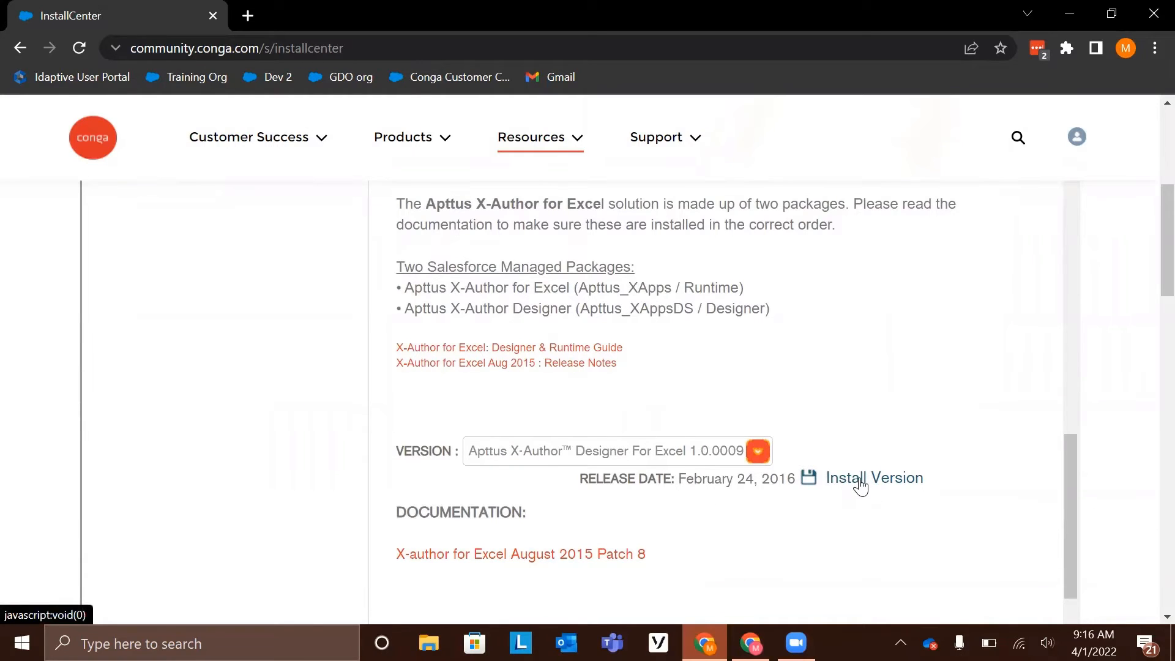
left_click(874, 477)
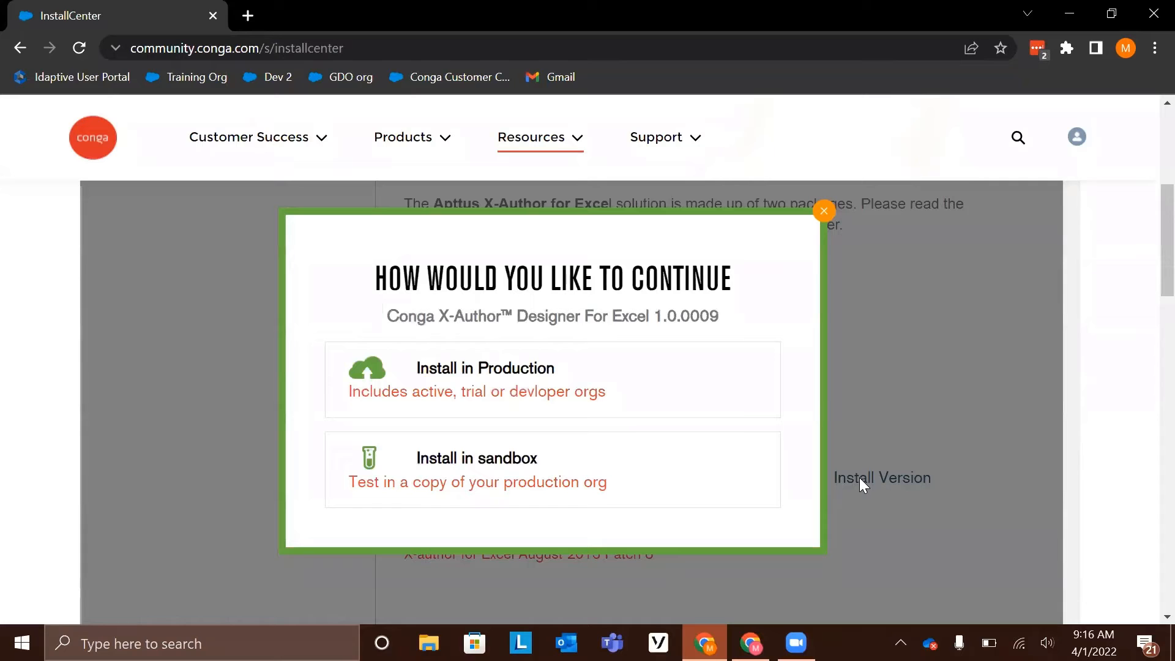
mouse_move(587, 396)
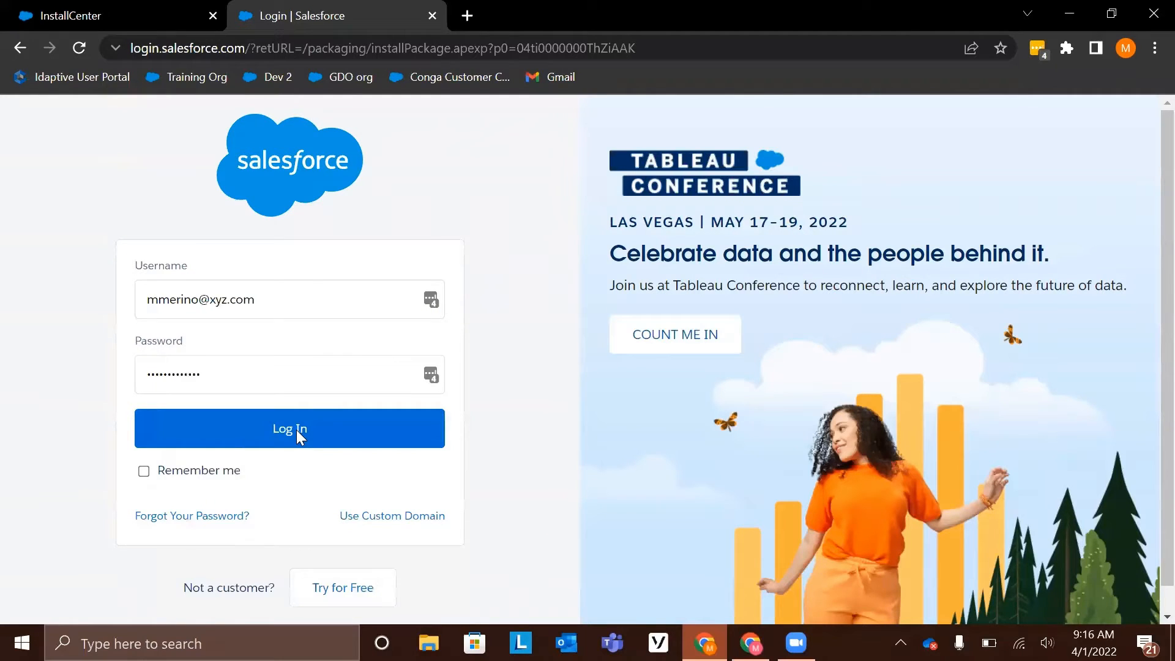
left_click(290, 428)
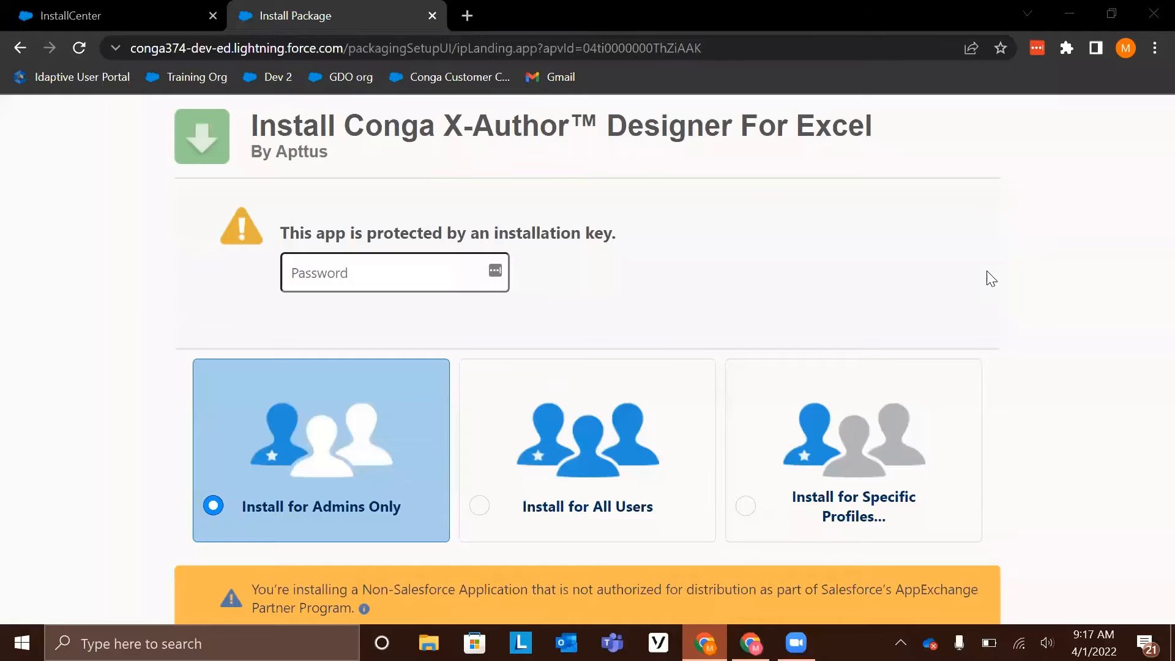
mouse_move(994, 291)
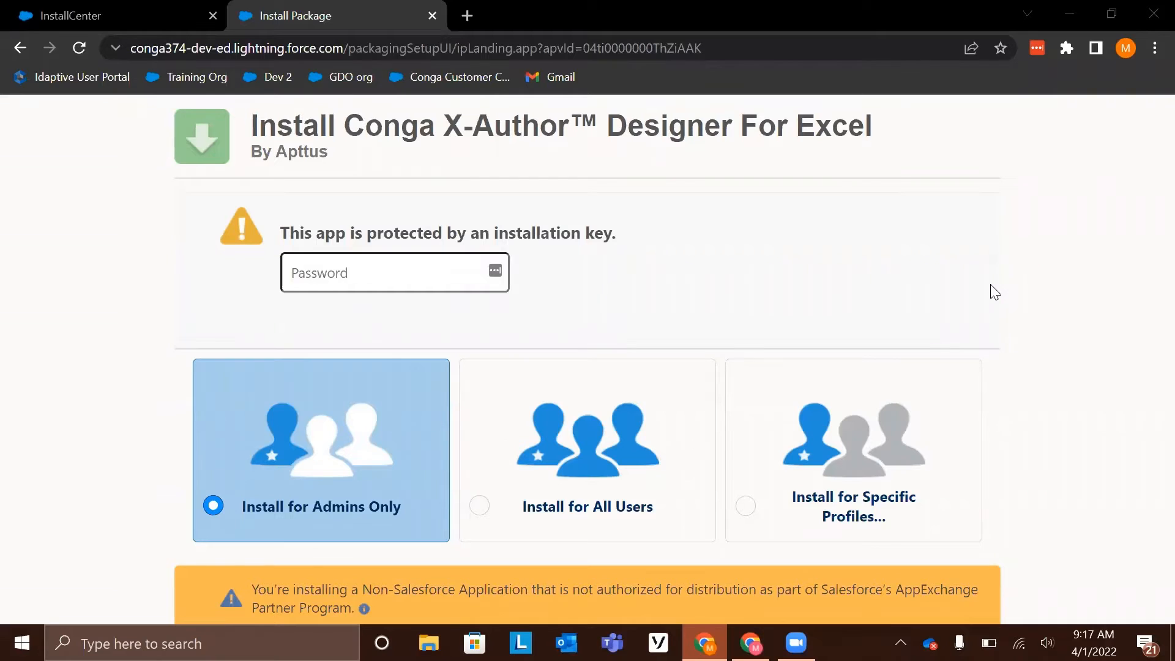
left_click(394, 272)
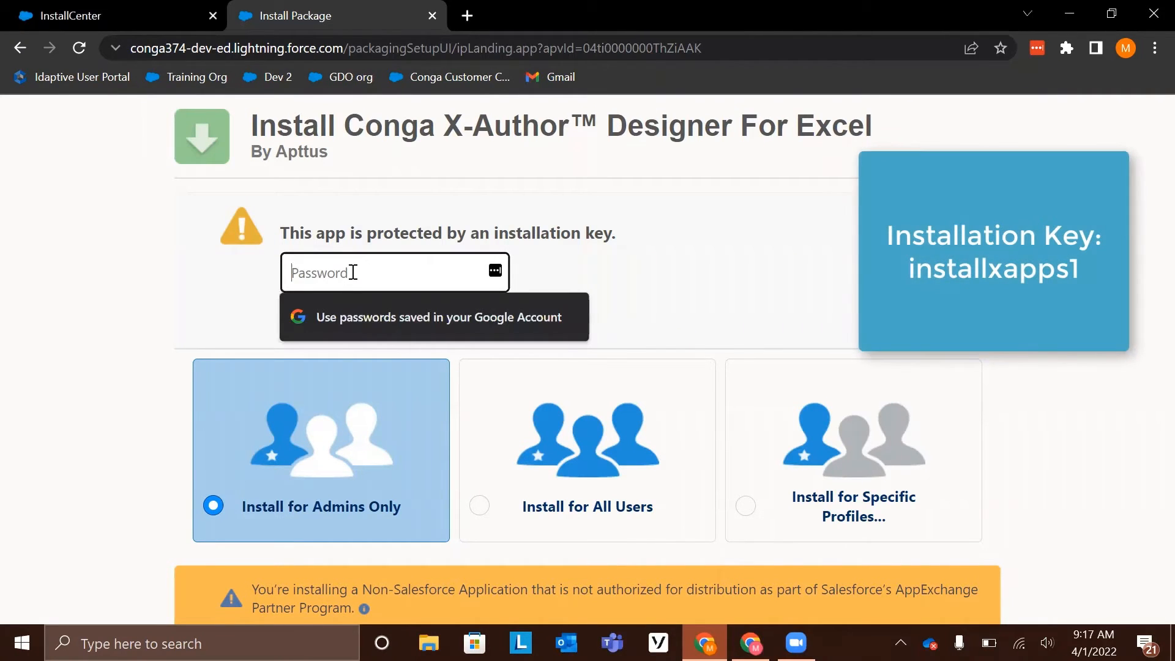
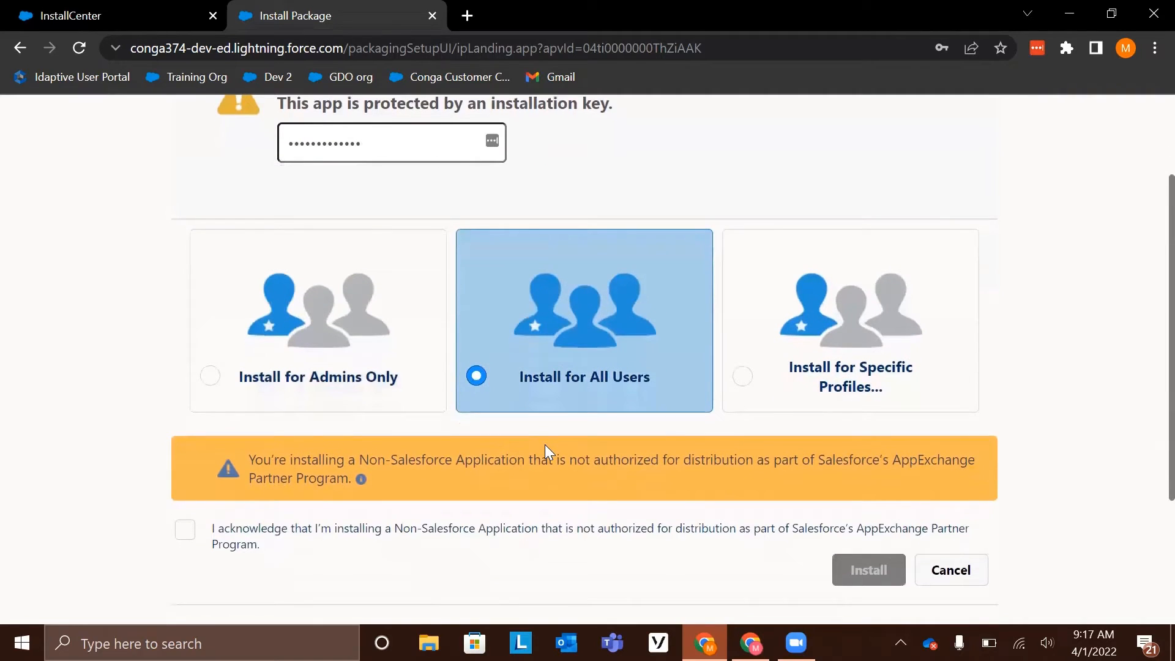
- Acknowledge the non-Salesforce application warning and install for all users
scroll("down", 3)
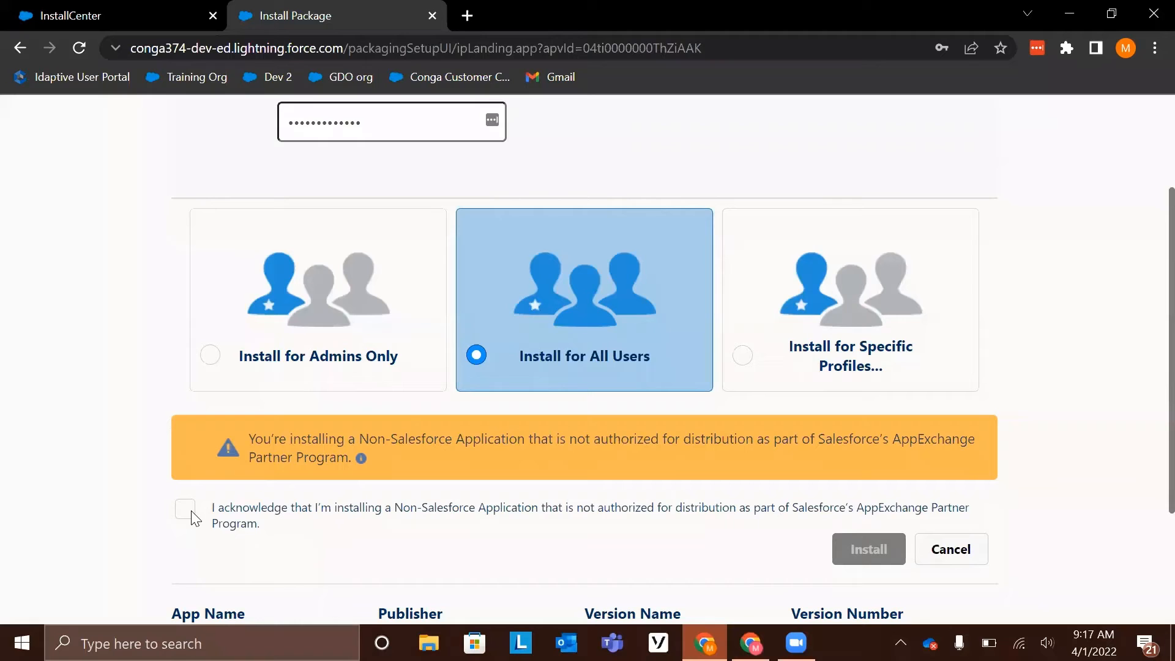
left_click(184, 509)
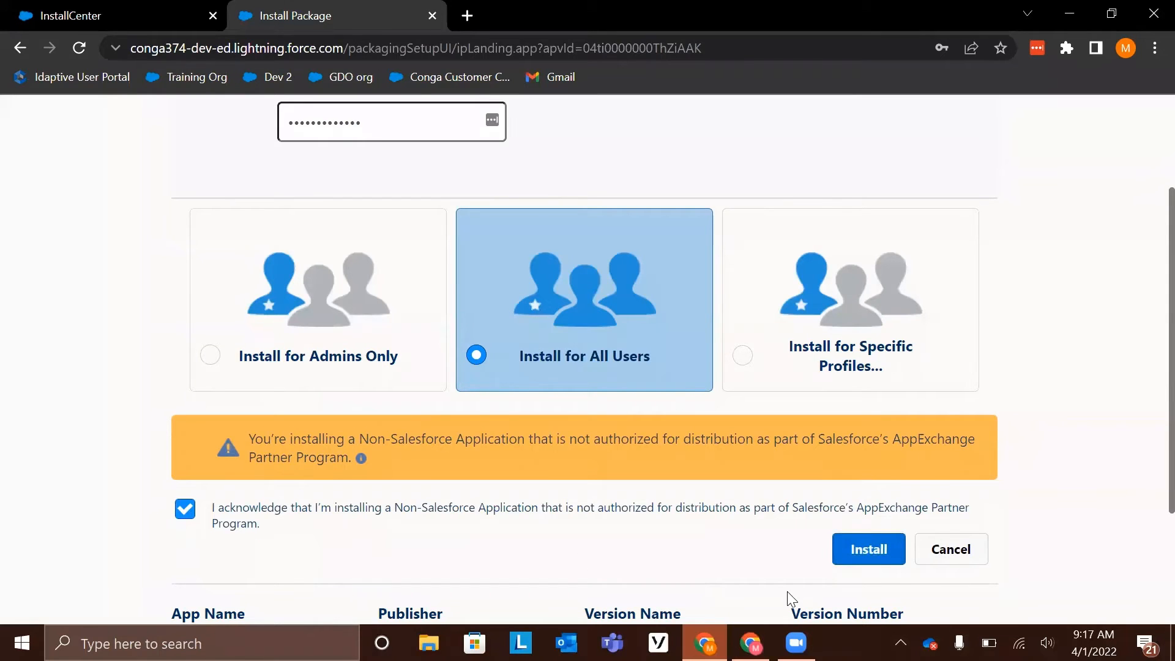
left_click(868, 548)
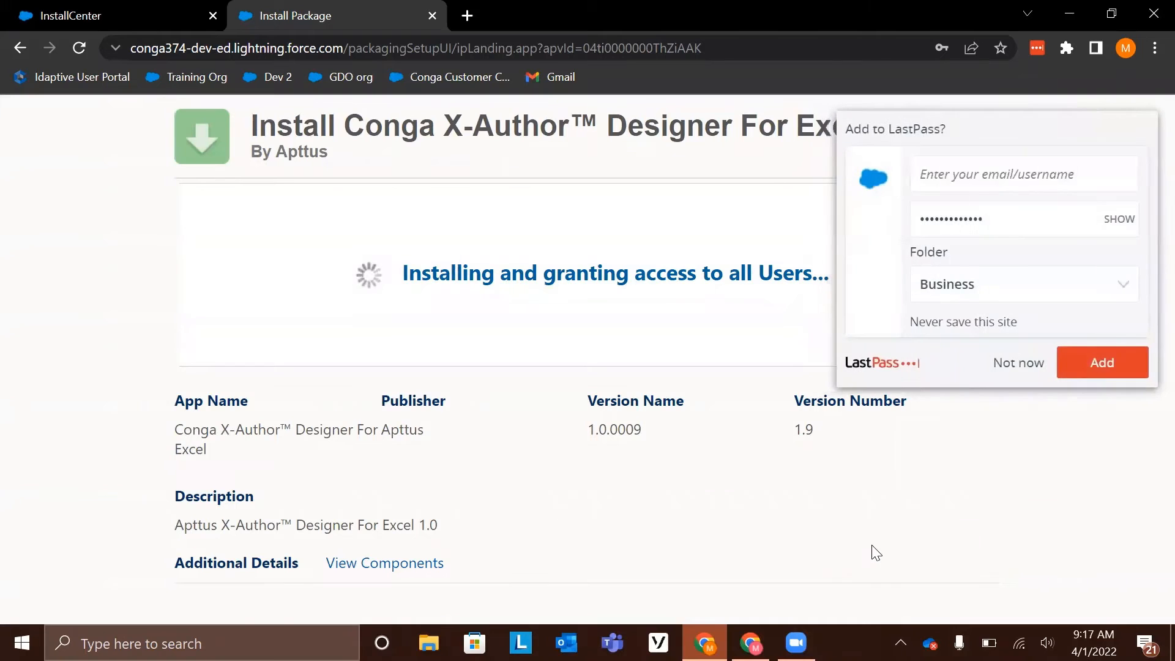
mouse_move(992, 356)
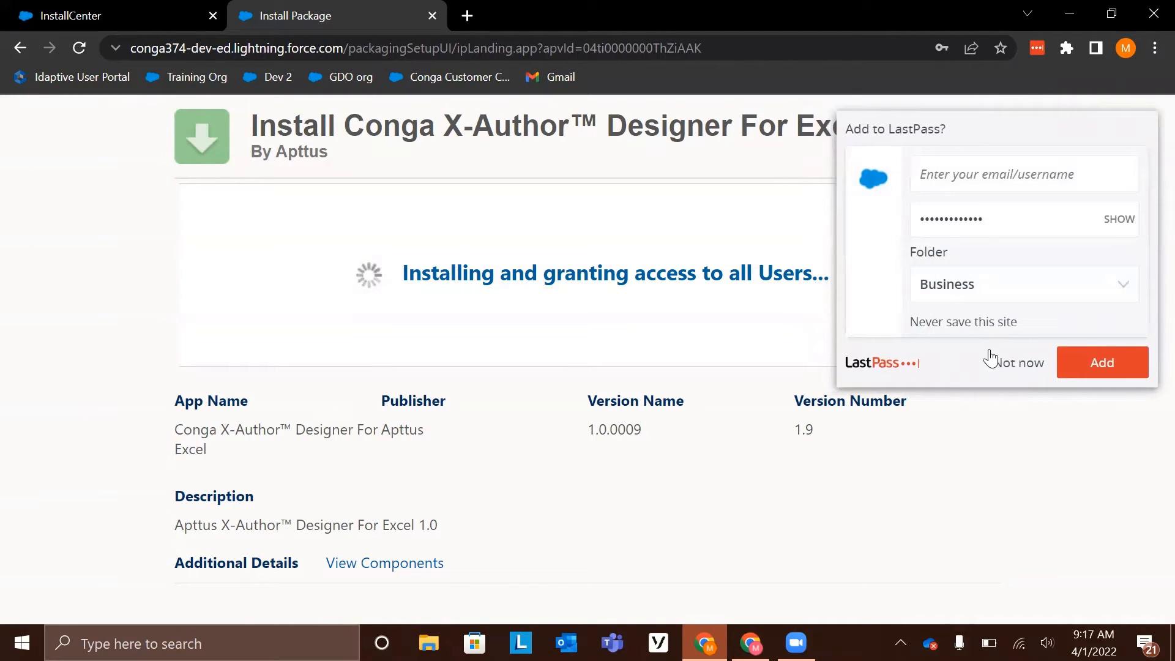
- Decline saving the key in LastPass and click Done after installation completes
left_click(1018, 363)
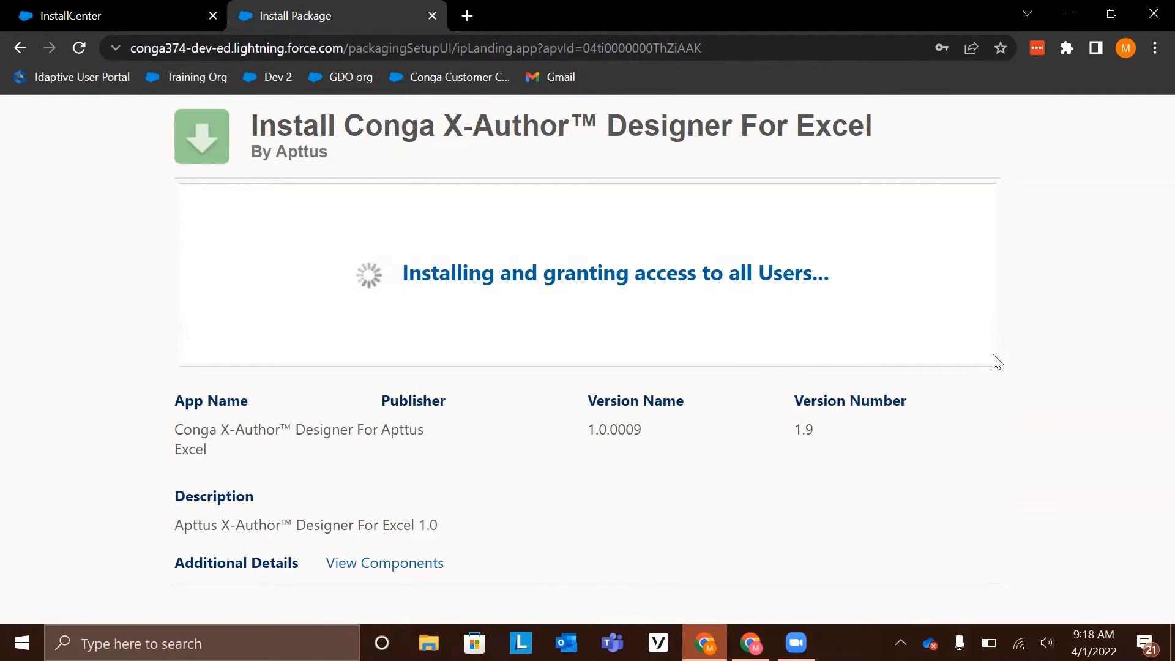
mouse_move(904, 596)
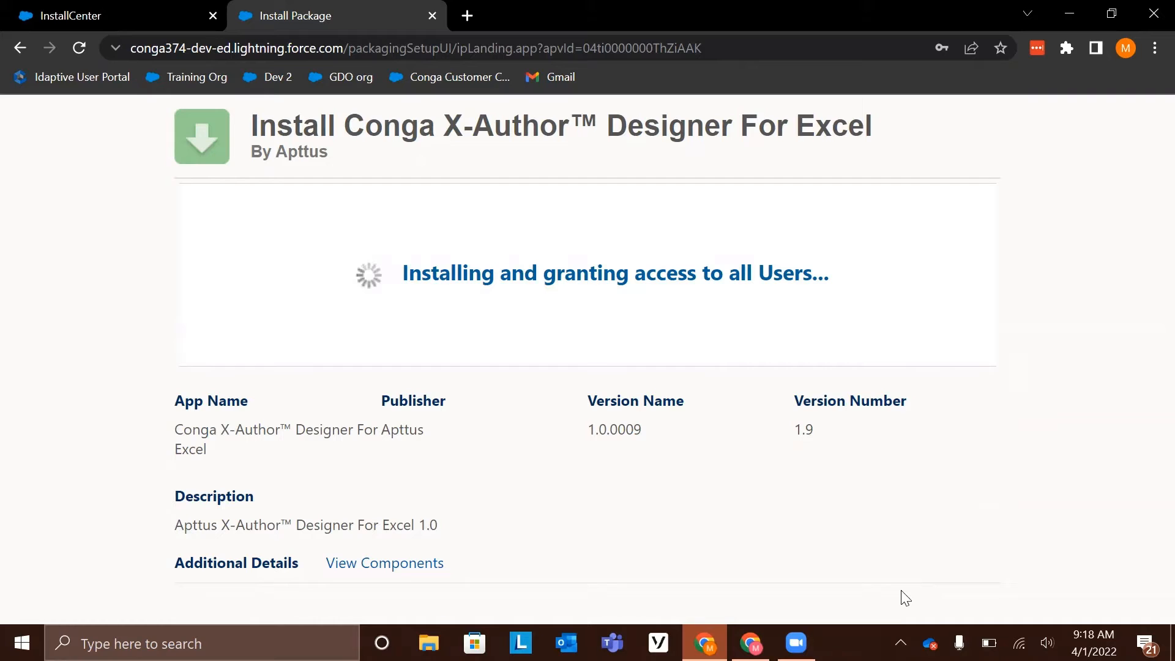
mouse_move(991, 291)
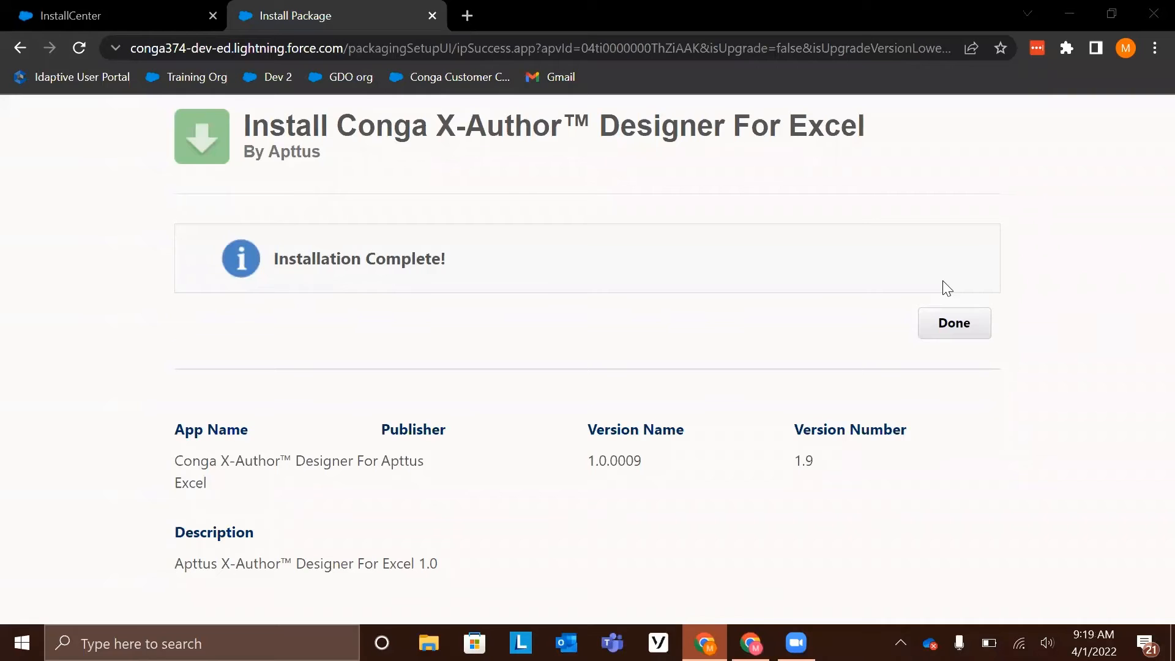
mouse_move(505, 284)
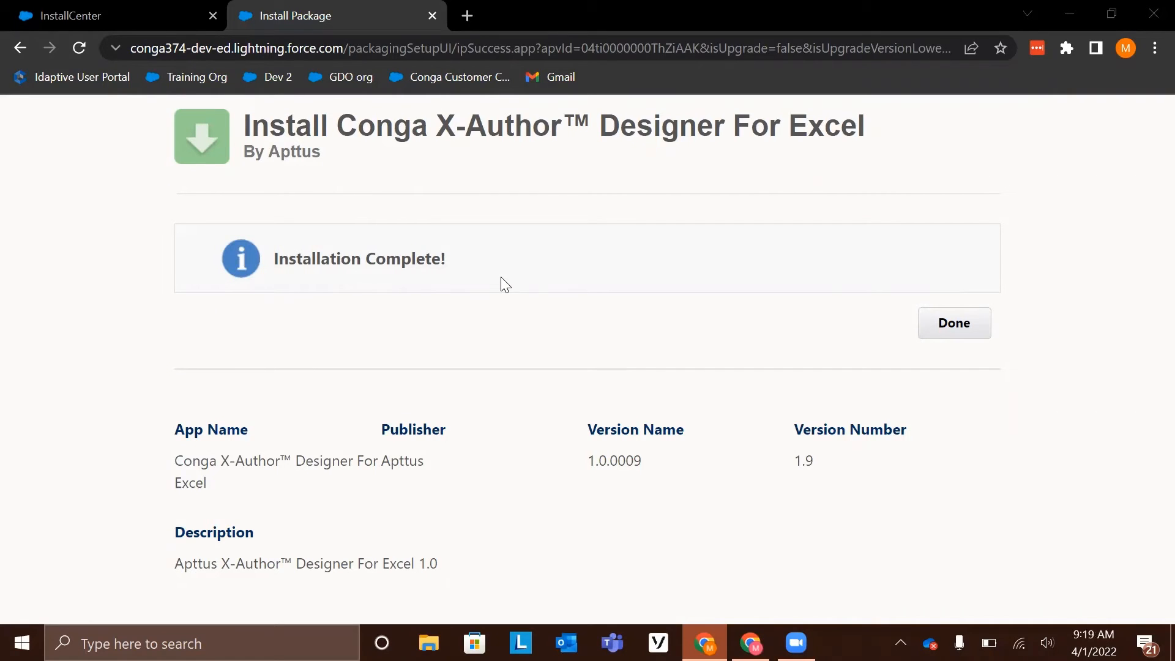
left_click(954, 323)
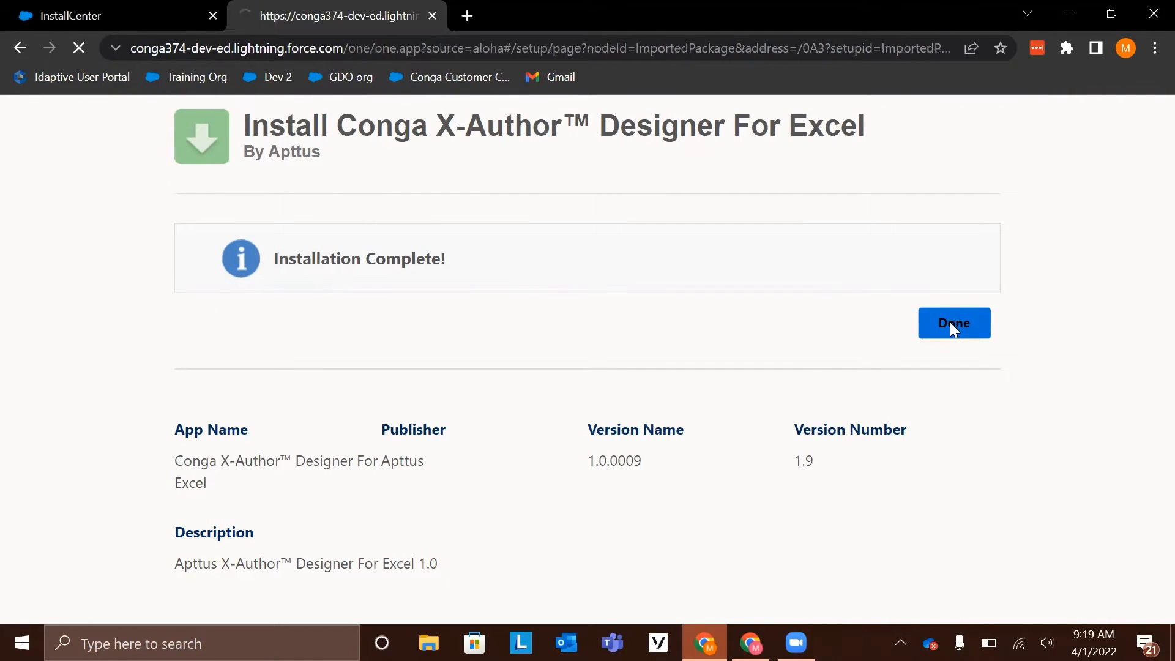
left_click(954, 323)
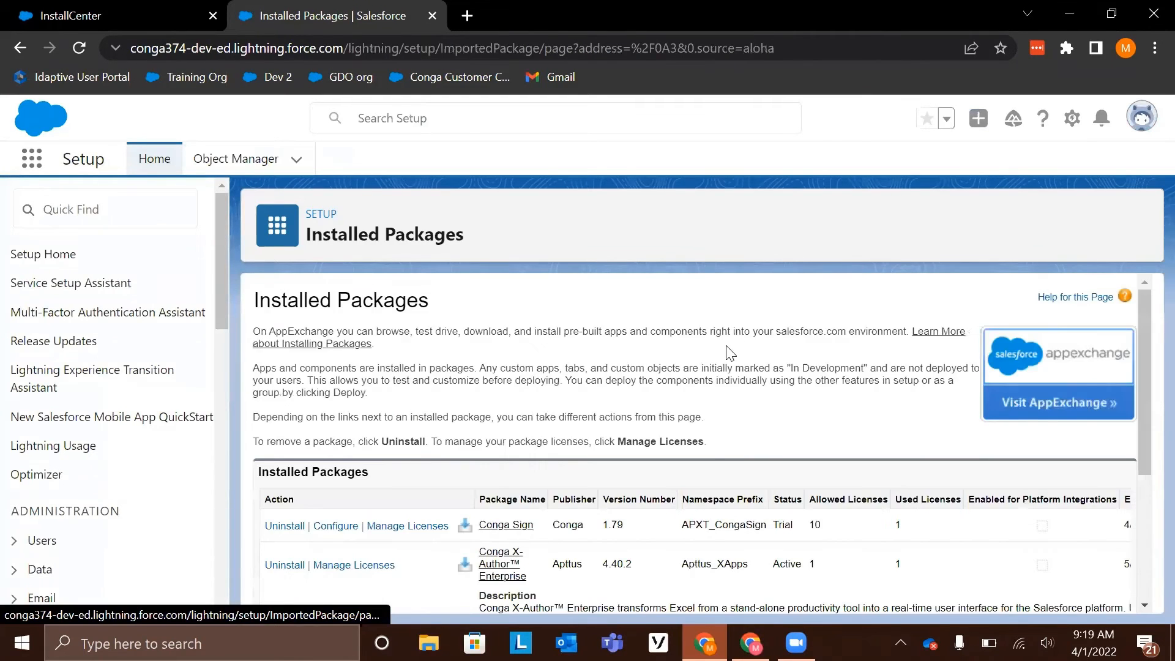
- Check that X-Author Designer For Excel 1.9 is Active, then close the Installed Packages tab
scroll("down", 3)
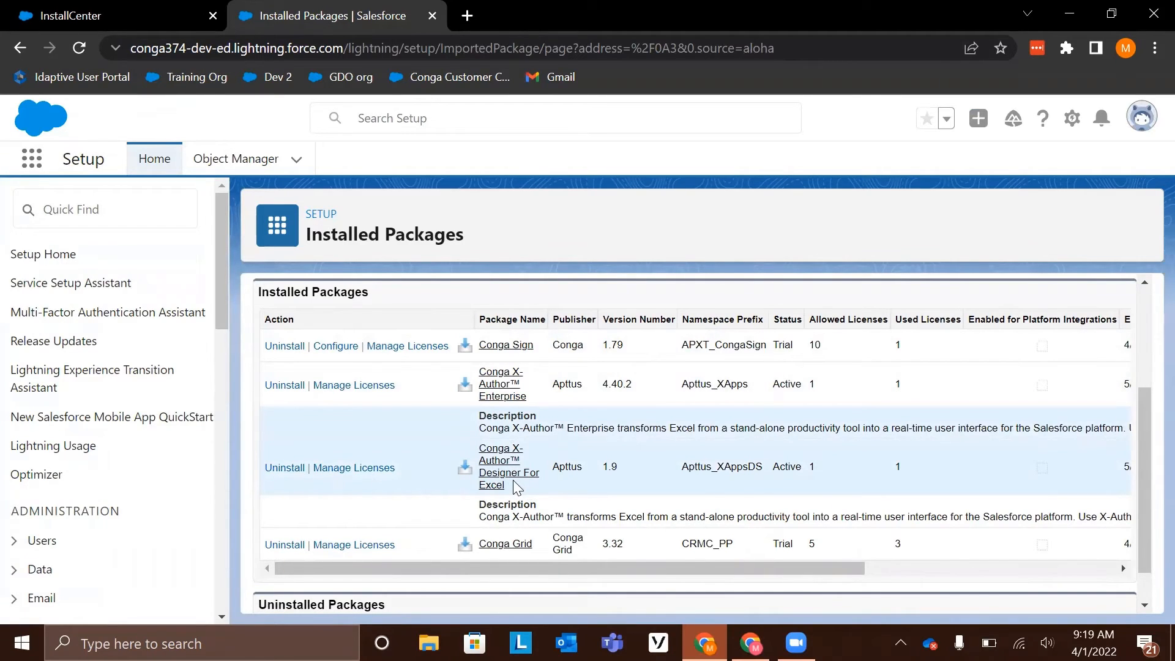
mouse_move(896, 600)
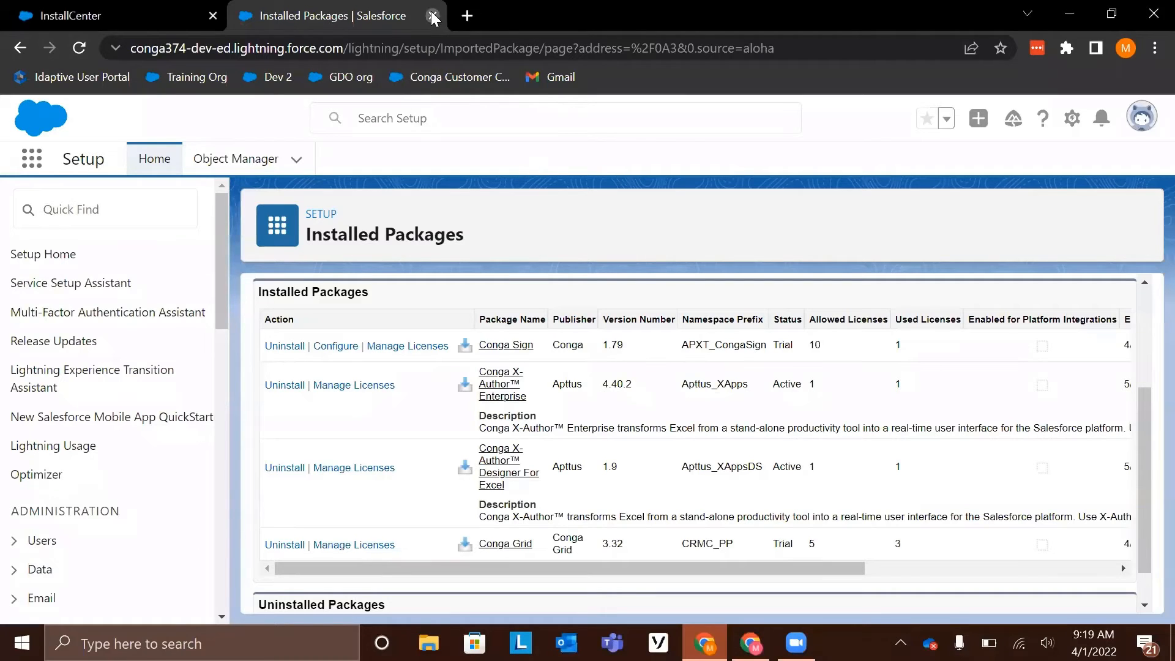
left_click(431, 15)
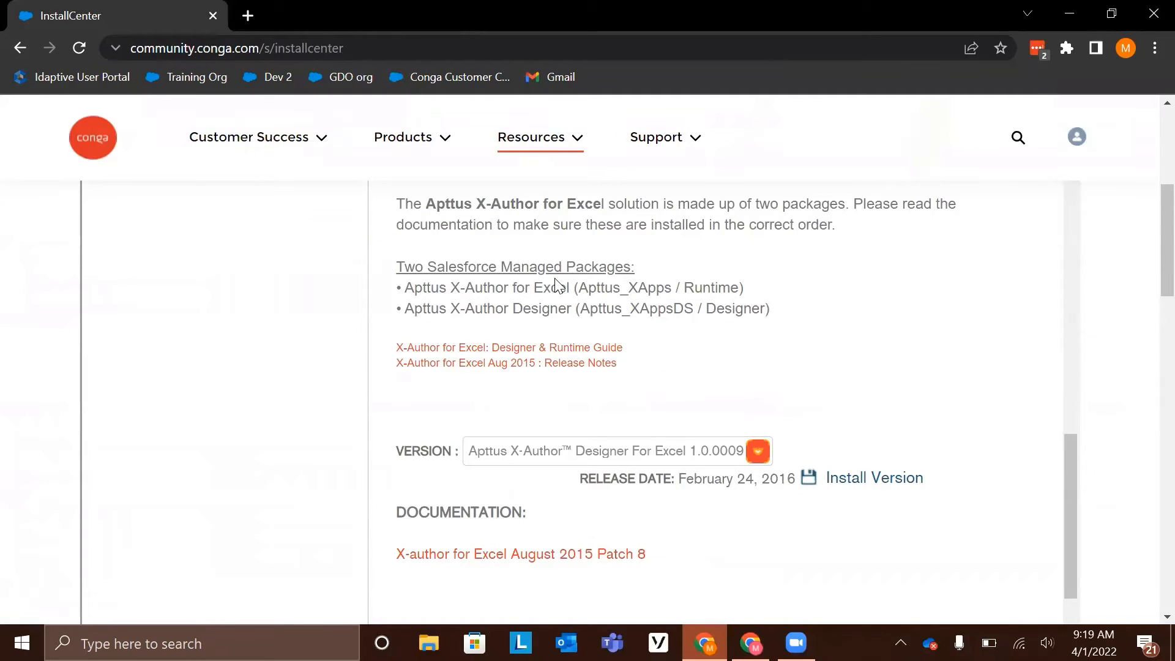
- Go to the Install center and filter to X-Author for Excel packages
left_click(531, 137)
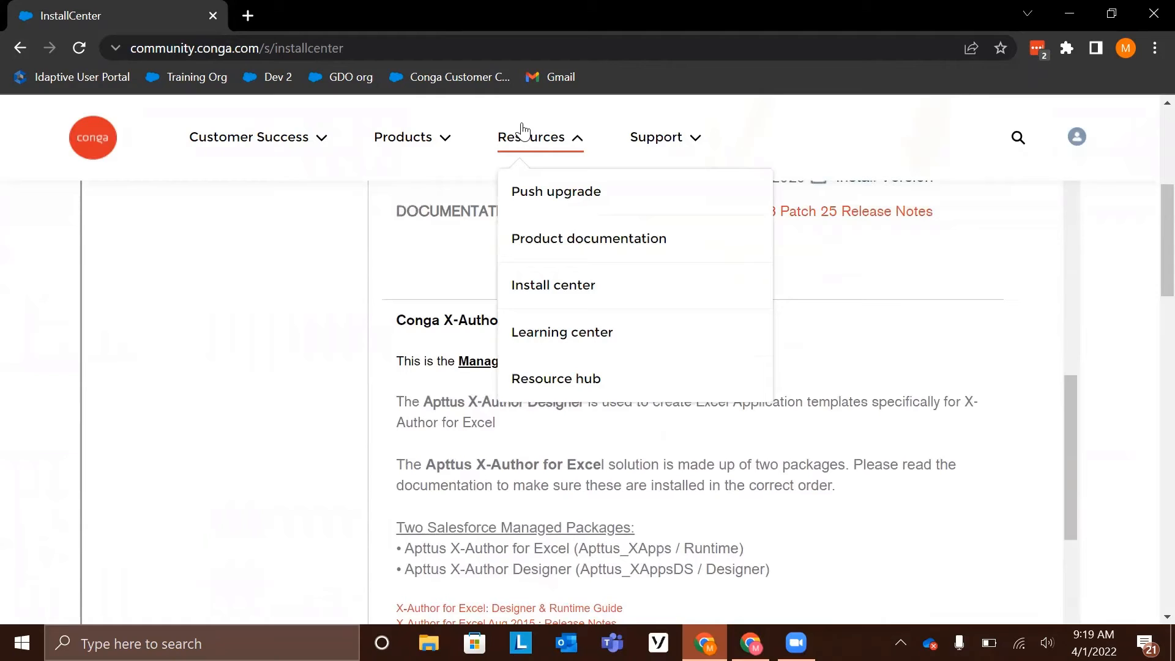
left_click(552, 285)
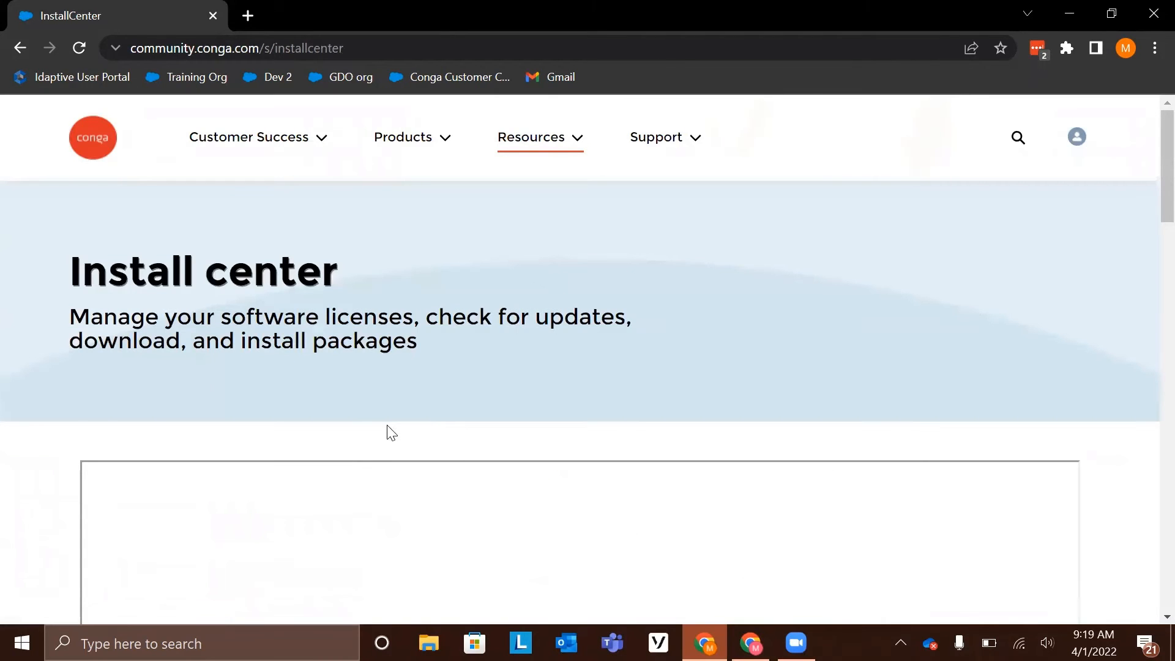
scroll("down", 3)
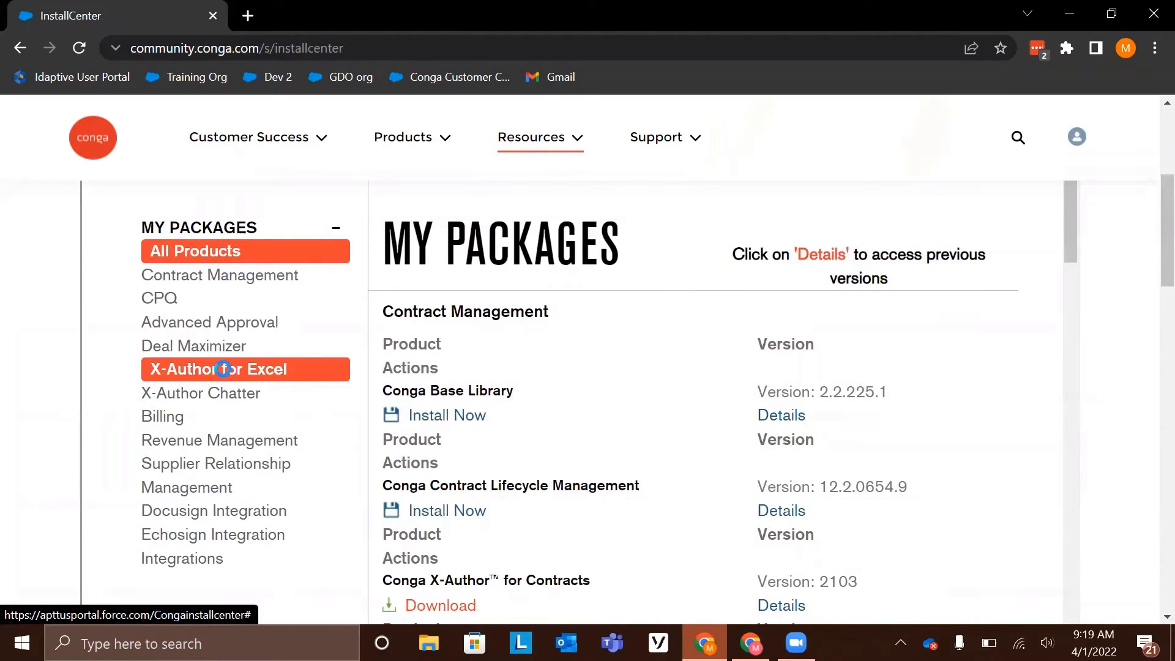
left_click(218, 368)
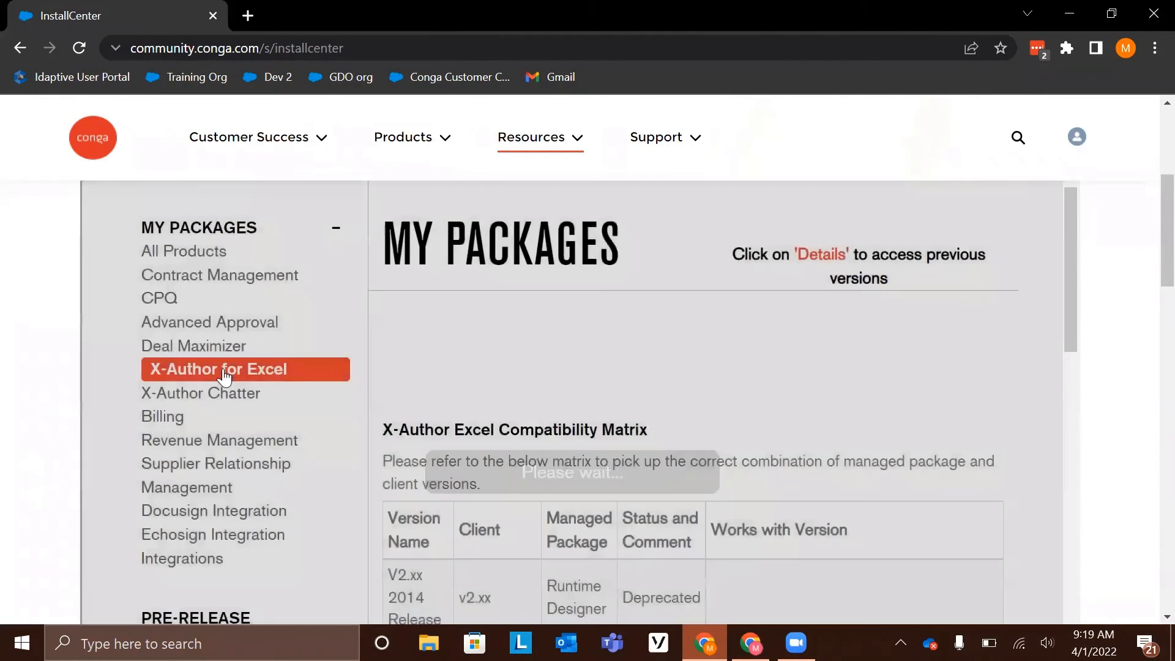
- Download the X-Author Enterprise Add-In: Designer + Runtime 6.4.0521
scroll("down", 3)
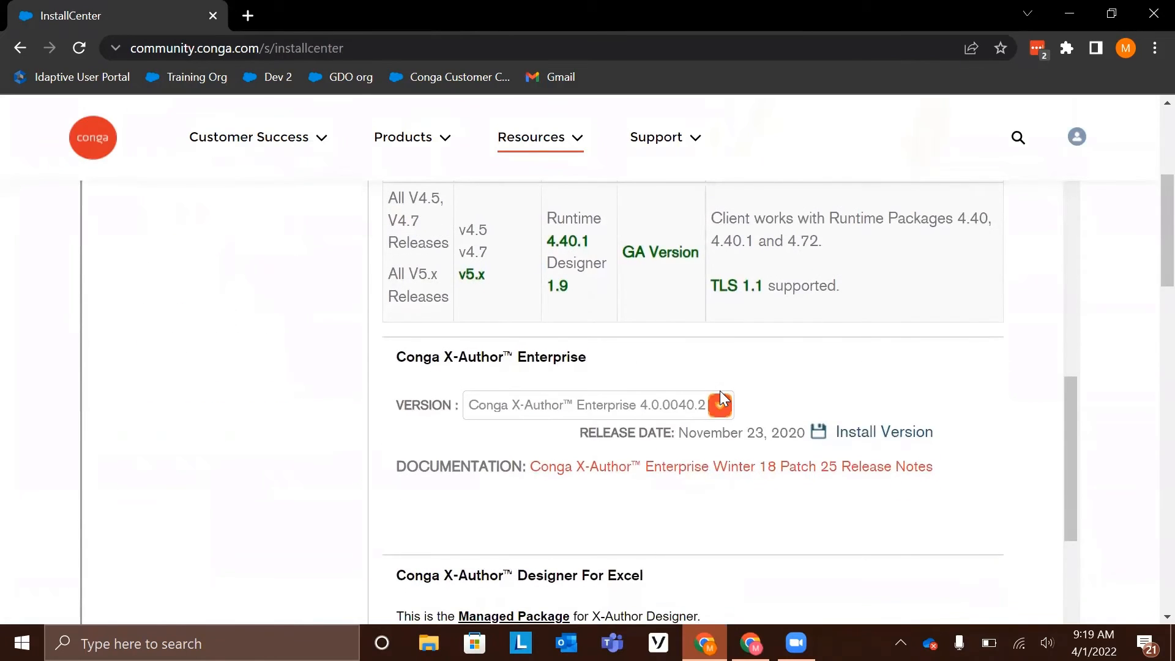
scroll("down", 3)
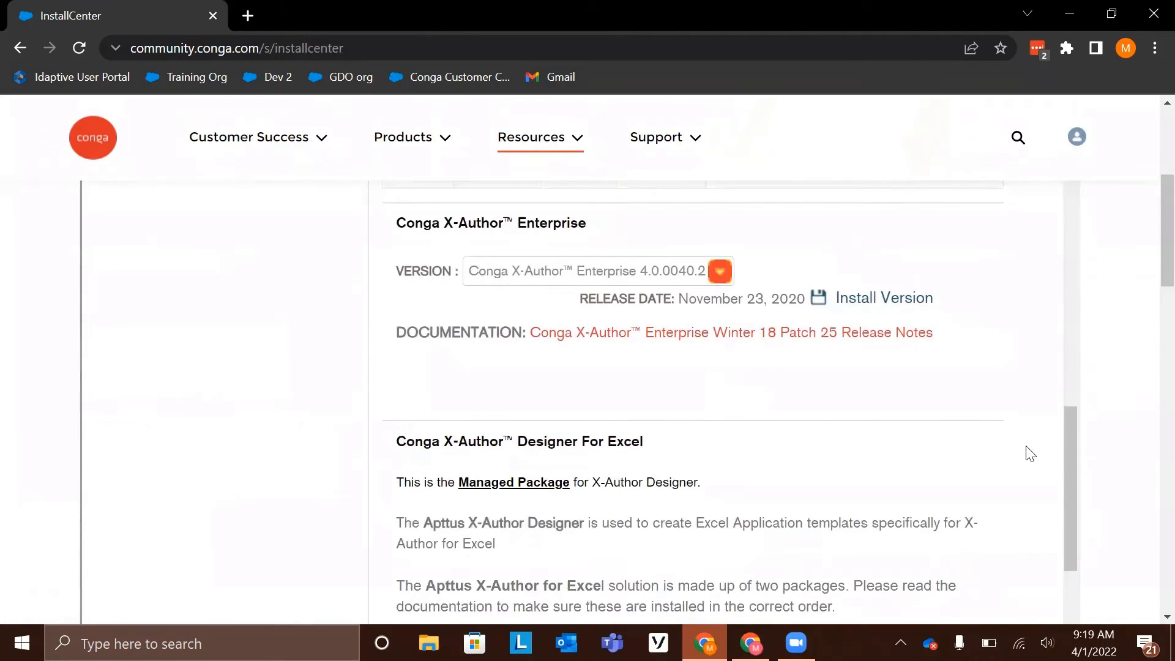
mouse_move(882, 461)
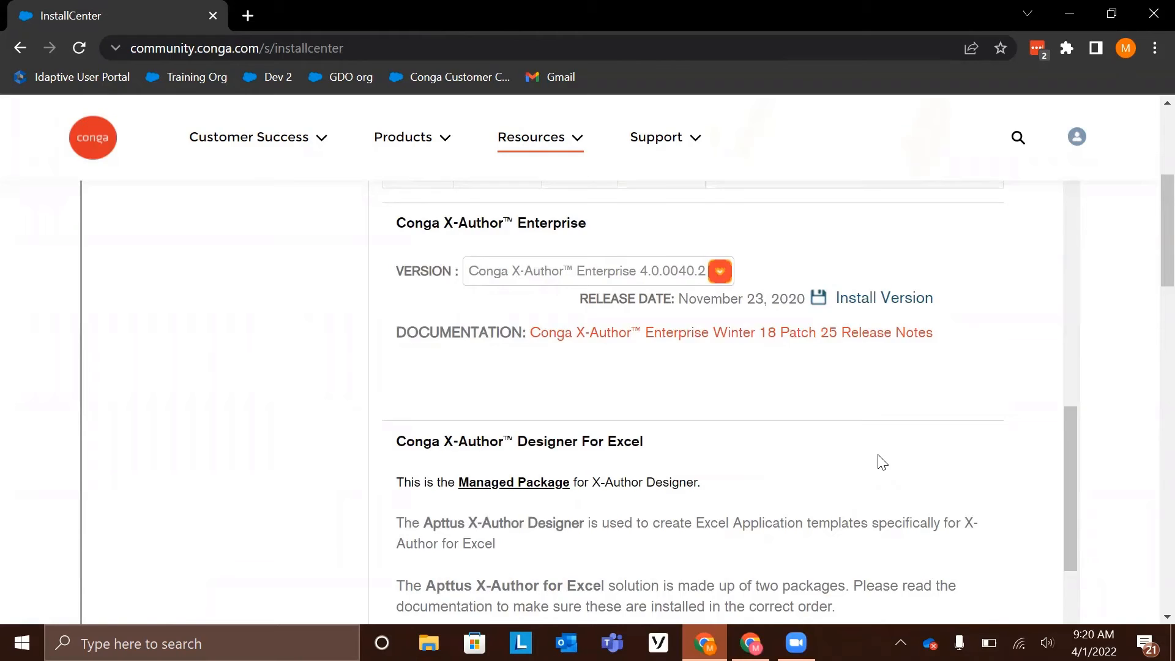
scroll("down", 3)
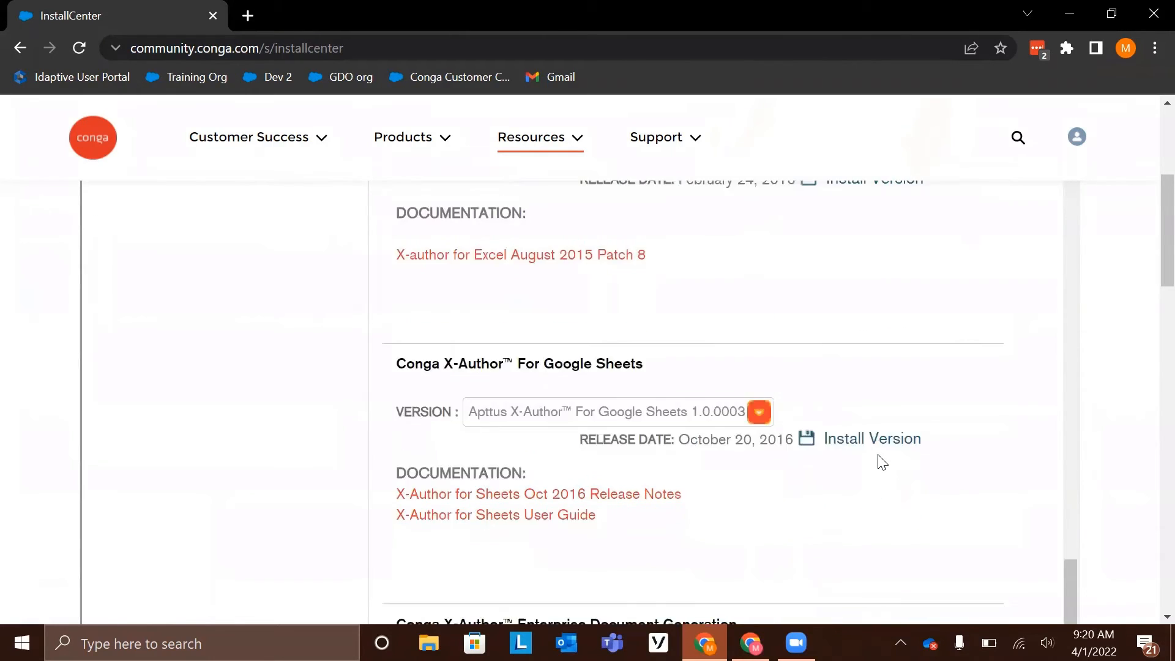
scroll("down", 3)
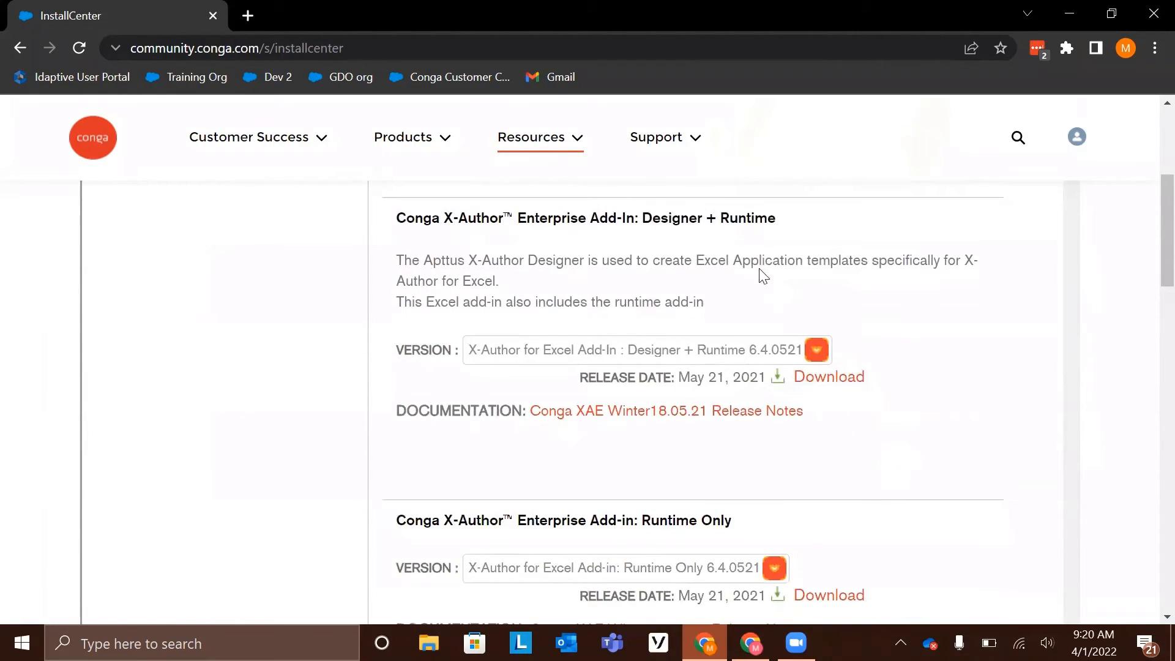
mouse_move(653, 419)
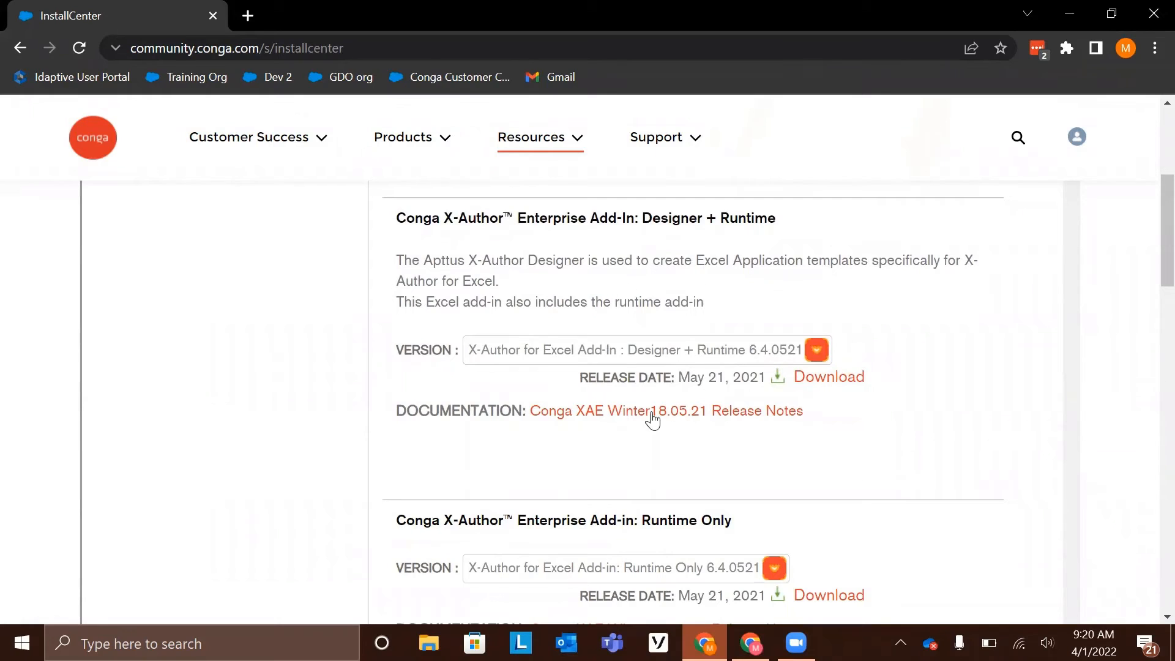
left_click(827, 376)
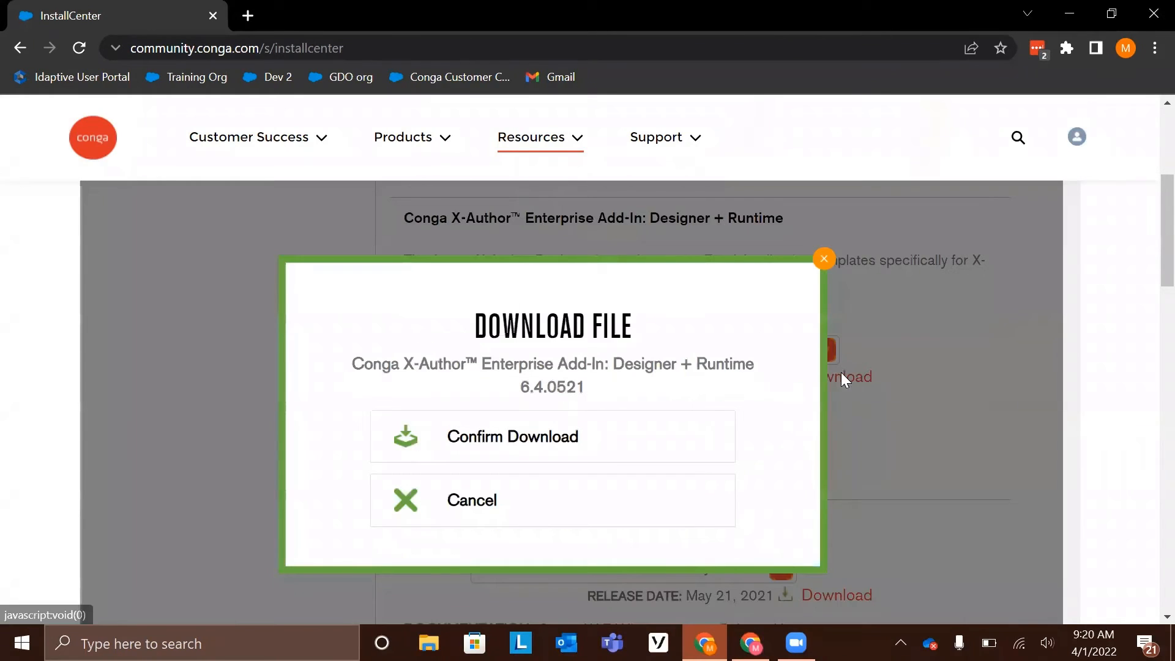
- Confirm the Designer + Runtime installer download and minimize the browser
left_click(512, 437)
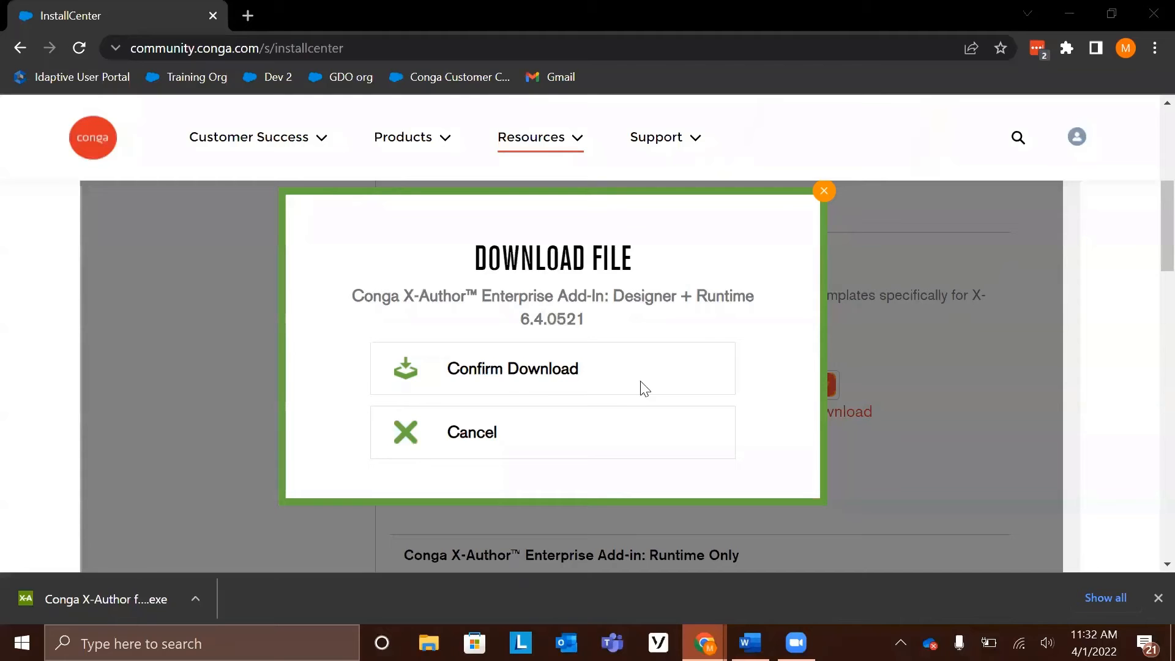
mouse_move(90, 595)
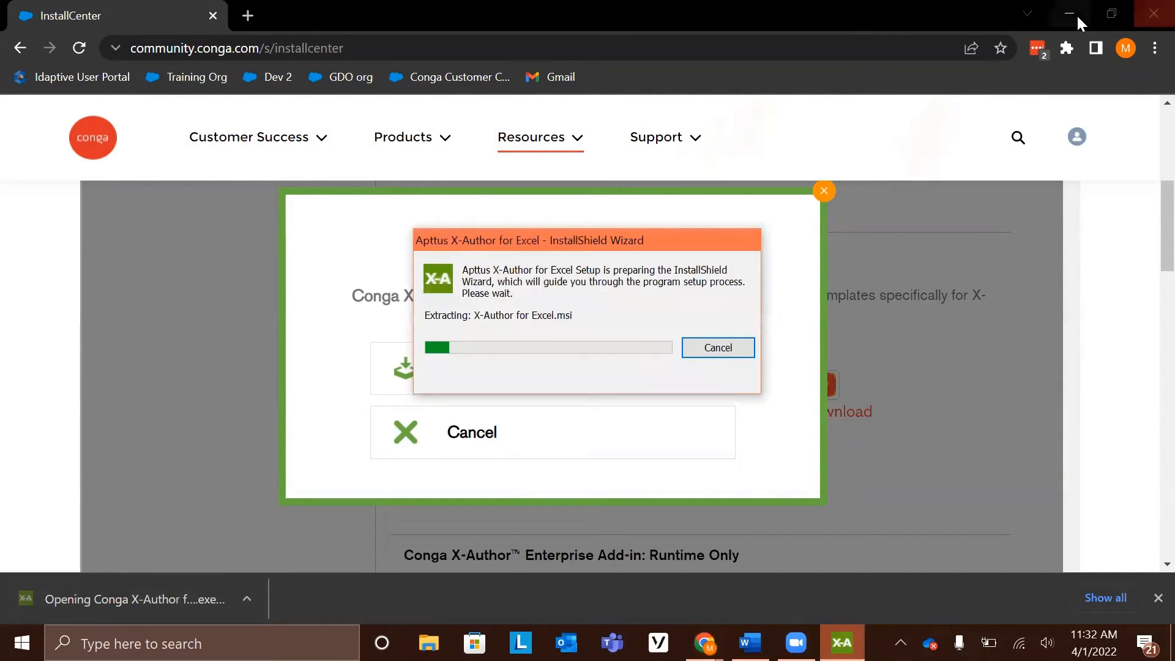
left_click(1073, 14)
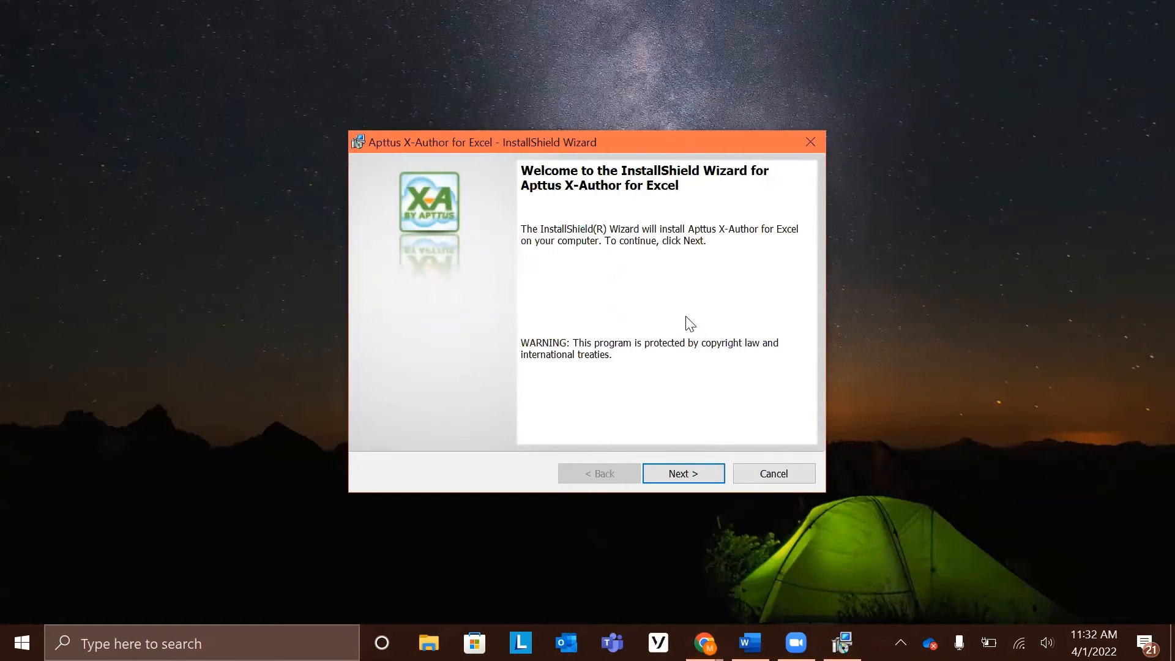
mouse_move(685, 452)
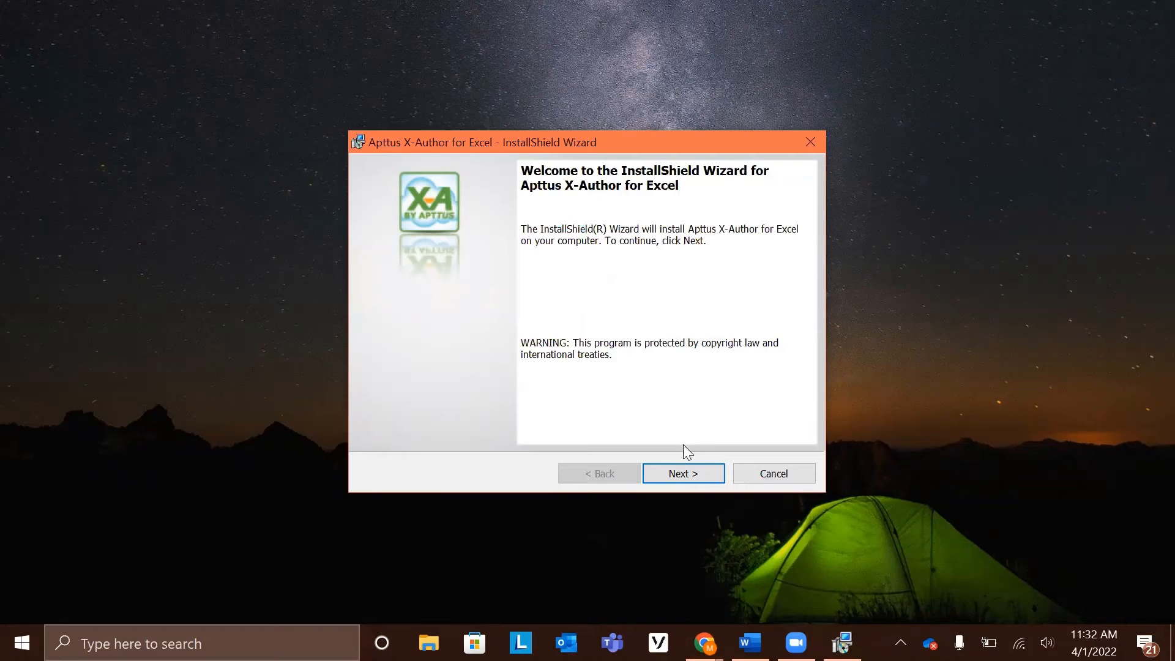
- Accept the license and install X-Author for Excel, then view the Visual Studio setup screenshot
left_click(682, 473)
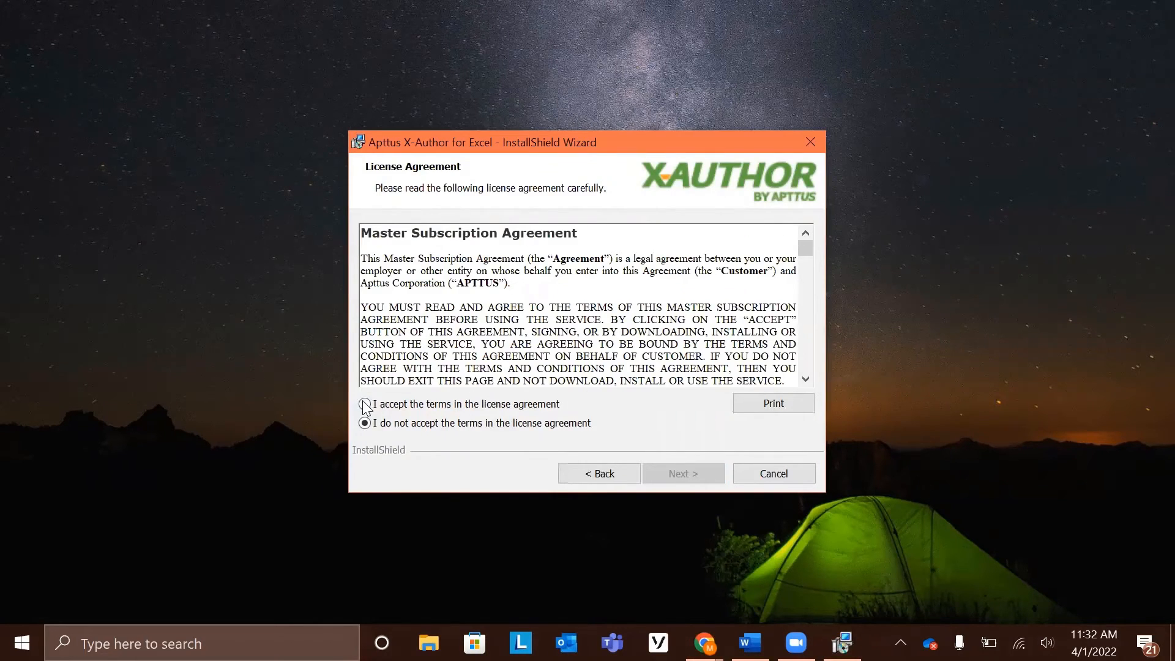
left_click(364, 404)
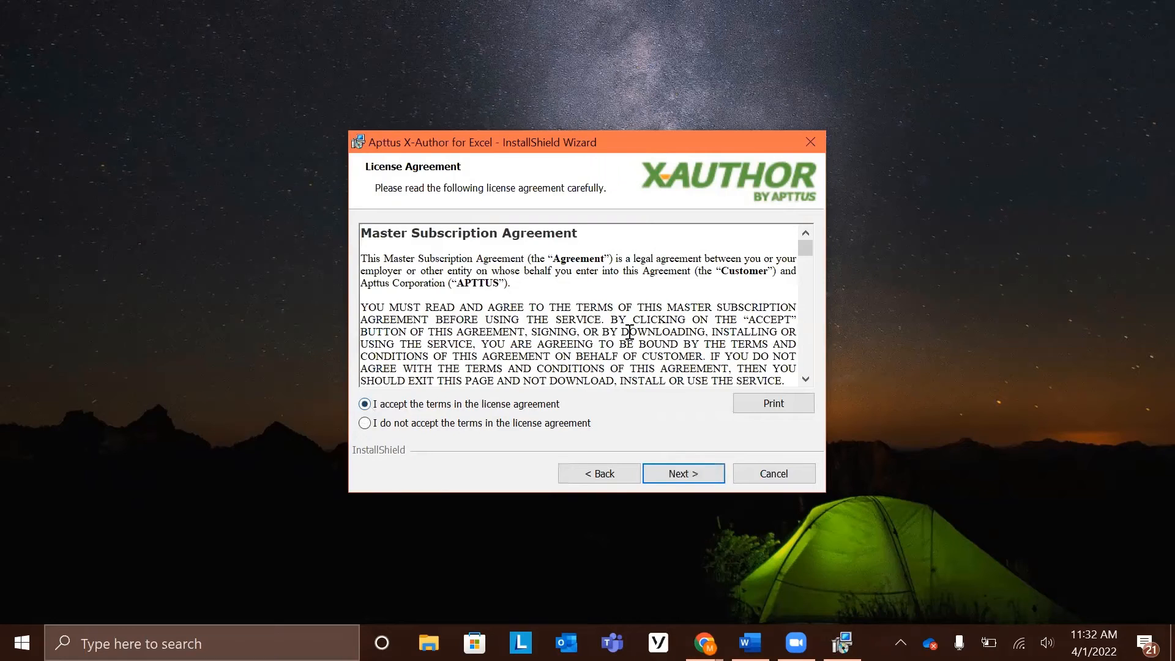
scroll("down", 3)
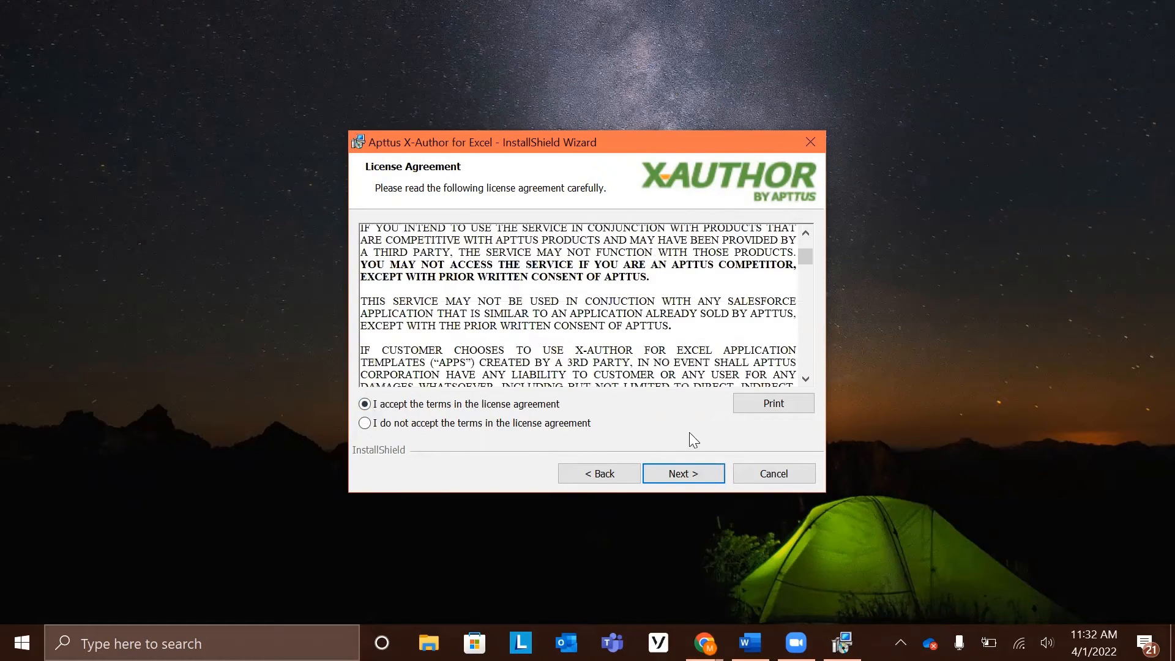
left_click(681, 473)
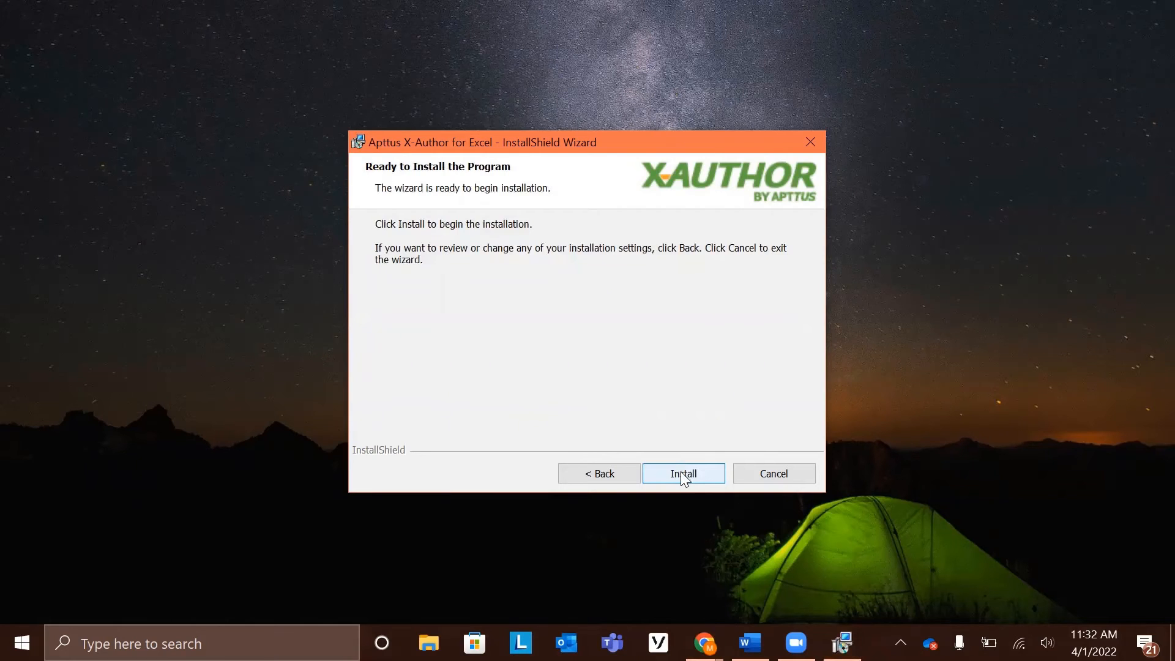
left_click(683, 474)
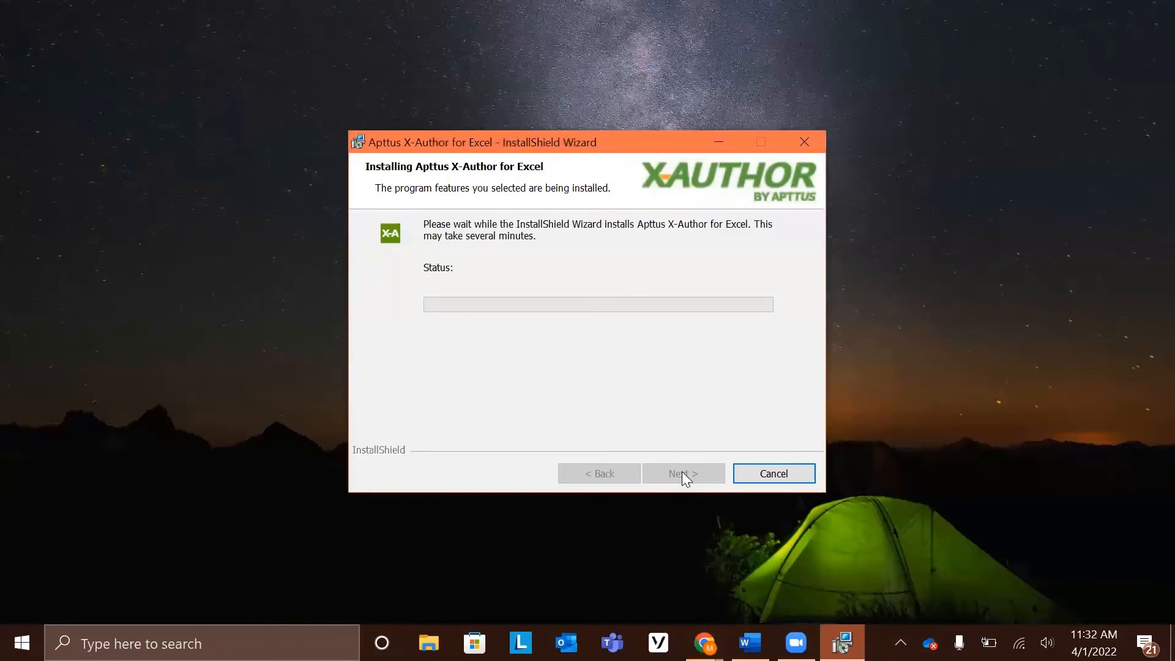
mouse_move(969, 480)
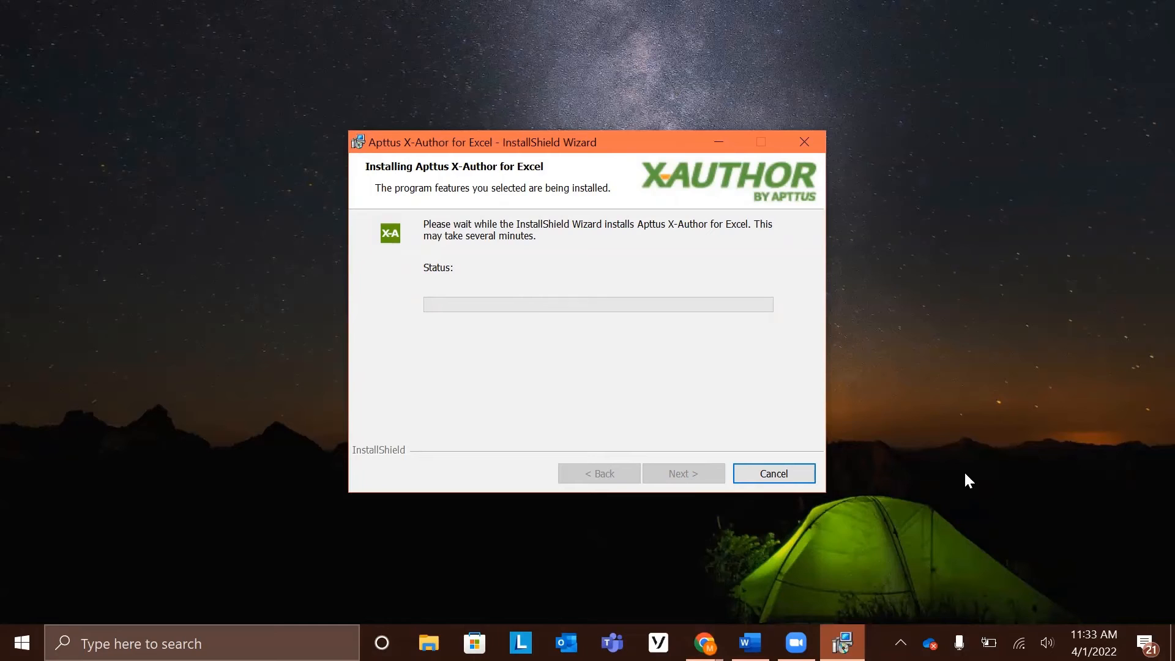
mouse_move(898, 594)
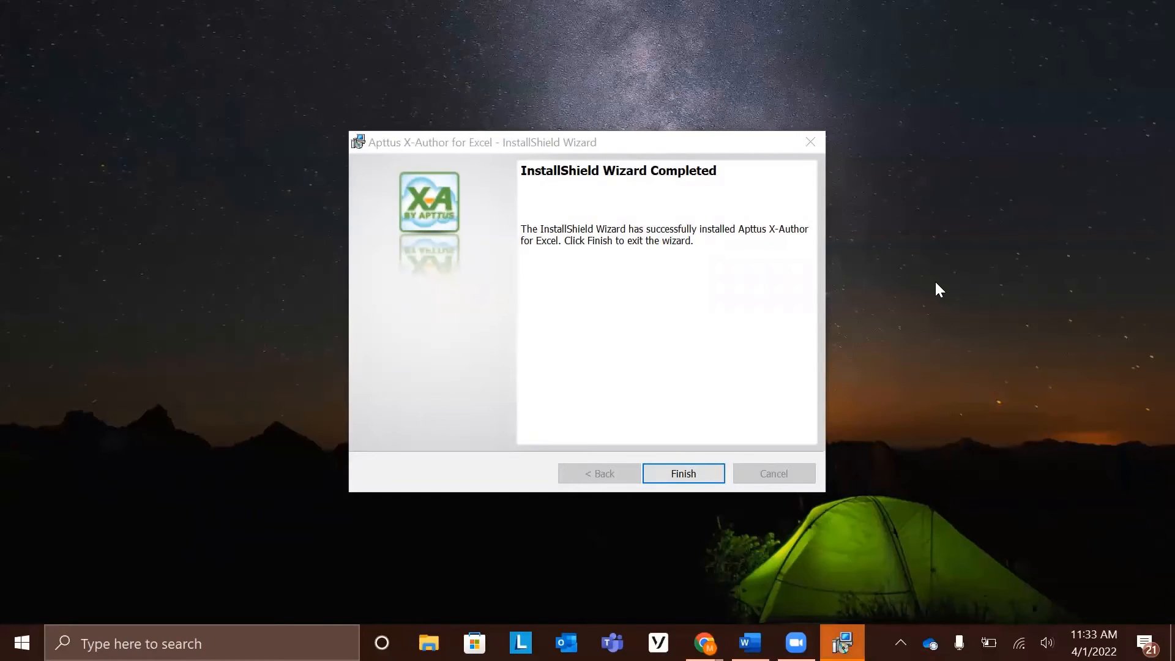
mouse_move(760, 347)
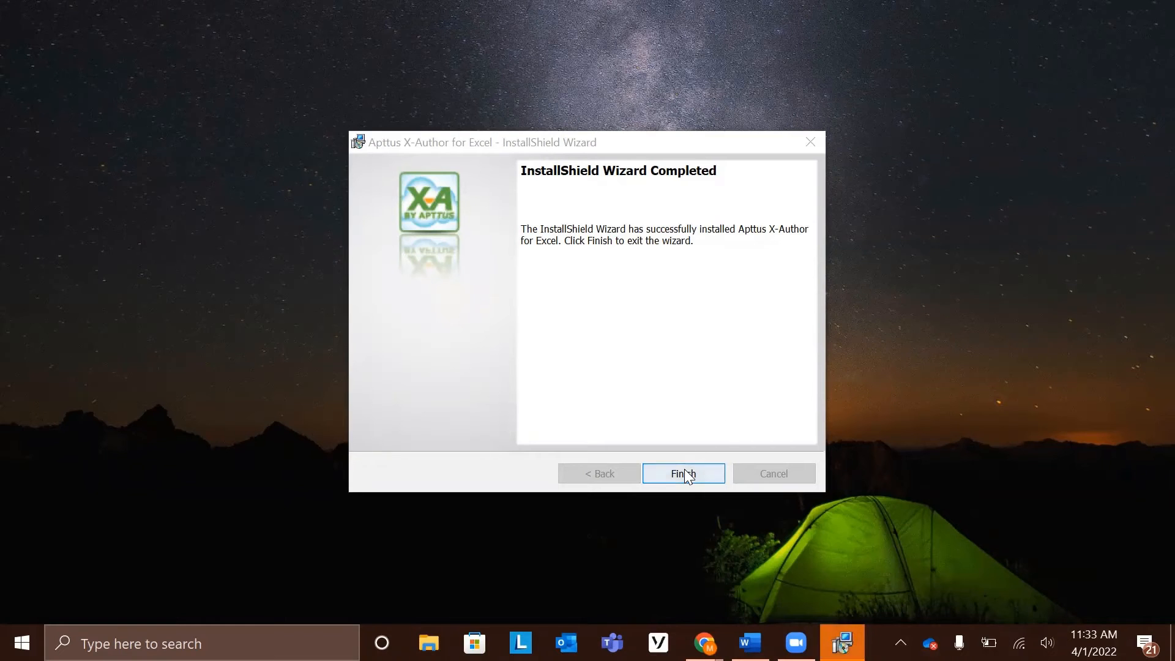
left_click(681, 473)
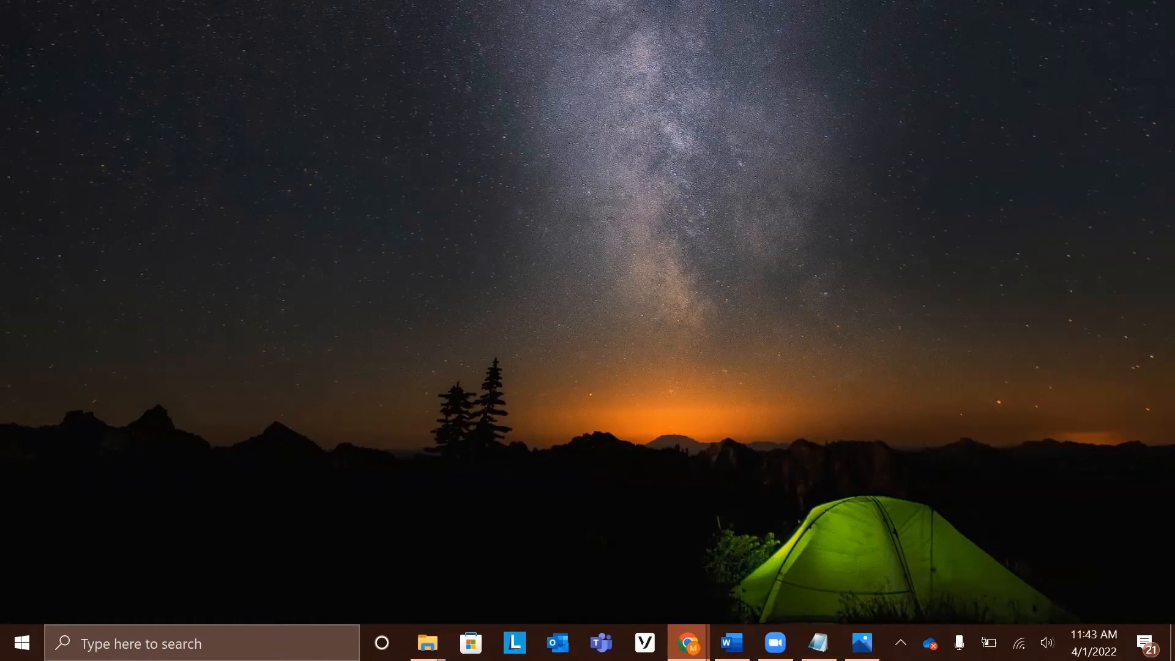
left_click(860, 643)
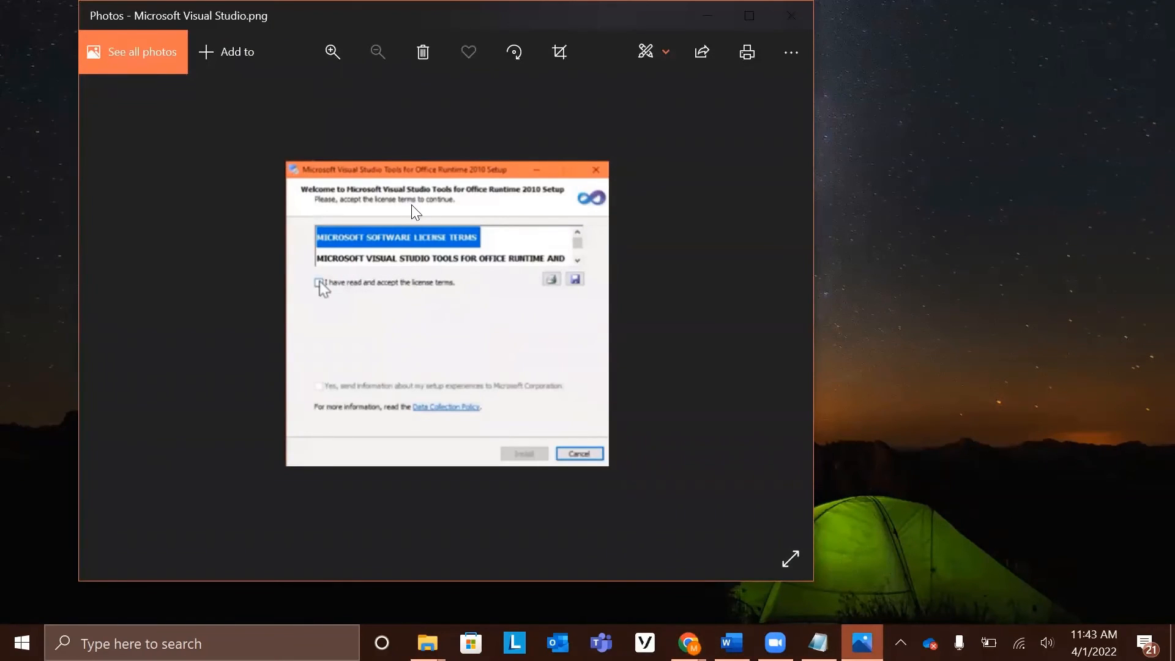
mouse_move(826, 511)
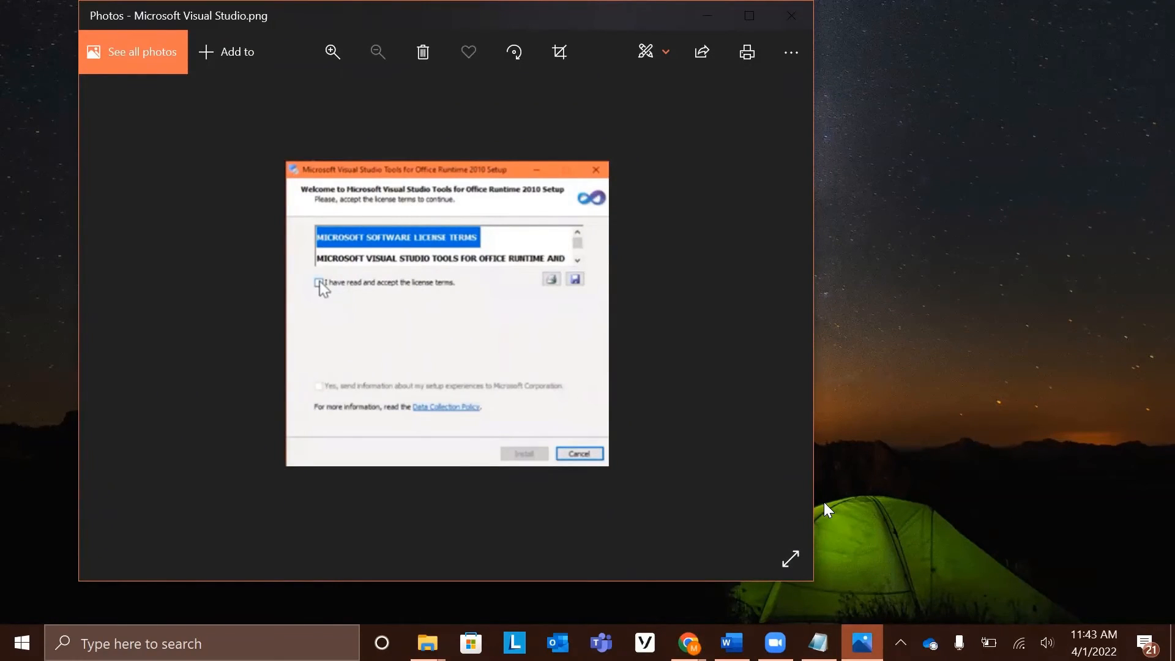
mouse_move(754, 468)
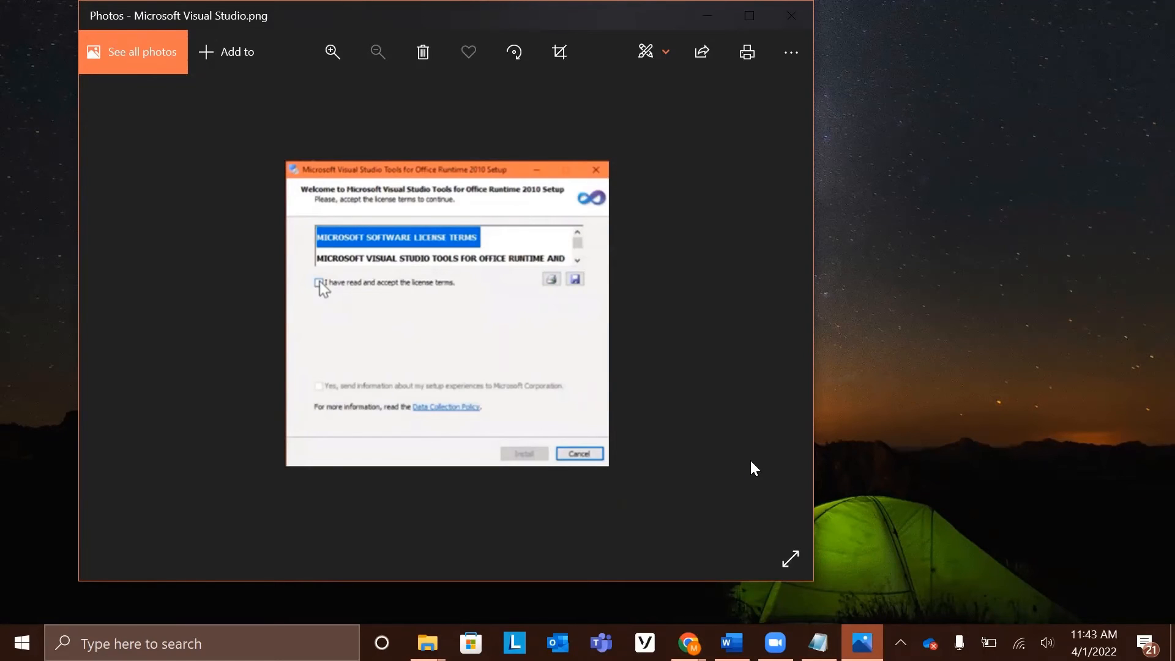
mouse_move(747, 460)
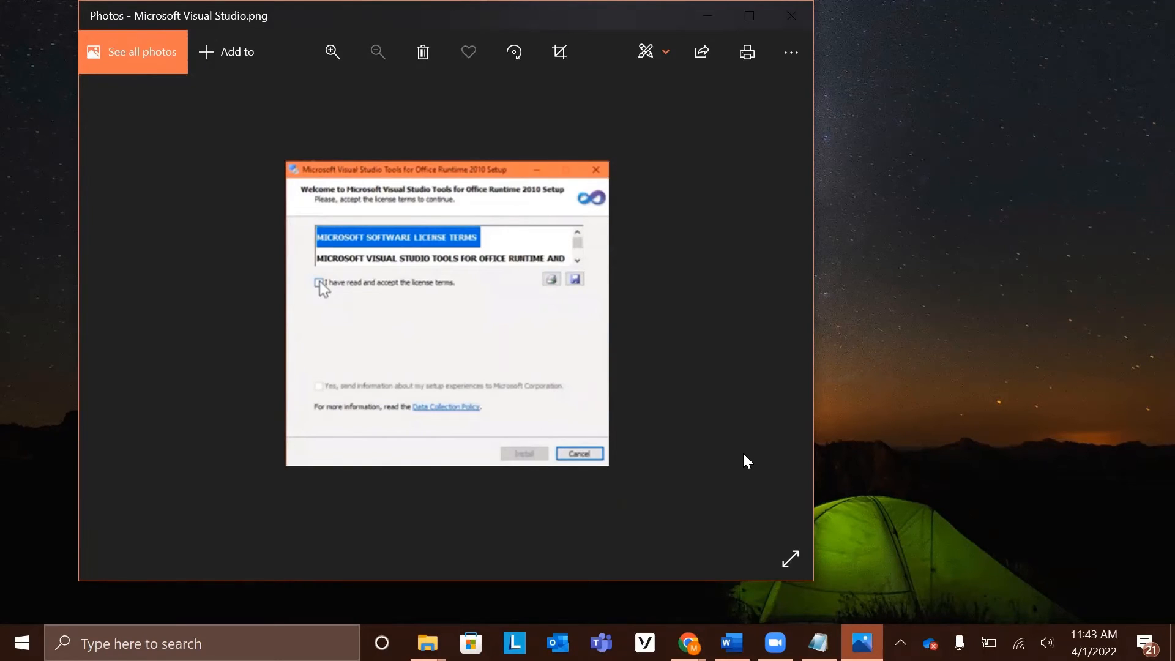
mouse_move(697, 420)
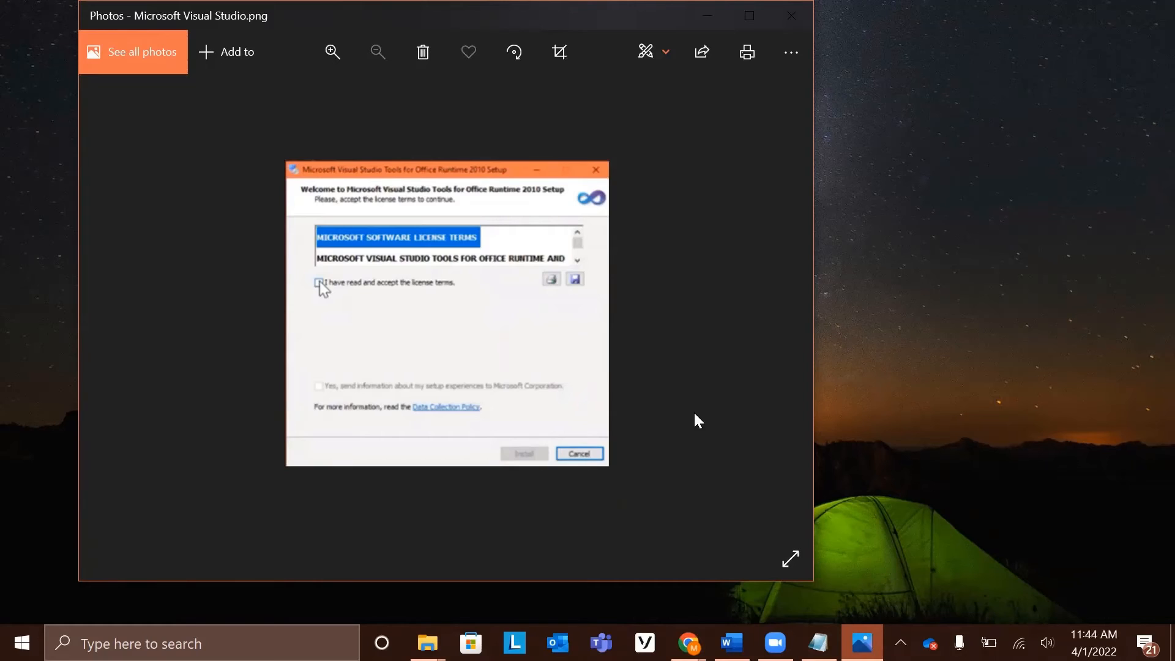
mouse_move(371, 332)
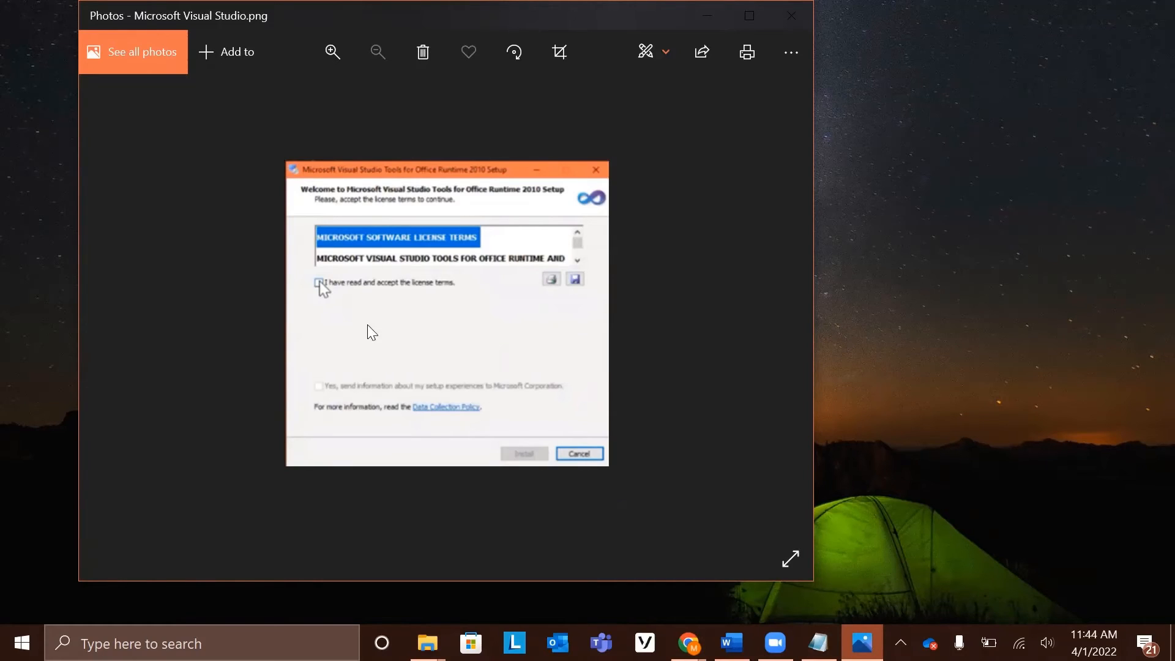
mouse_move(365, 300)
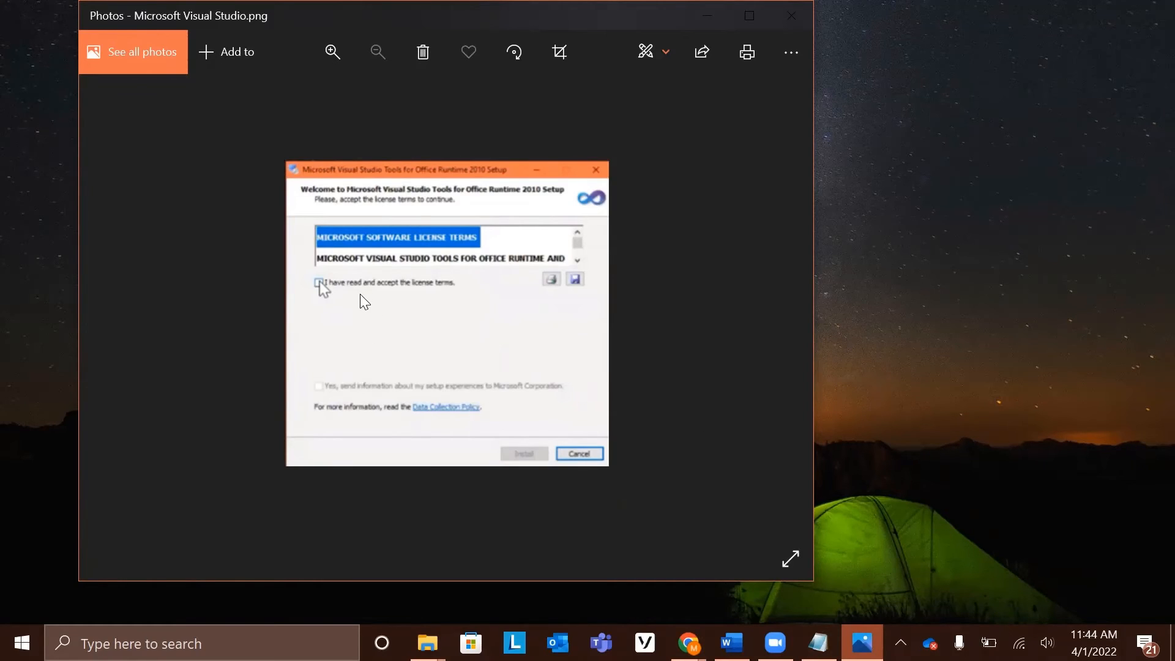
mouse_move(575, 472)
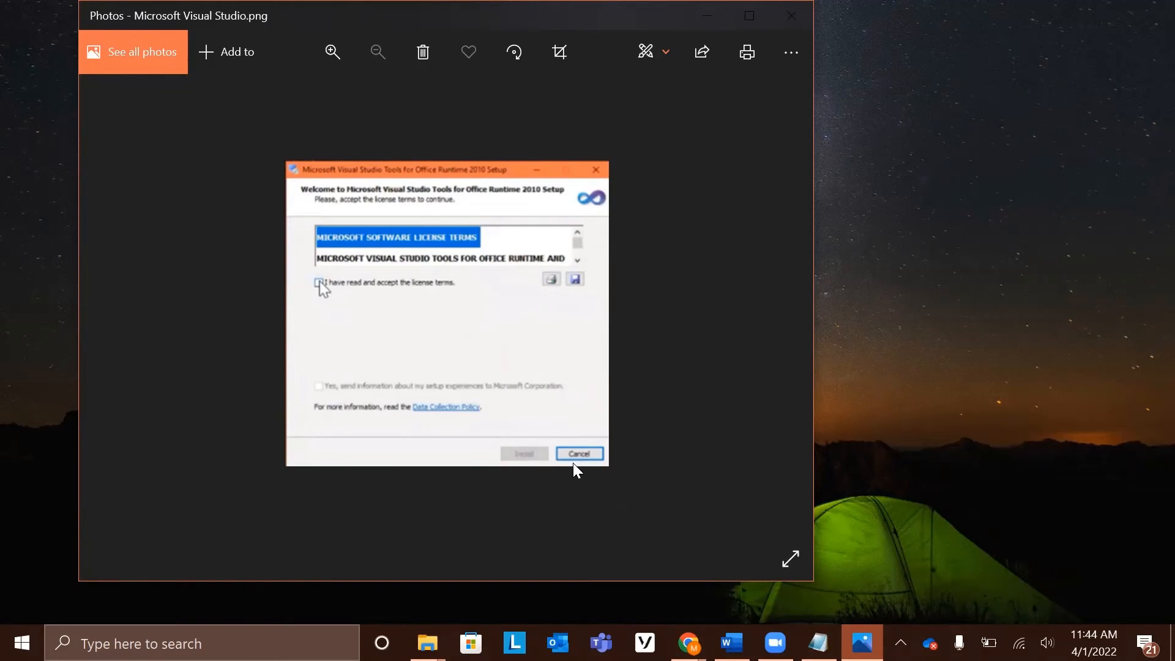
mouse_move(705, 15)
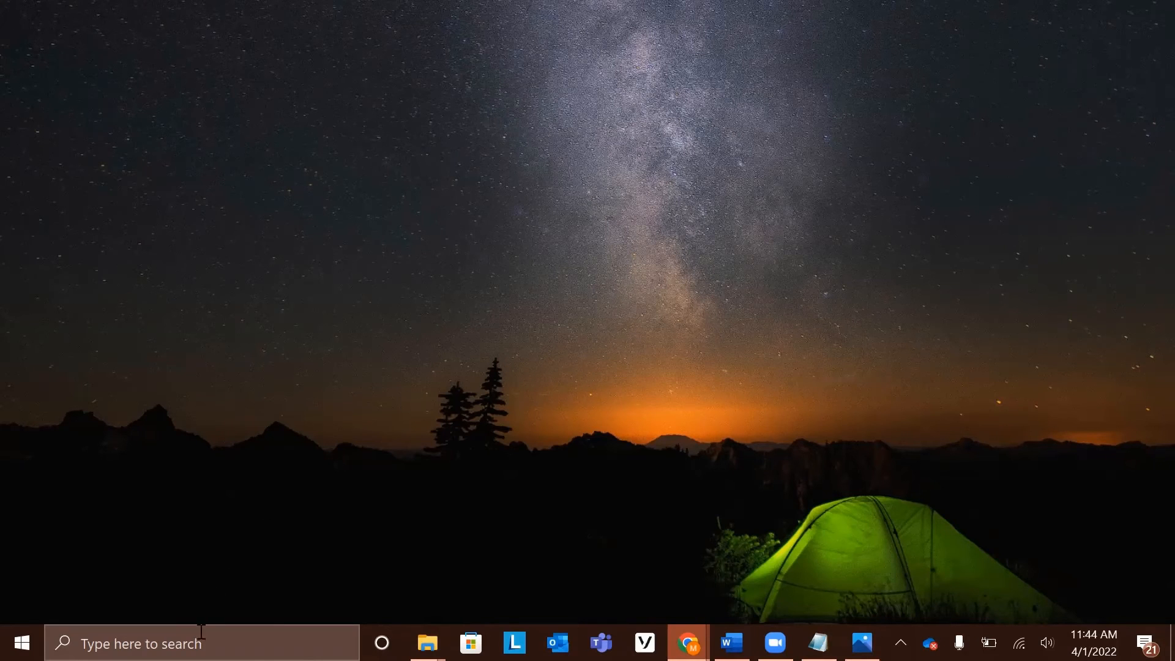
- Launch Excel with a blank workbook and show the X-Author for Excel tab
type("excel")
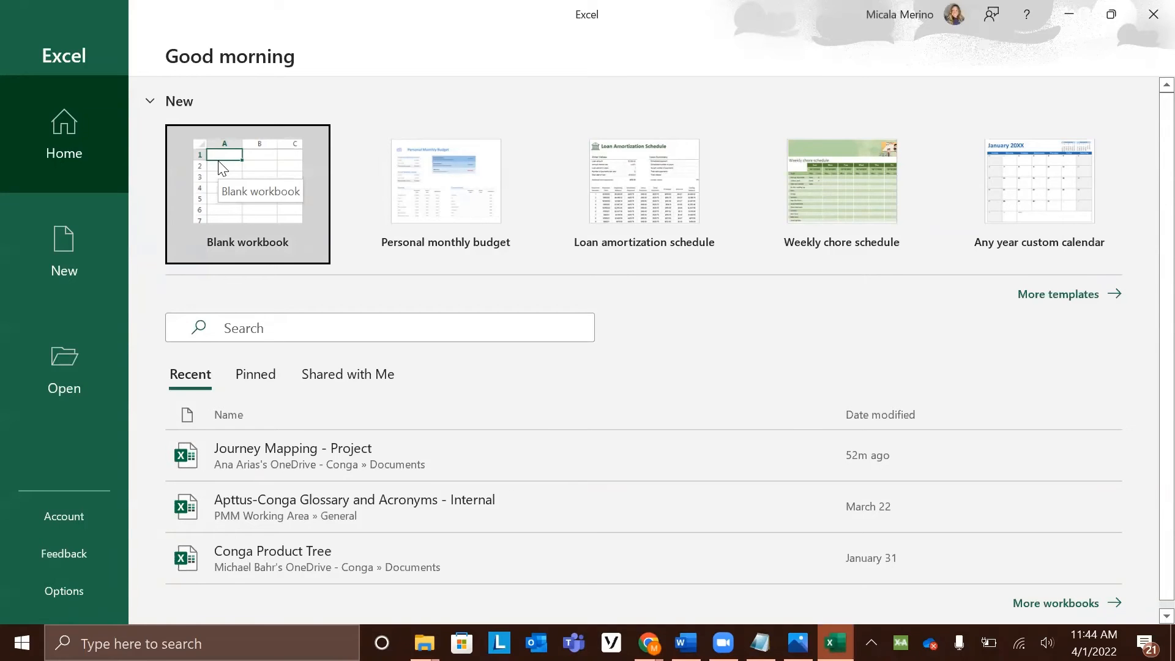
left_click(247, 194)
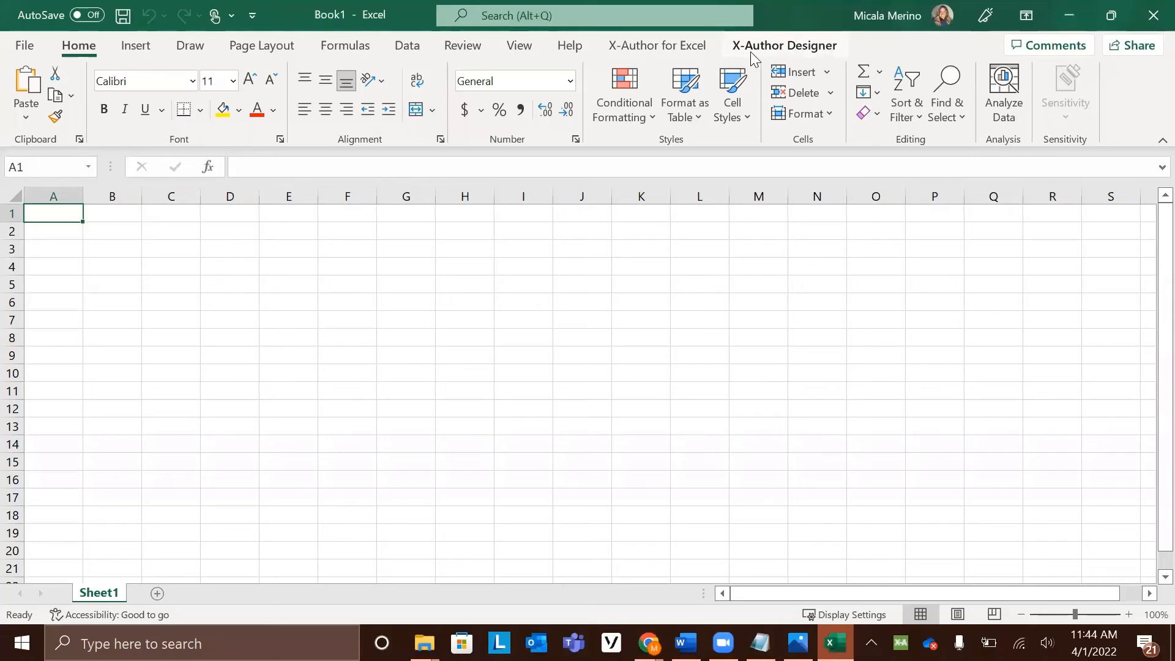
mouse_move(757, 62)
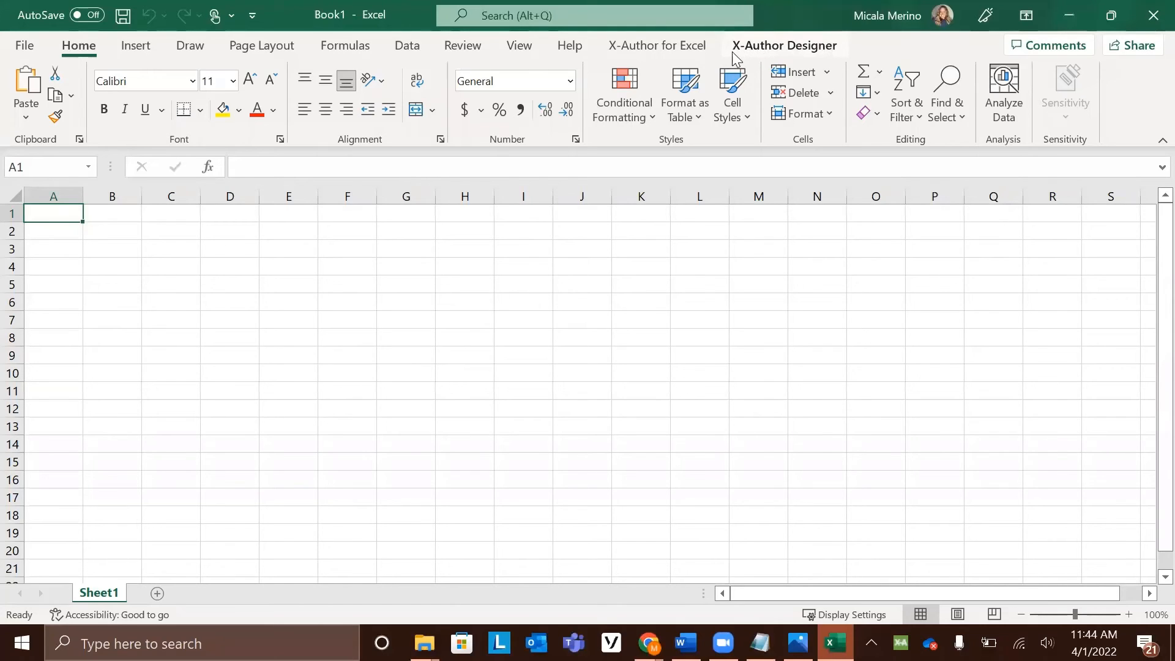
left_click(657, 45)
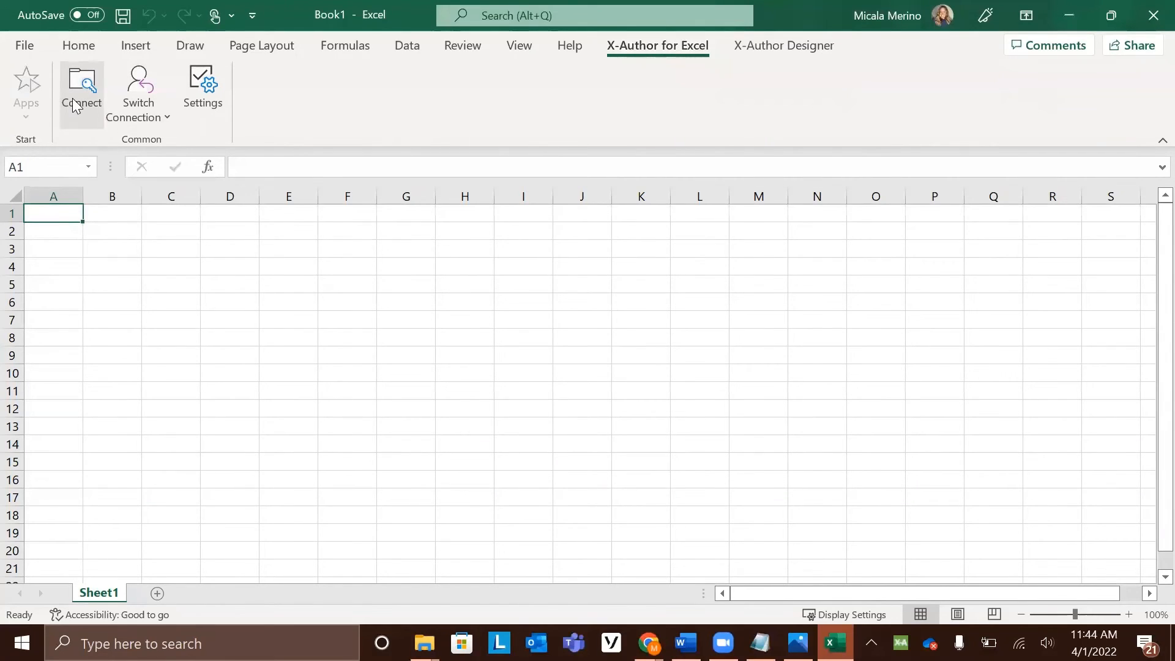
left_click(81, 87)
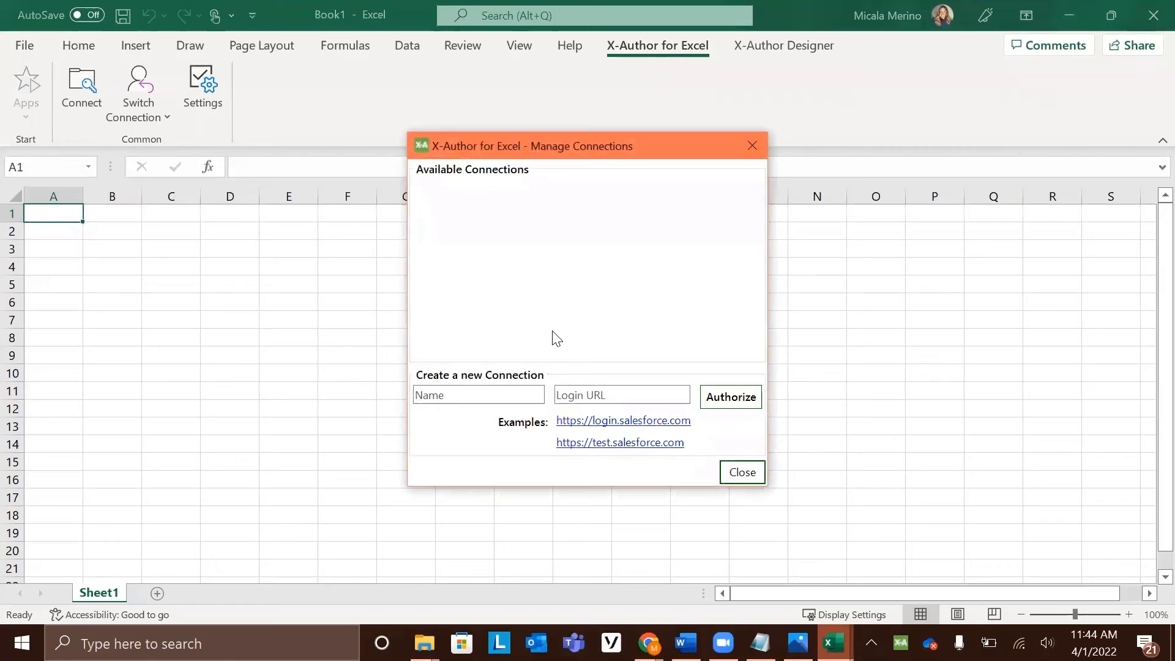
left_click(478, 394)
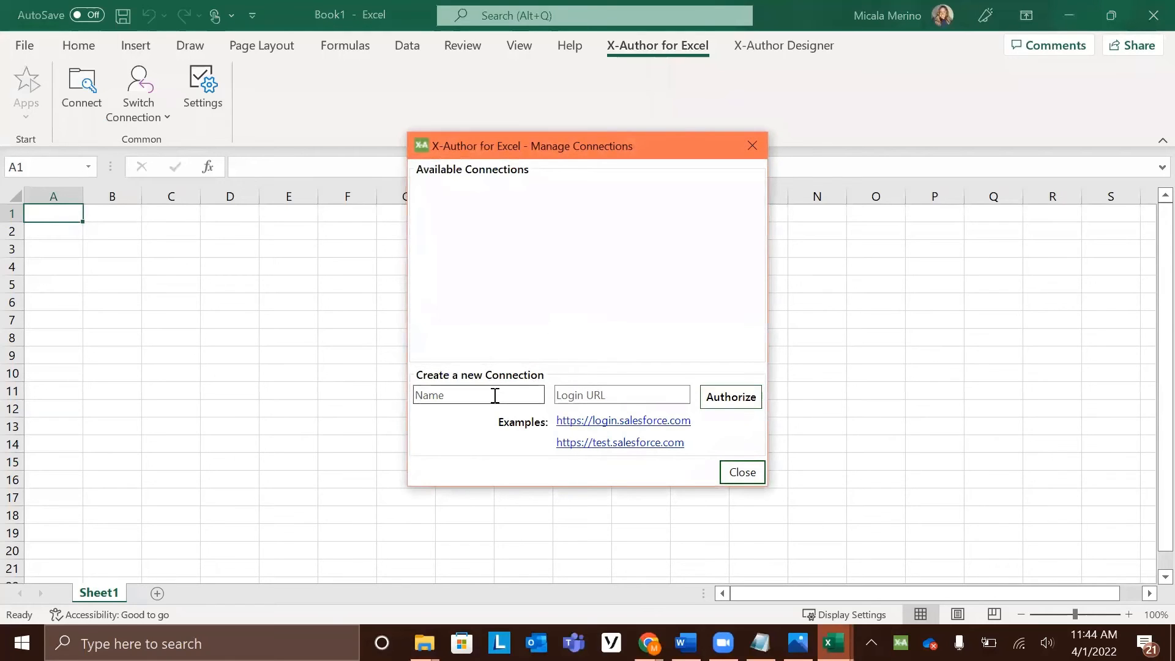
type("Test")
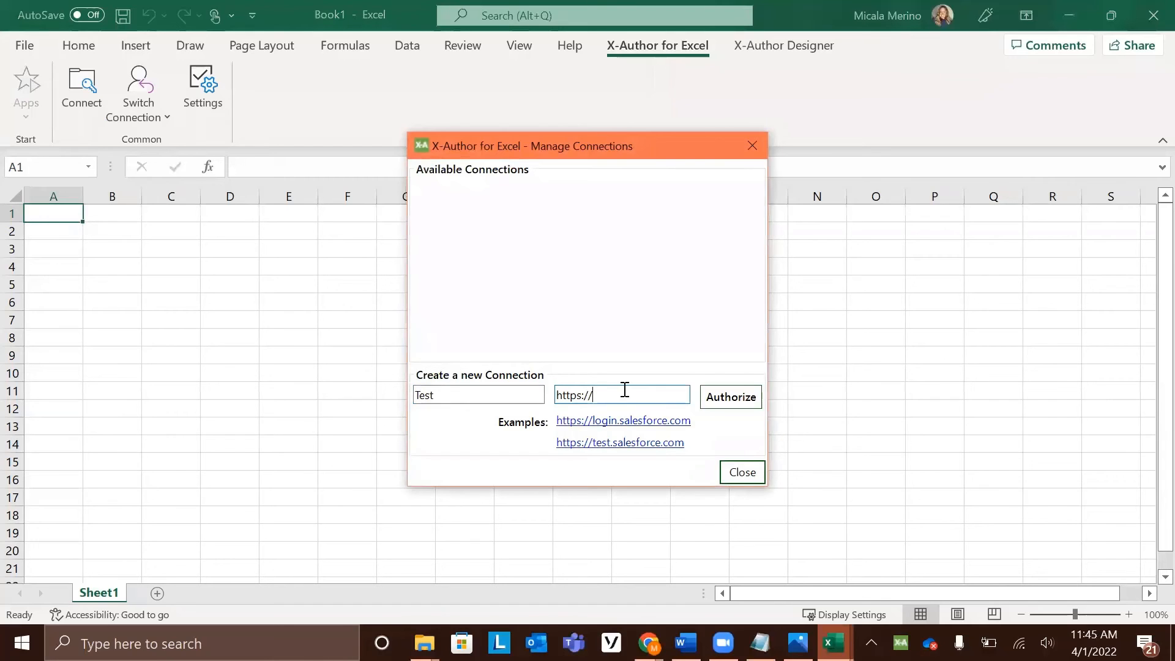
mouse_move(607, 427)
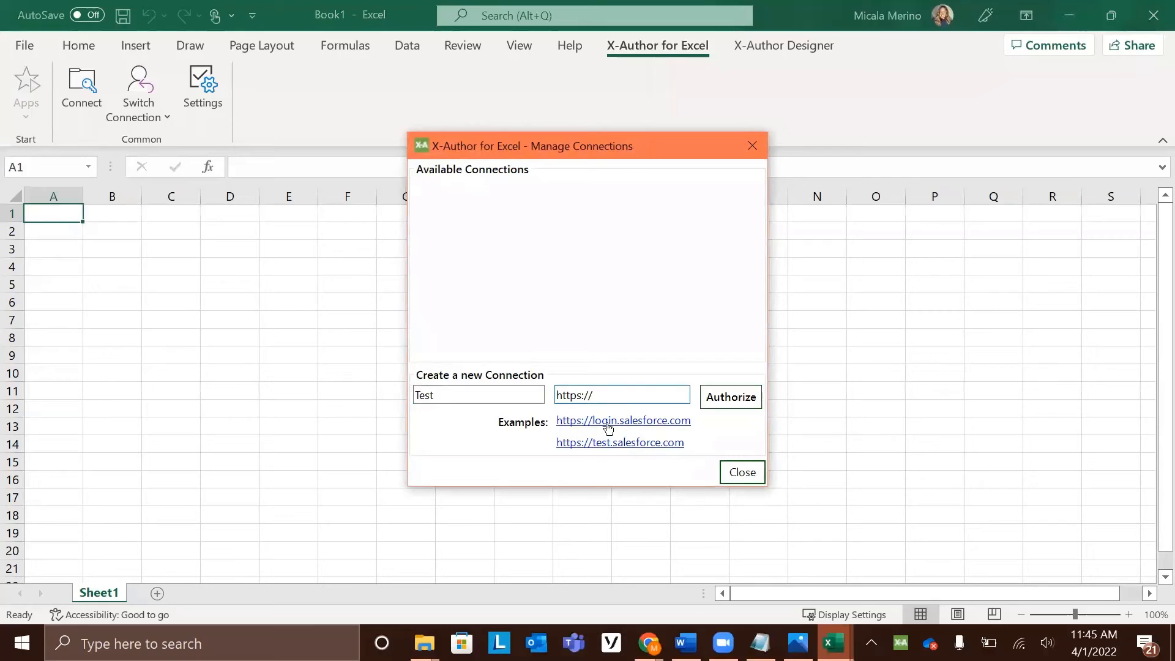
left_click(623, 421)
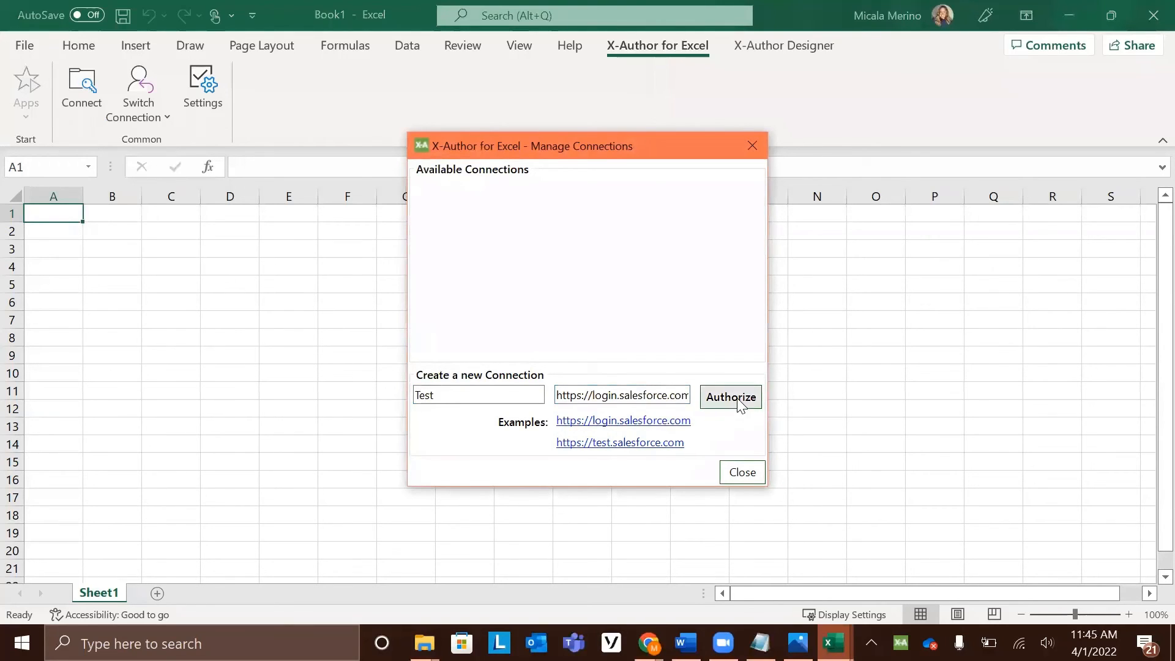
left_click(729, 398)
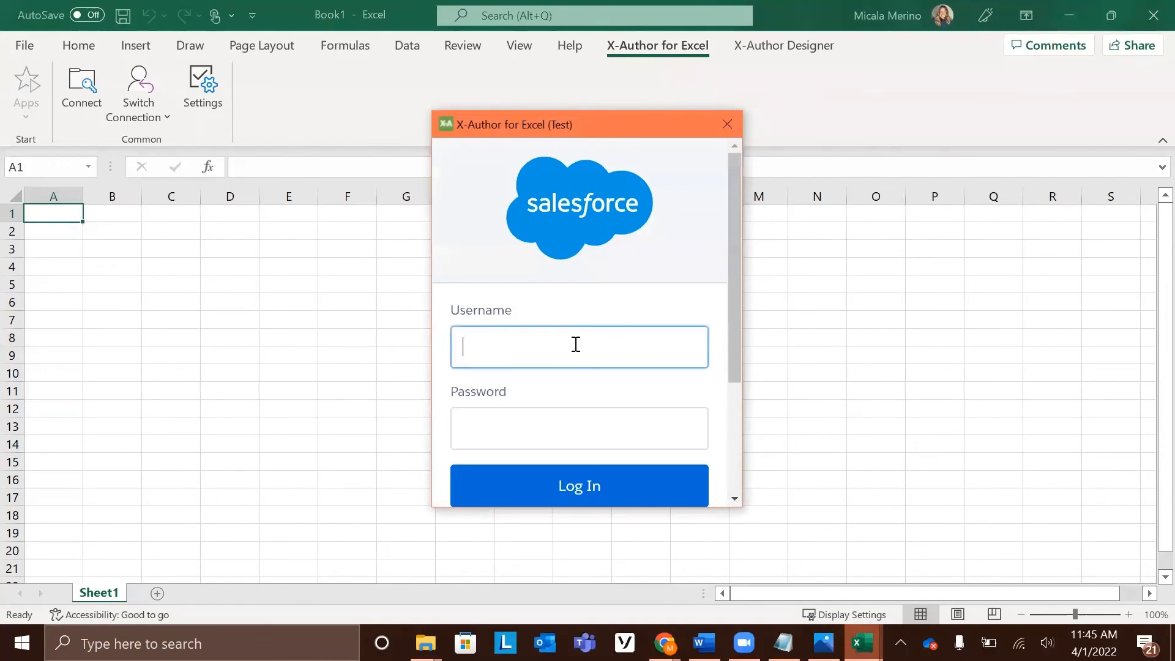
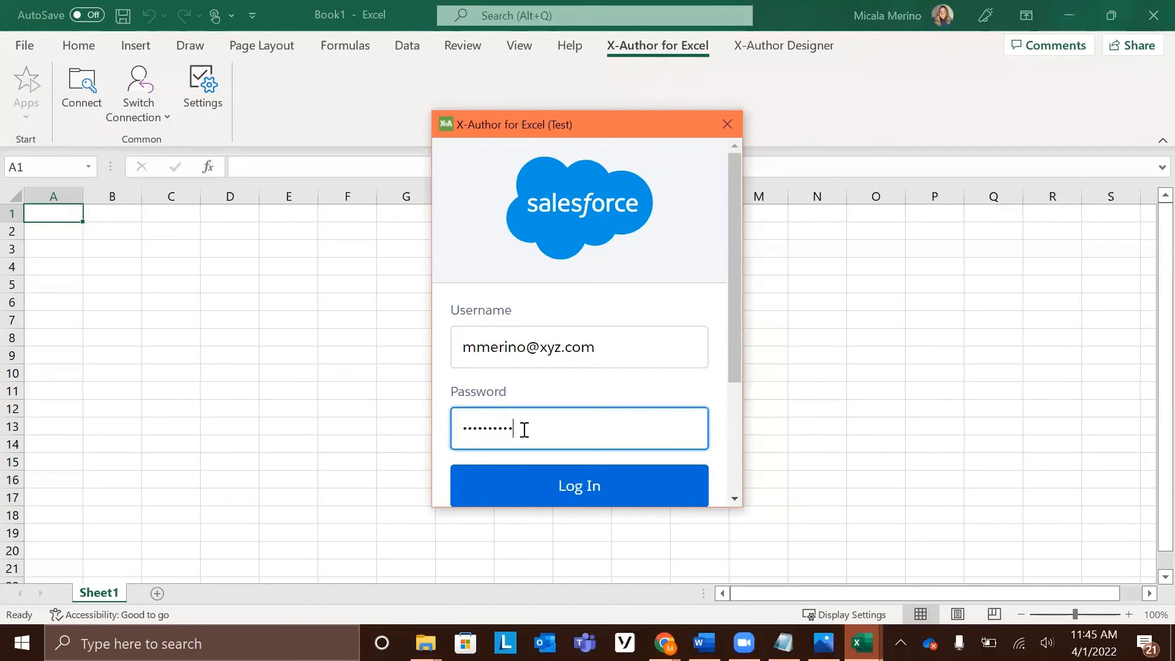
- Log in to Salesforce with the username and password
left_click(578, 485)
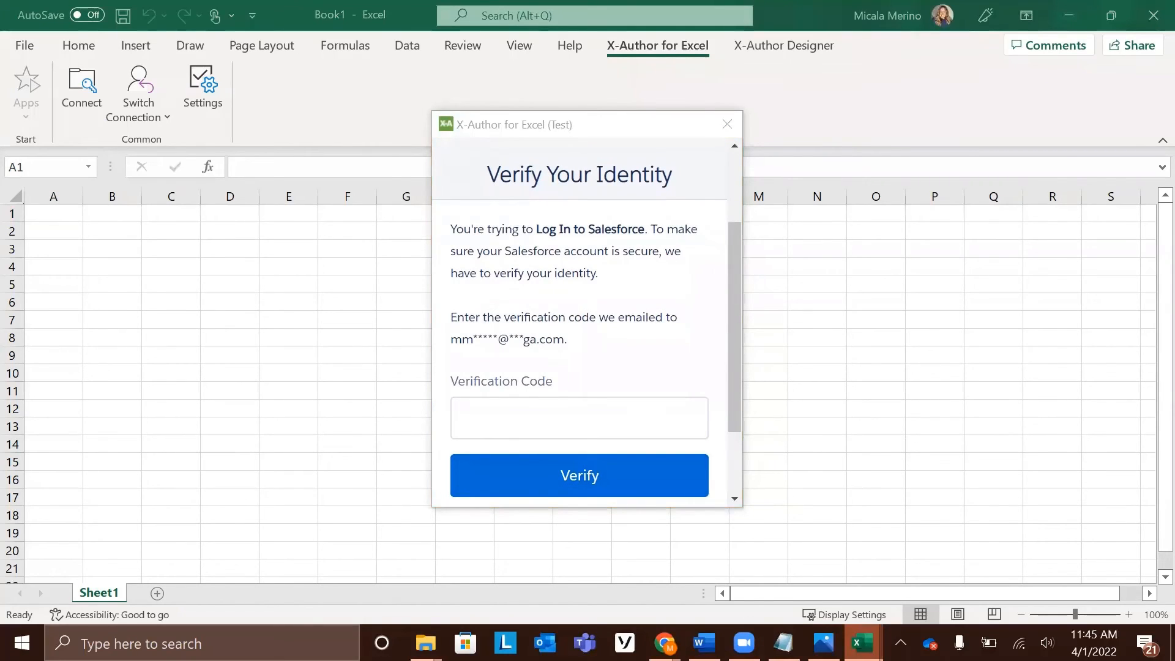
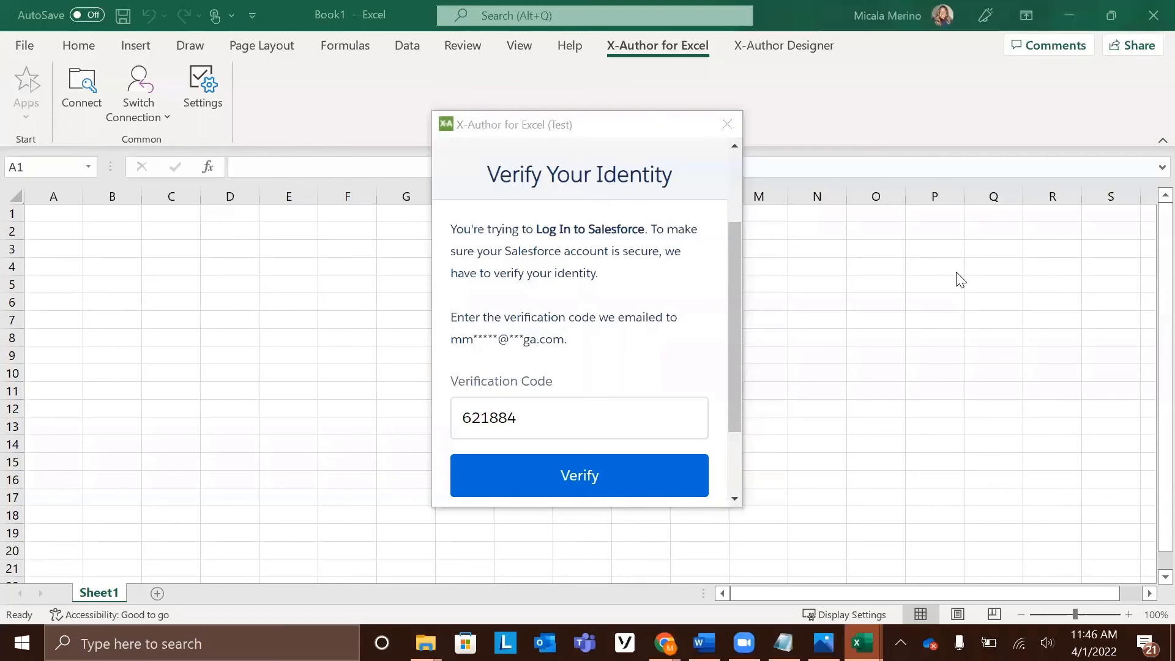
mouse_move(553, 428)
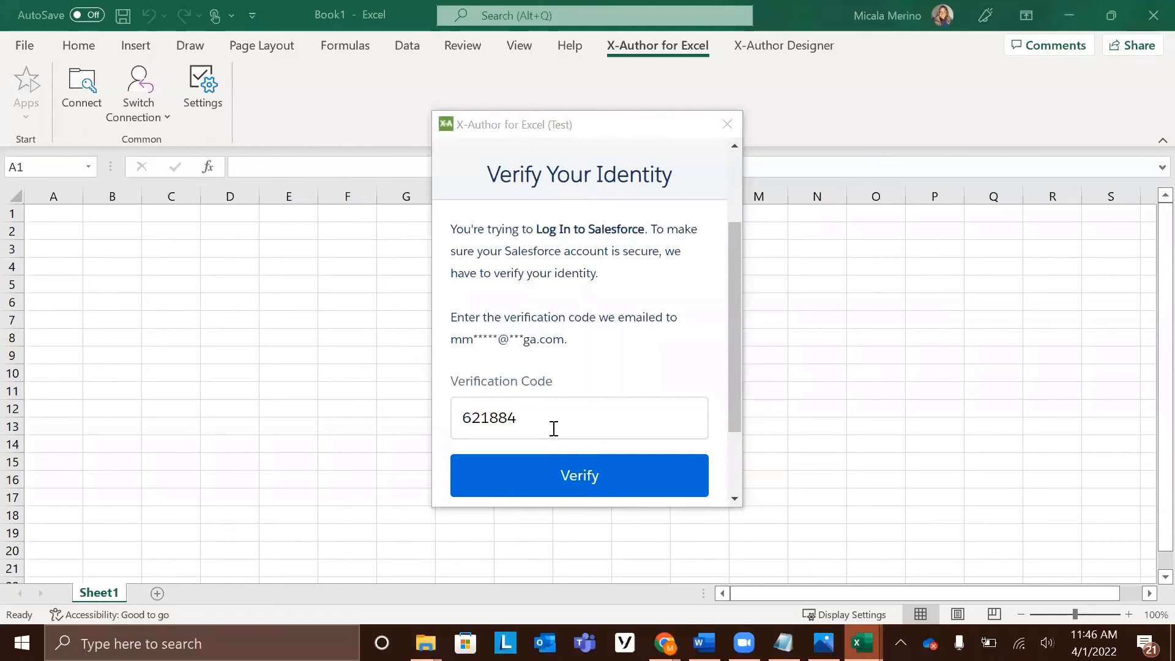
mouse_move(598, 487)
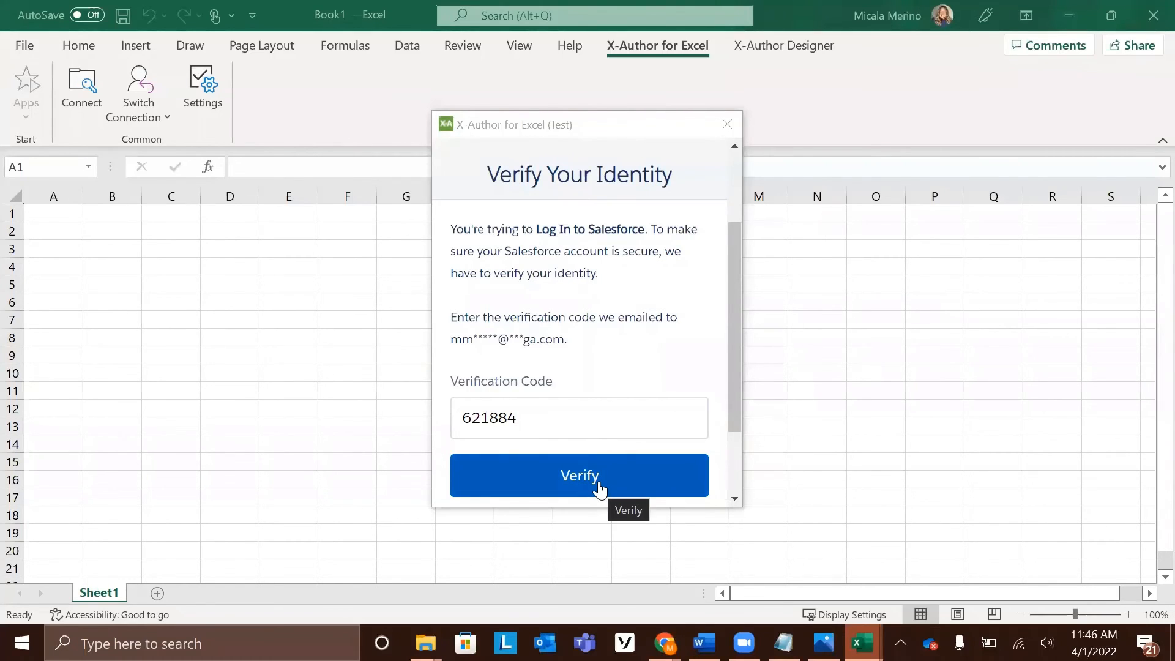
left_click(578, 475)
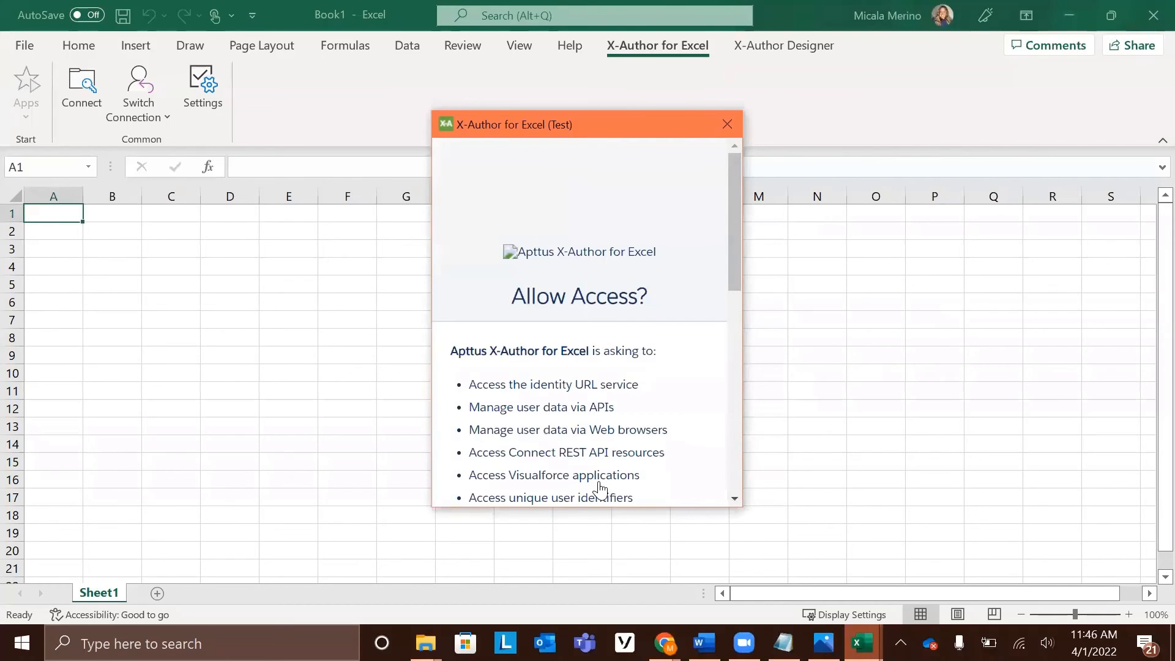
scroll("down", 3)
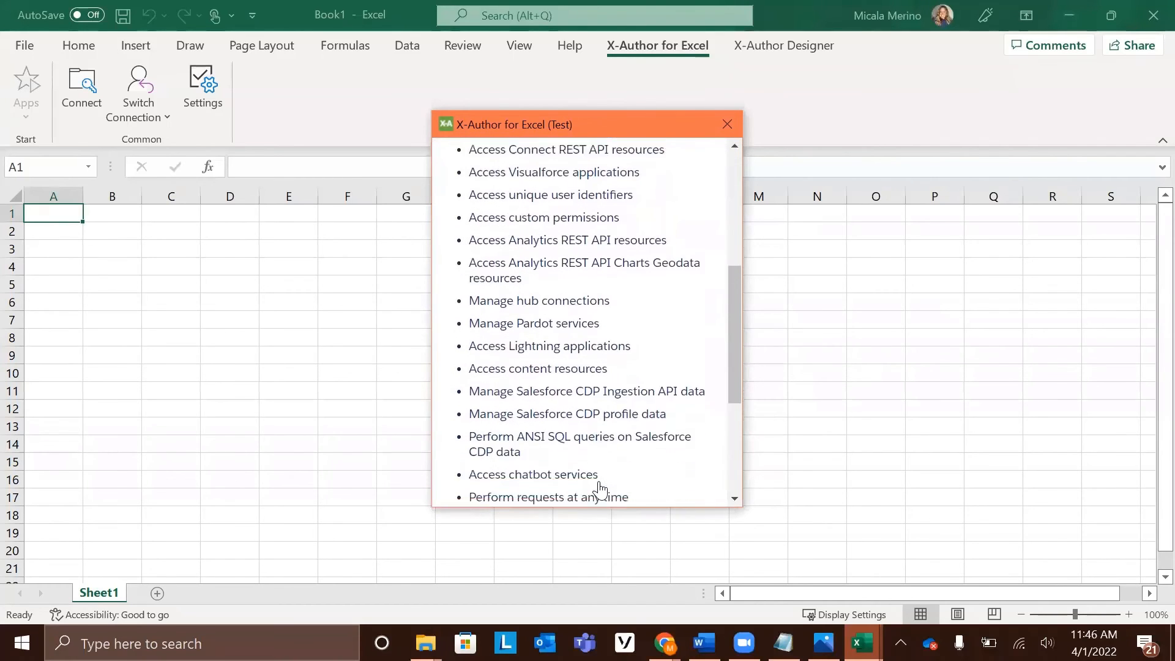
scroll("down", 3)
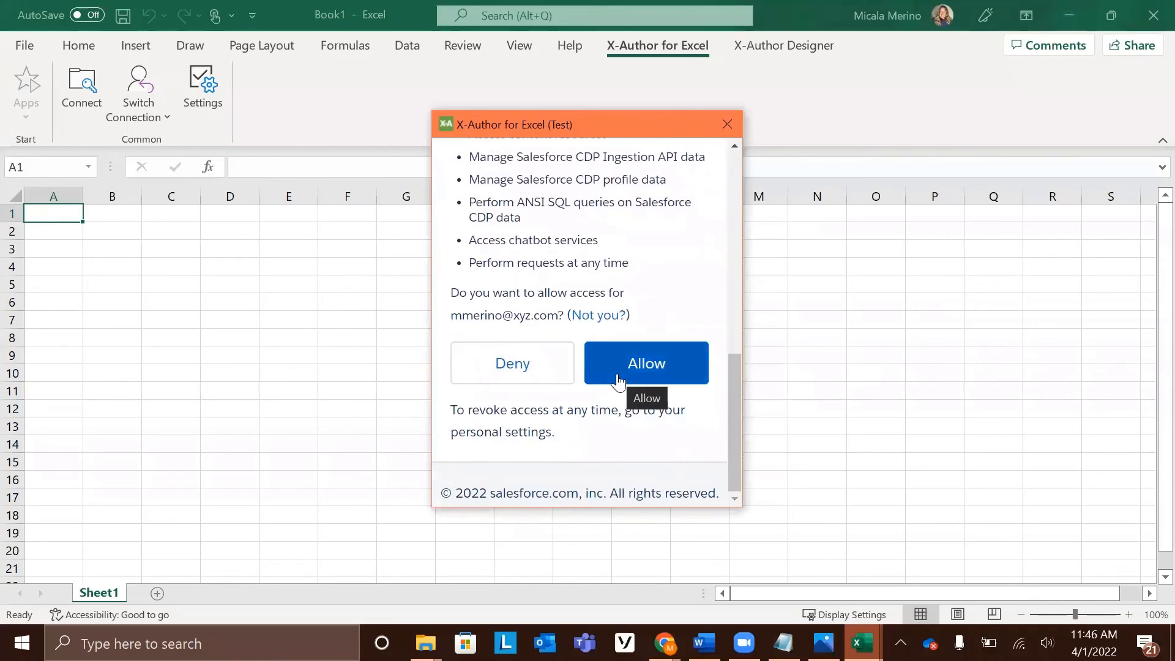
left_click(645, 363)
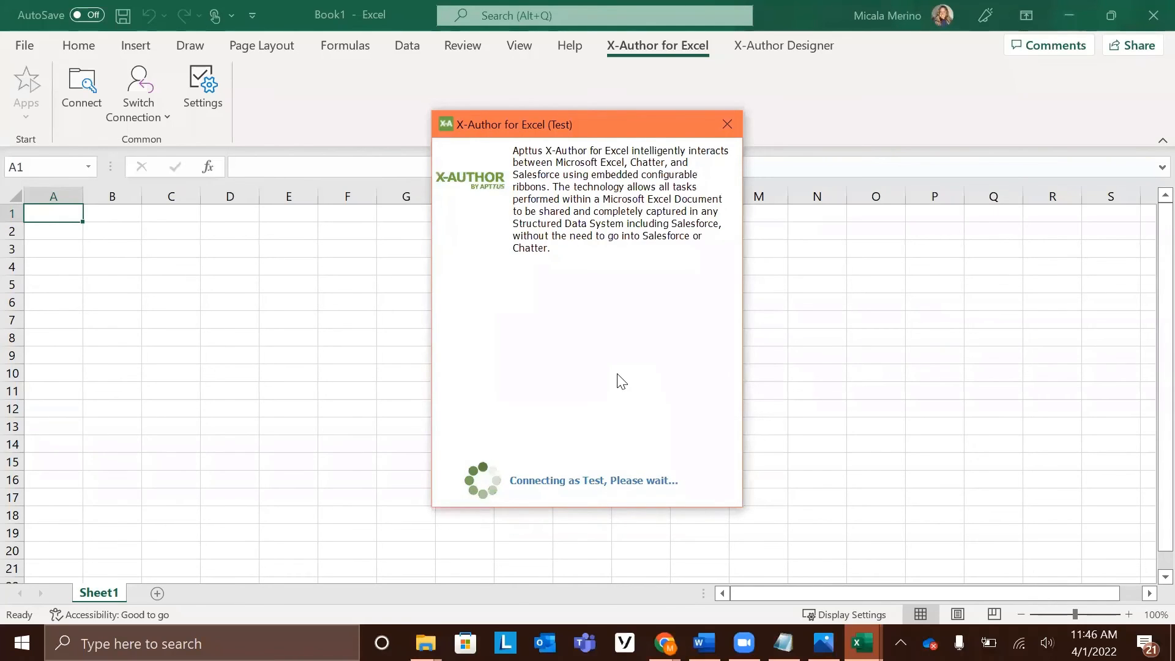
left_click(725, 124)
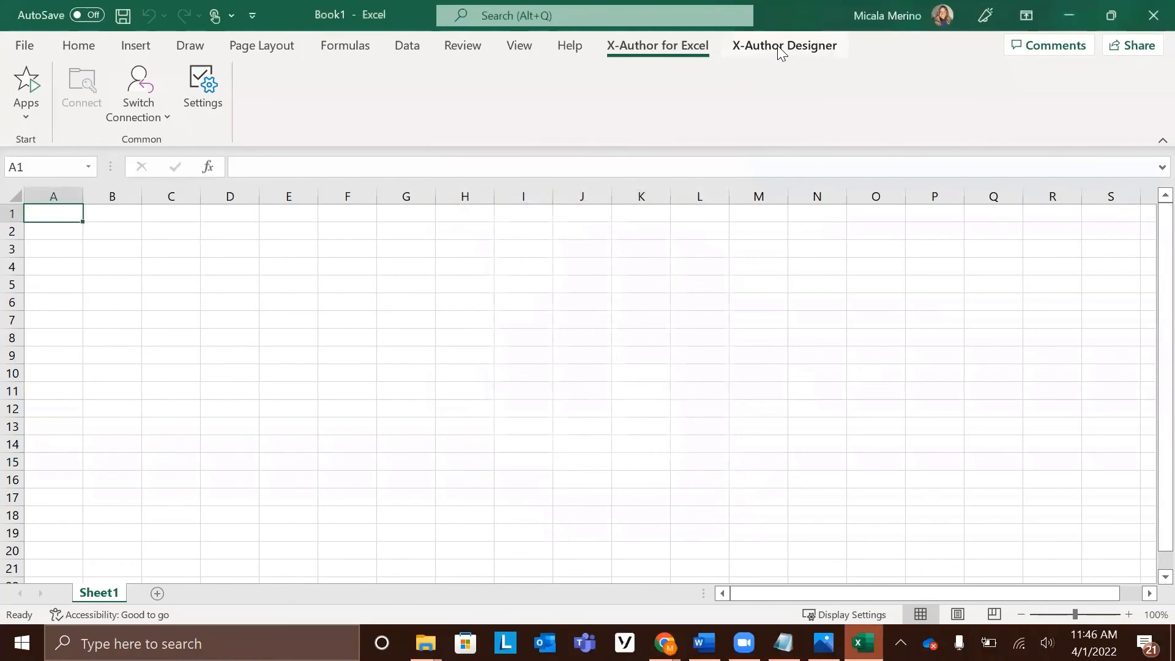
- Start the X-Author Designer connection and submit the Salesforce login credentials
left_click(784, 45)
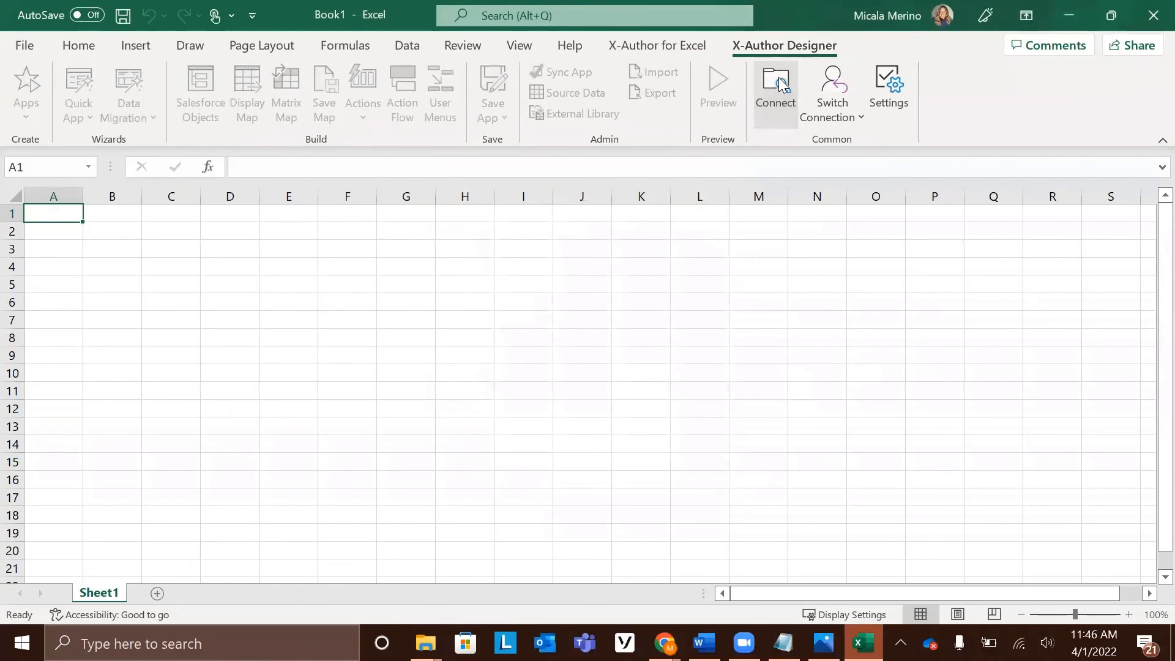
left_click(774, 88)
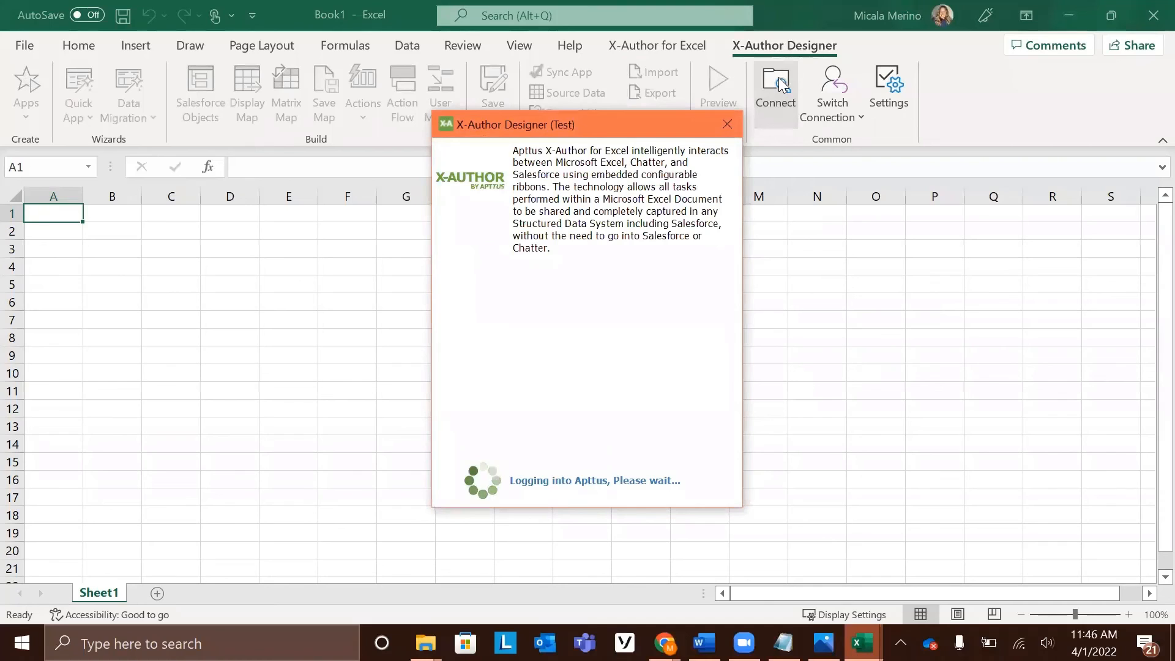
mouse_move(578, 131)
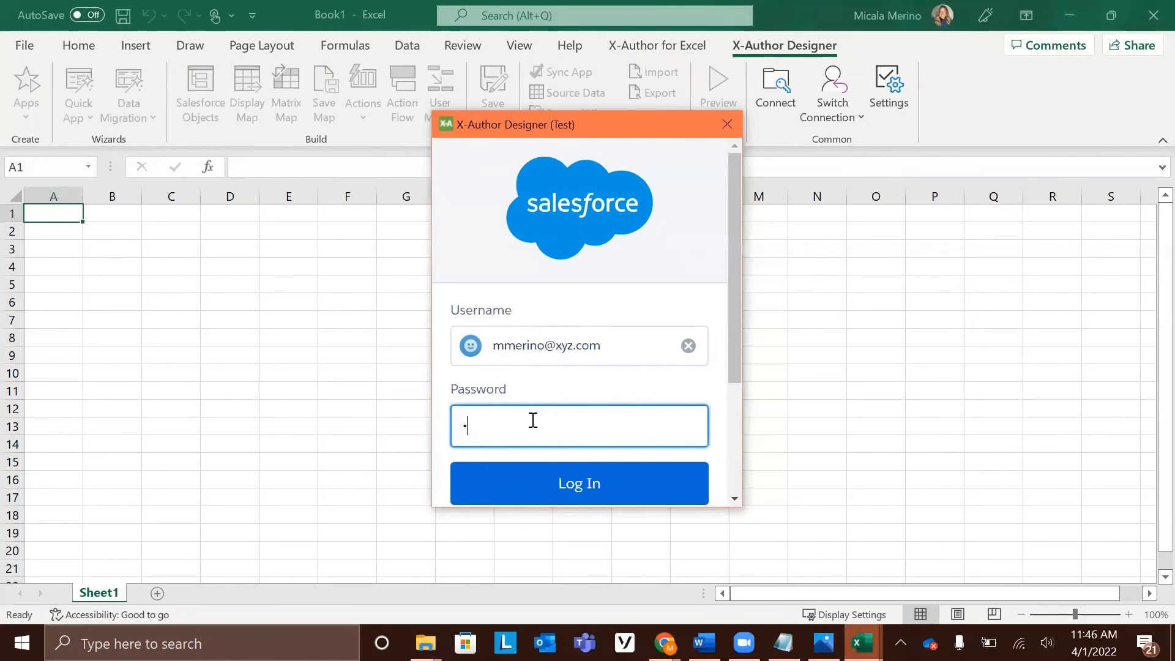
type("password")
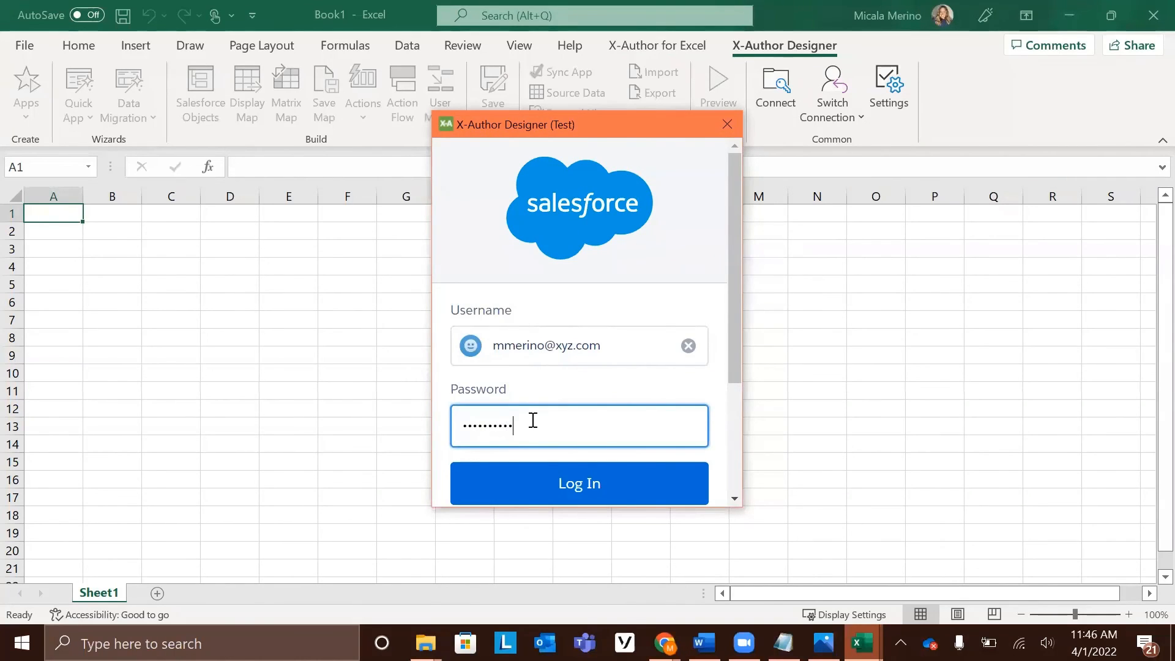
left_click(579, 482)
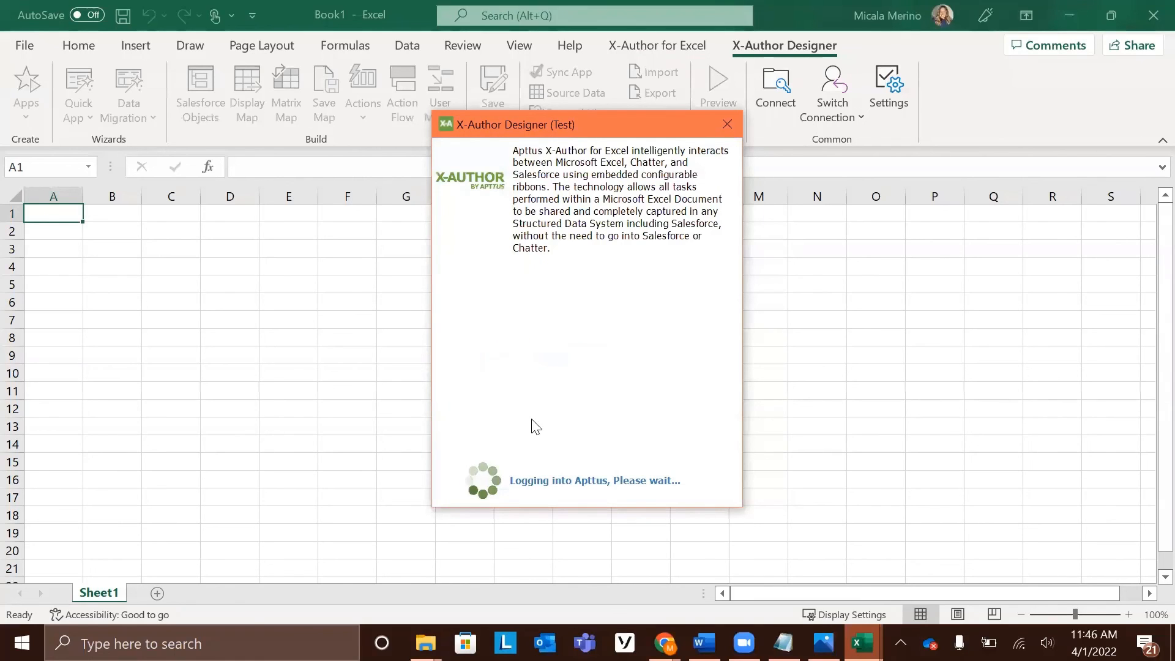
mouse_move(617, 354)
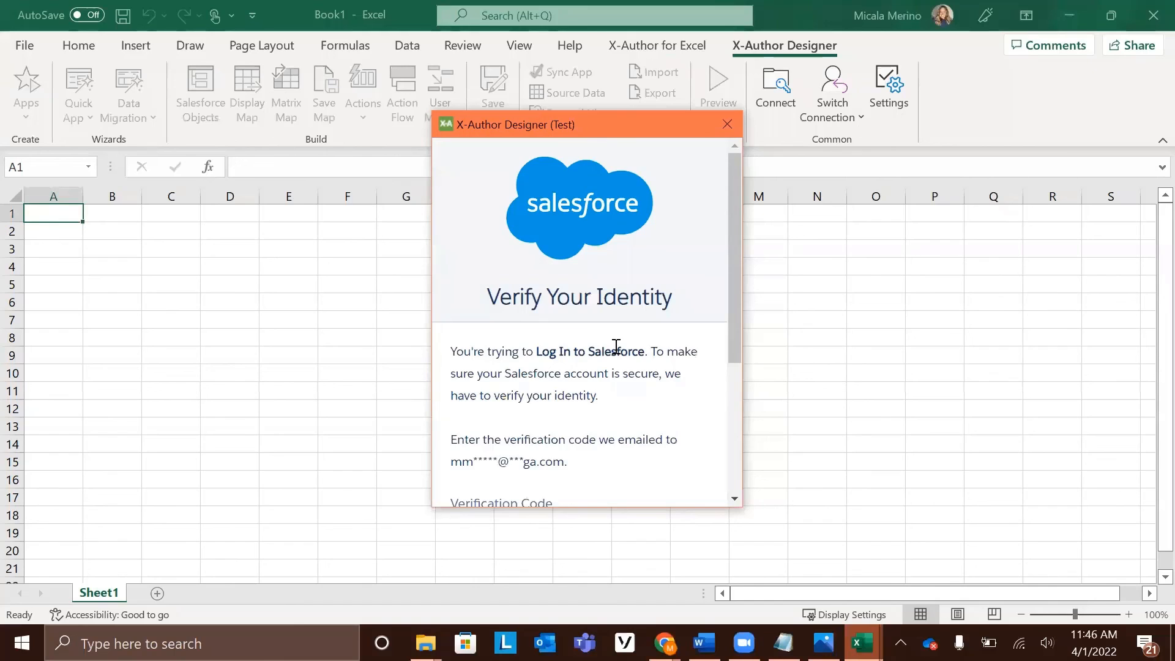
scroll("down", 3)
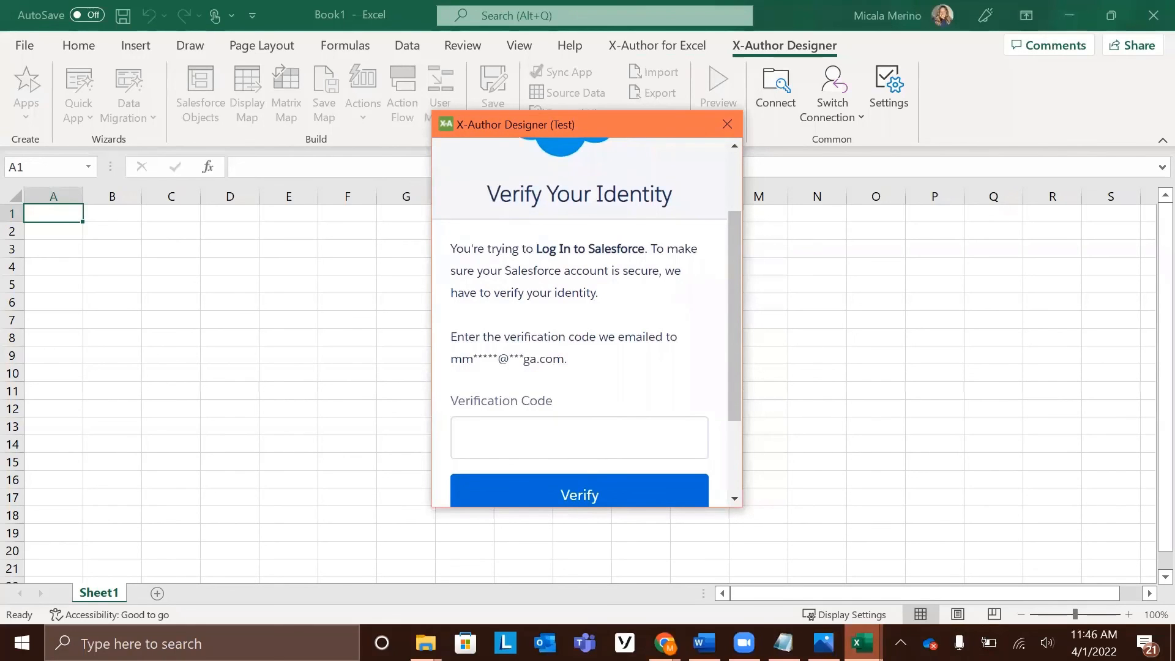
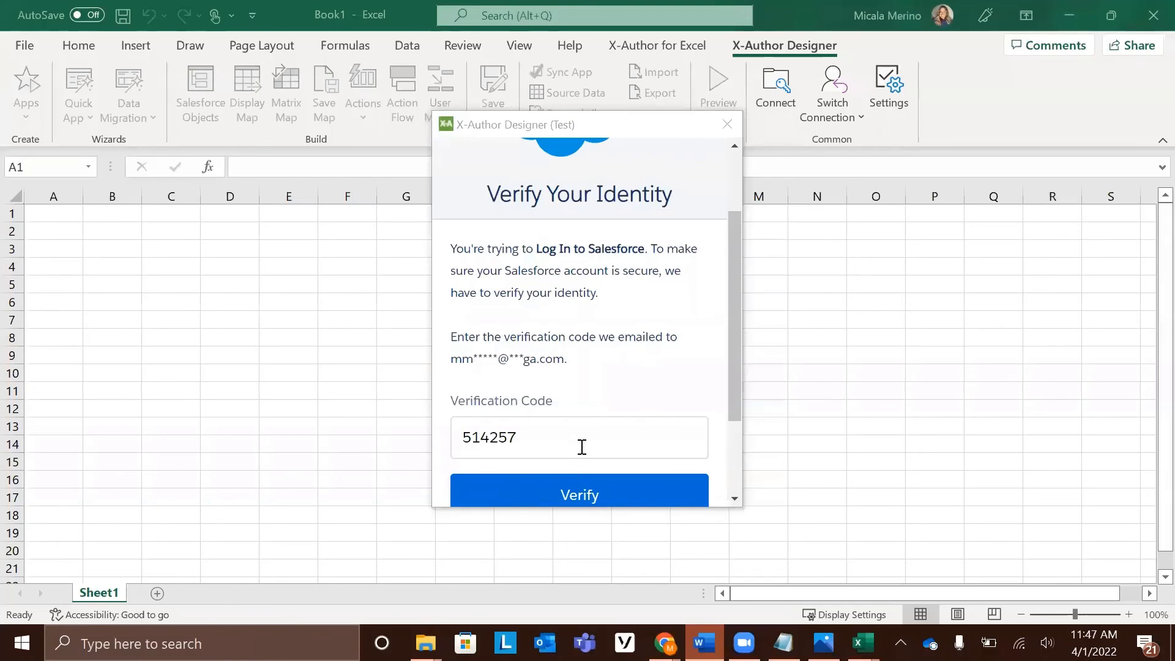
scroll("down", 3)
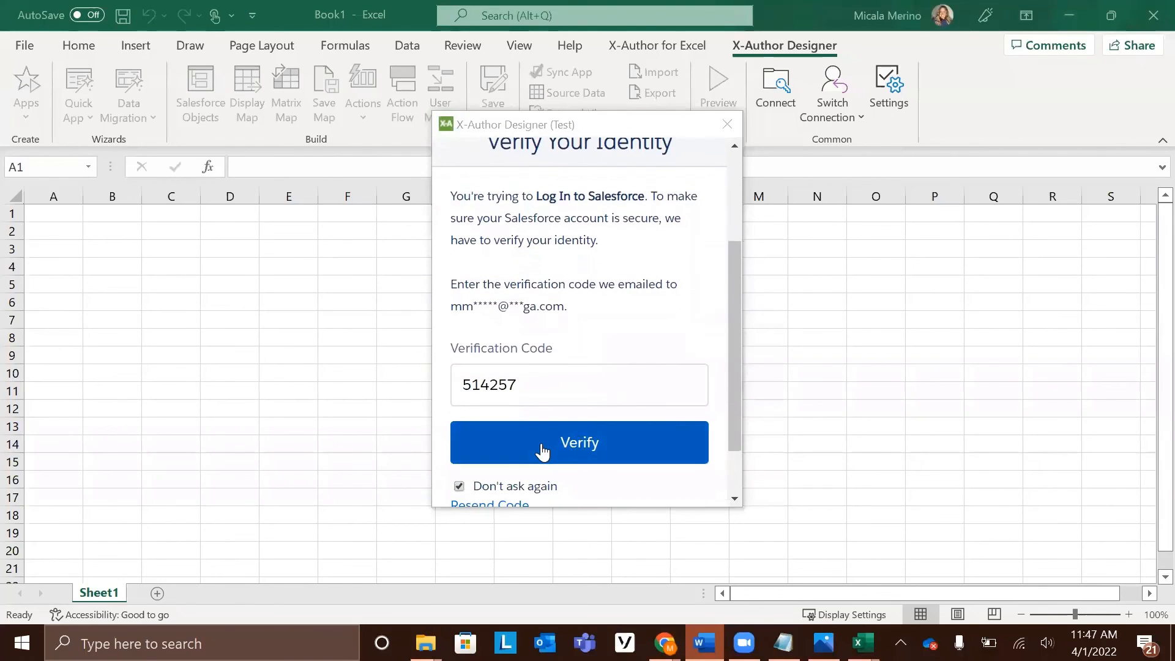
left_click(579, 441)
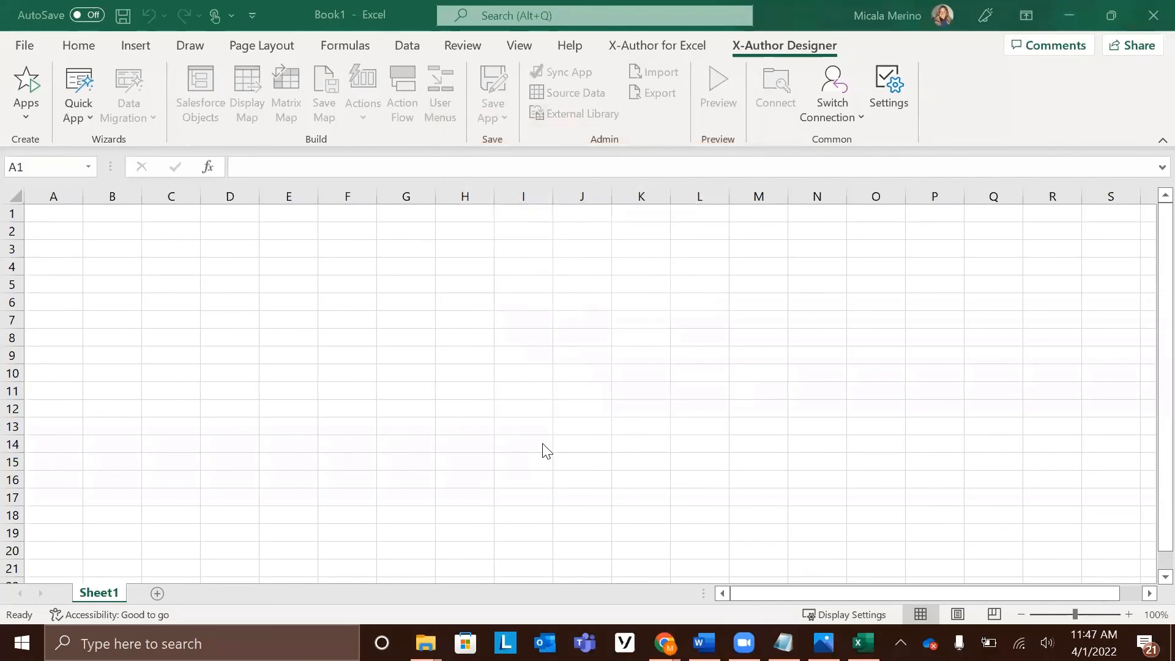
mouse_move(656, 44)
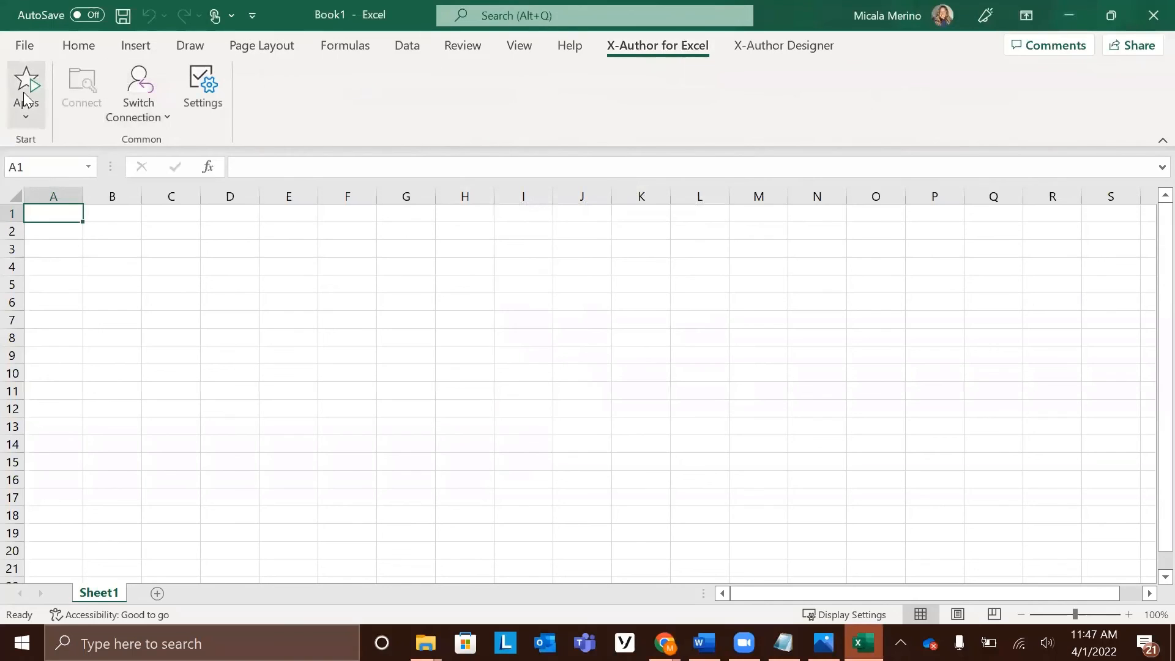
left_click(784, 44)
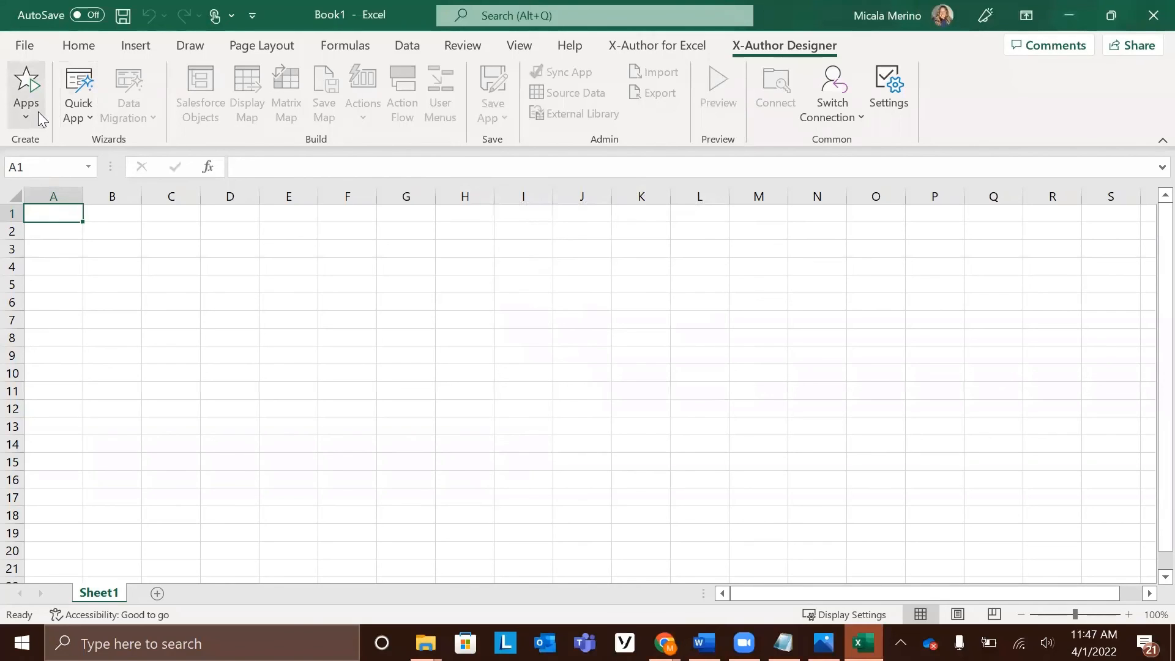
mouse_move(86, 147)
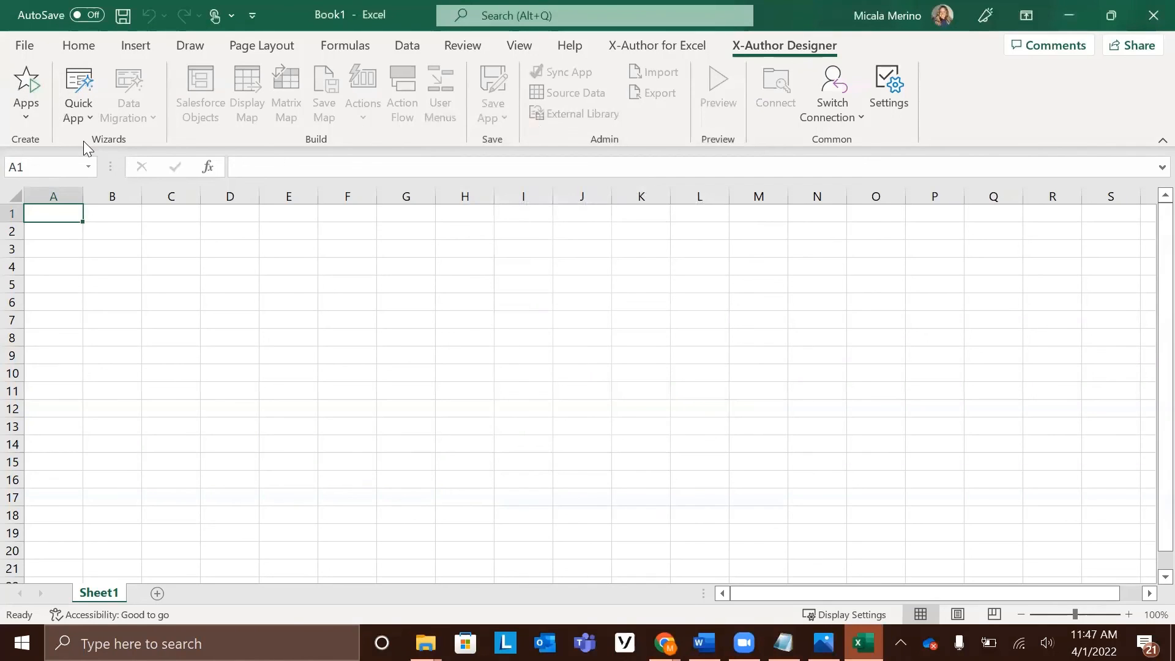
mouse_move(688, 601)
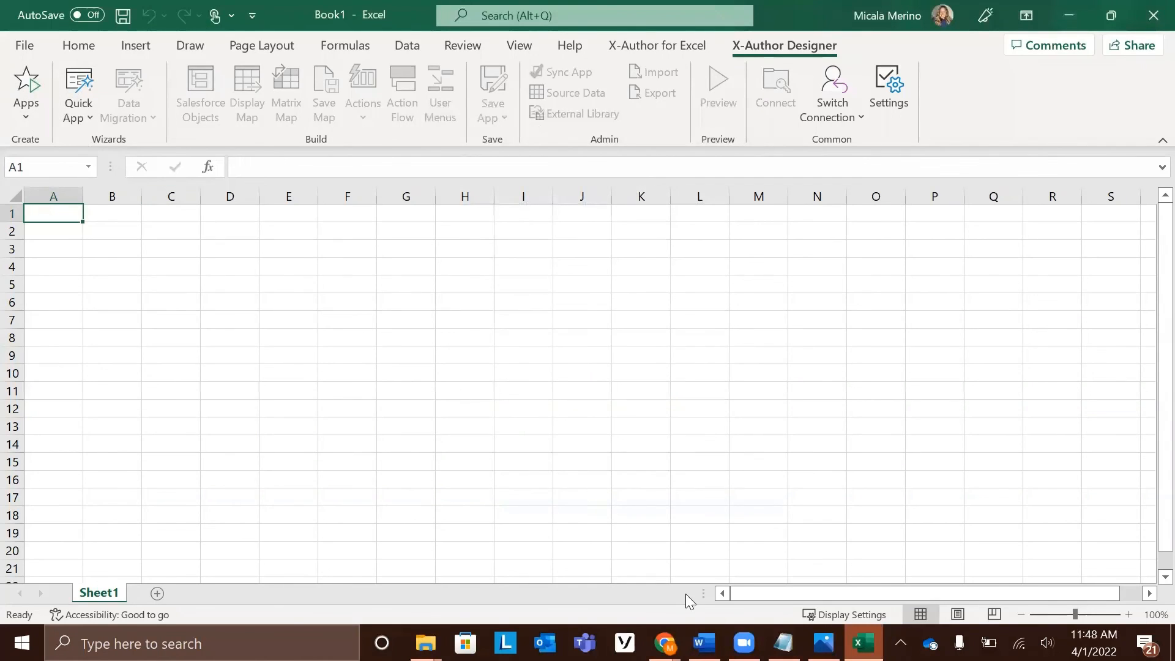